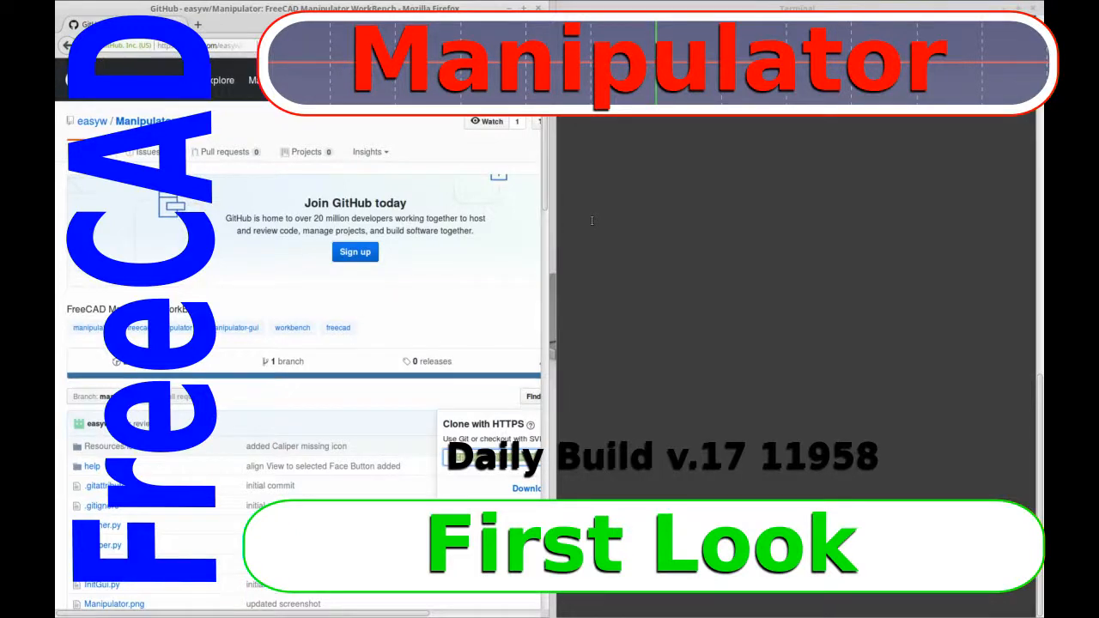
mouse_move(438, 283)
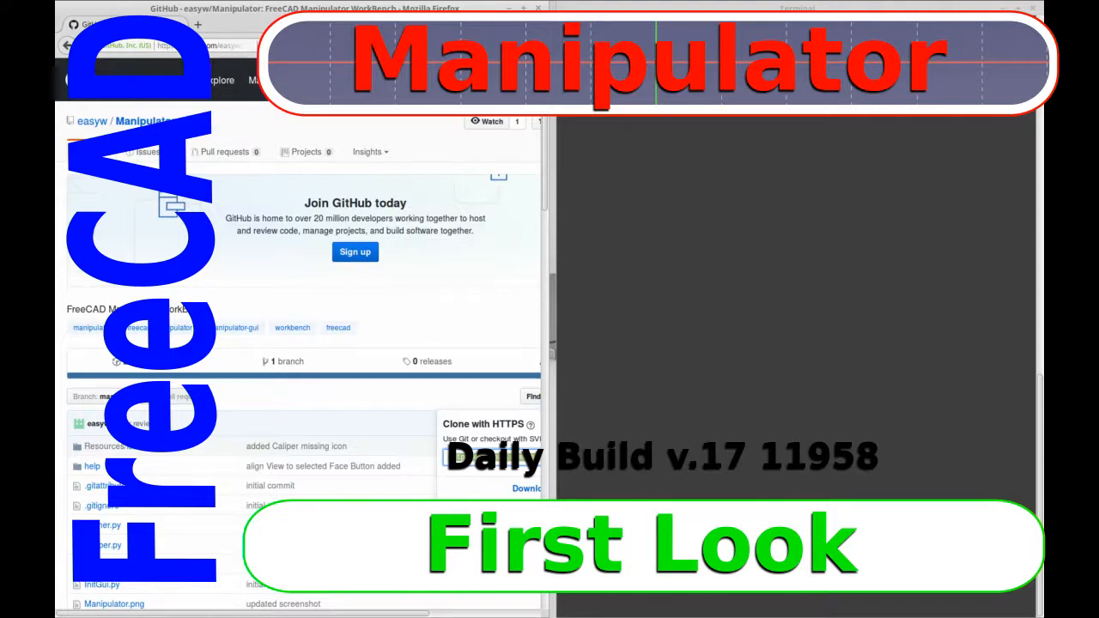
mouse_move(364, 259)
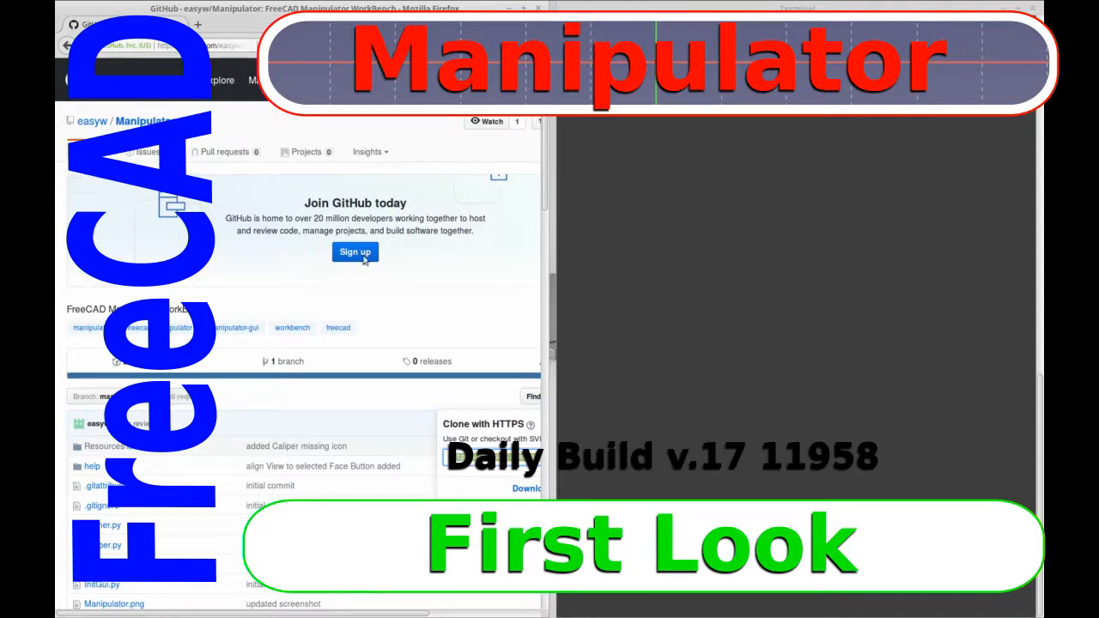
mouse_move(545, 200)
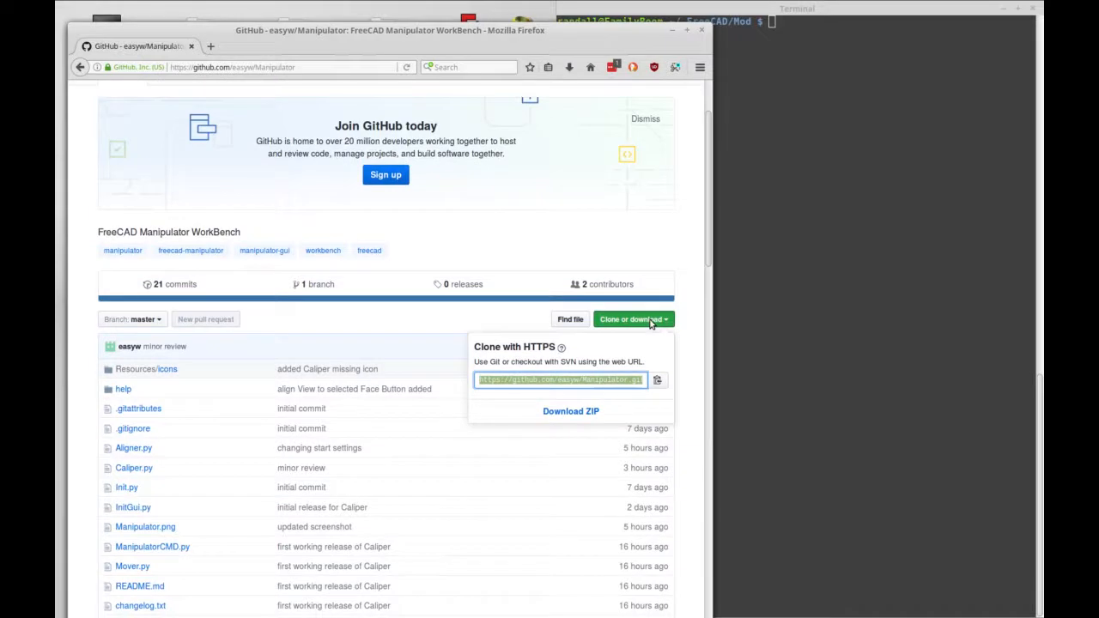
mouse_move(658, 380)
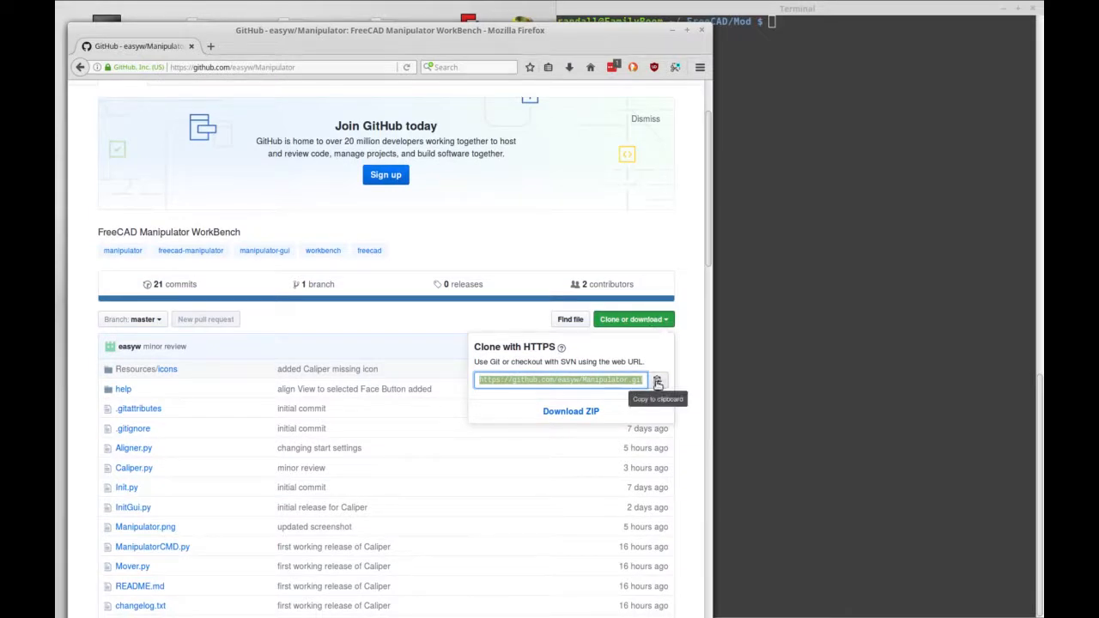
Copy the Manipulator repository's HTTPS clone URL to the clipboard
click(833, 109)
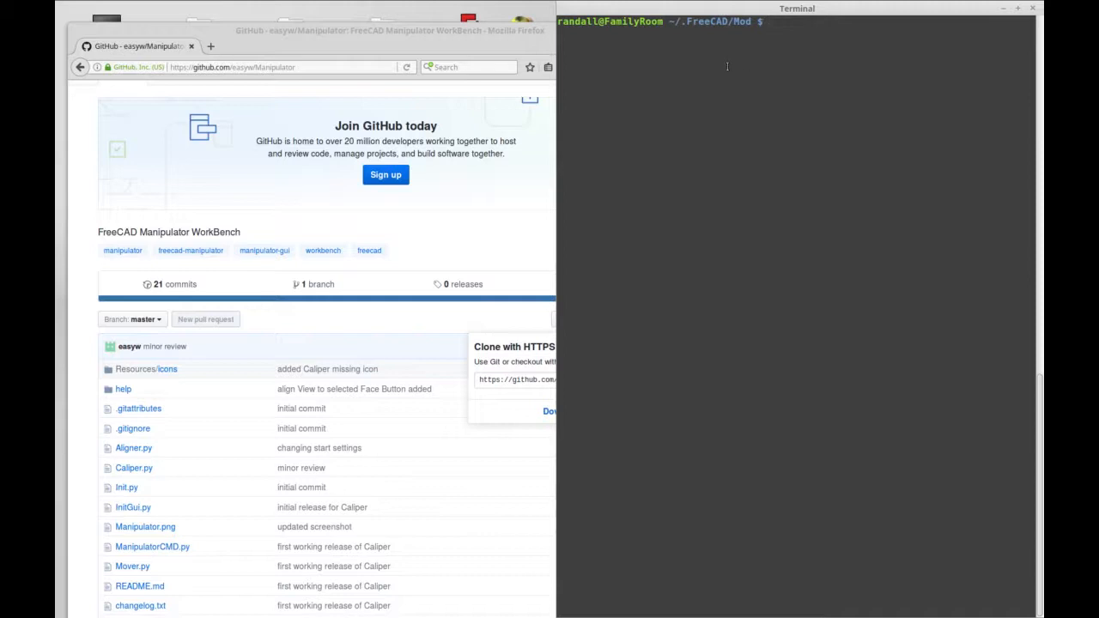
text(git clone)
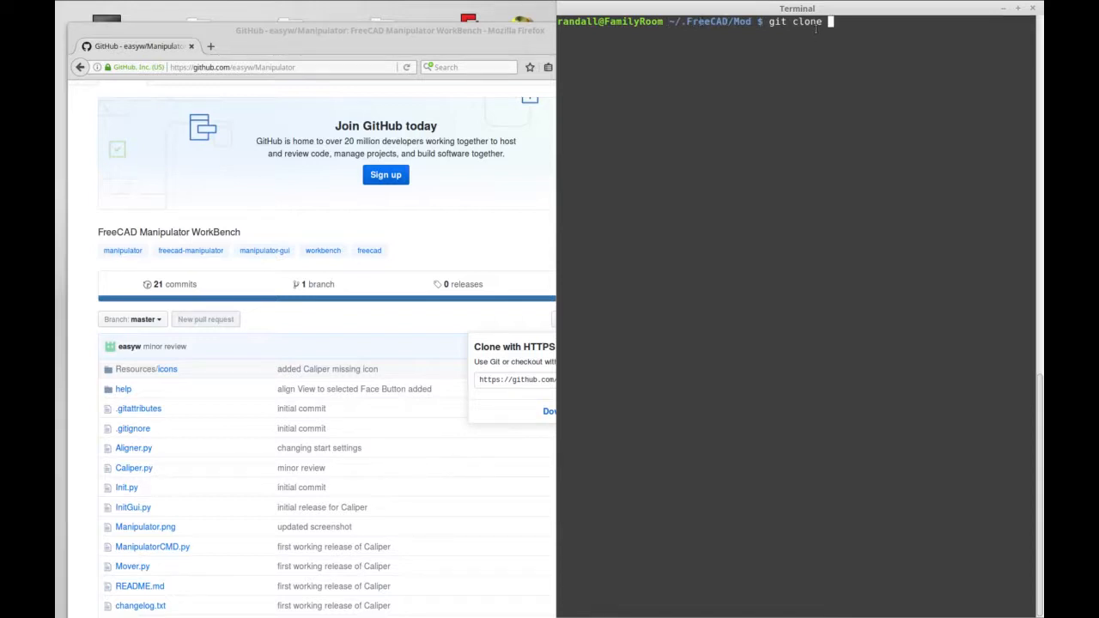
text(https://github.com/easyw/Manipulator.git)
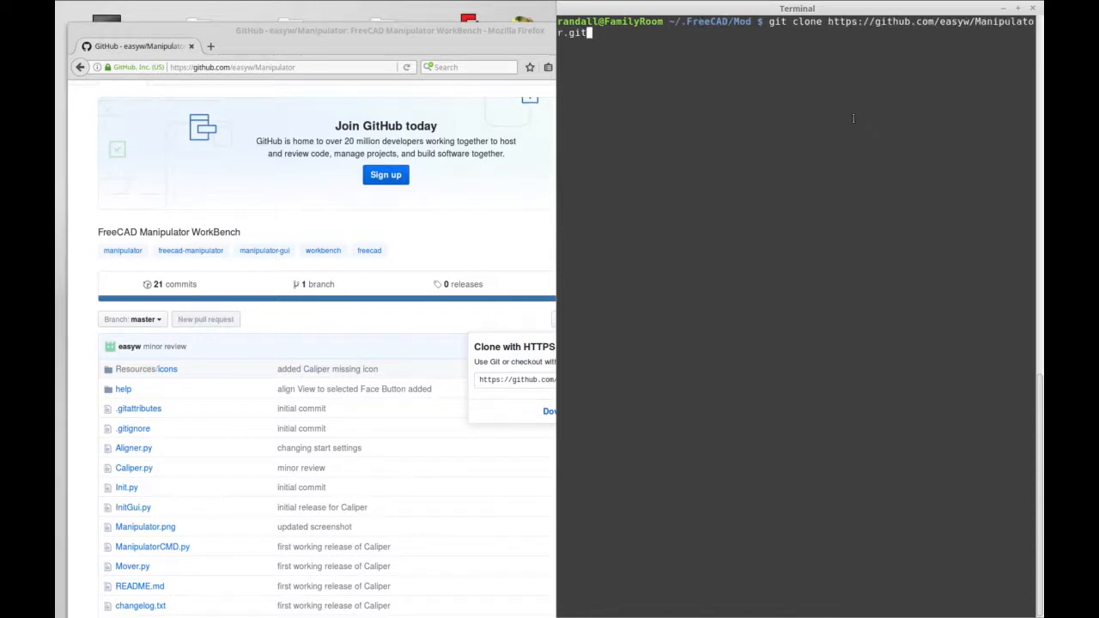
key(Return)
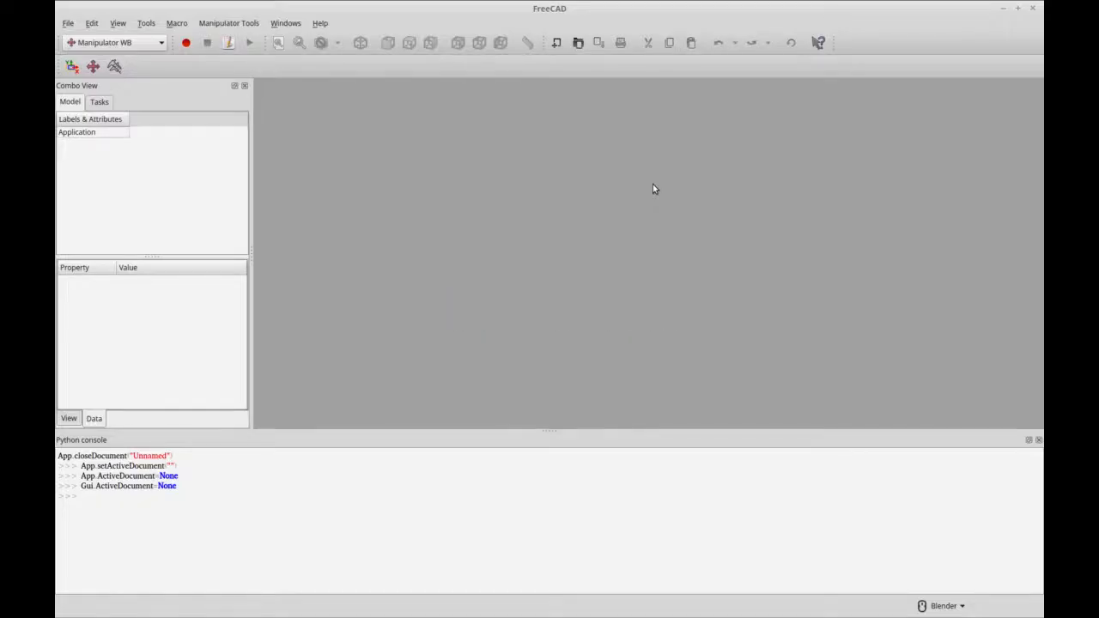
Create a new empty Unnamed document in FreeCAD
click(114, 42)
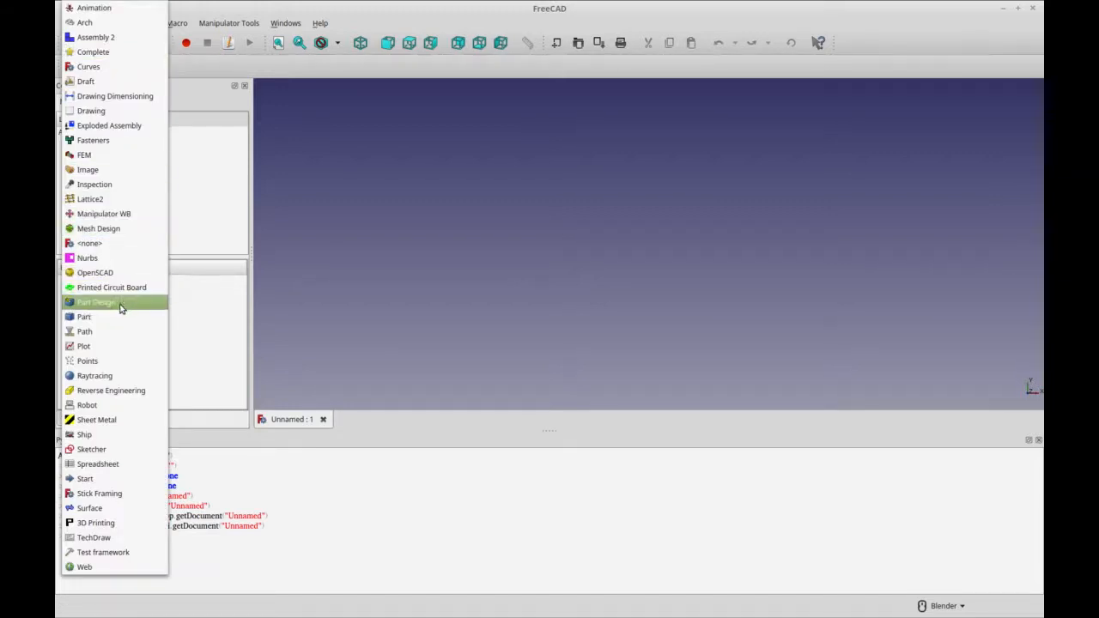
Switch to the Part workbench and add cone and torus solids
click(83, 317)
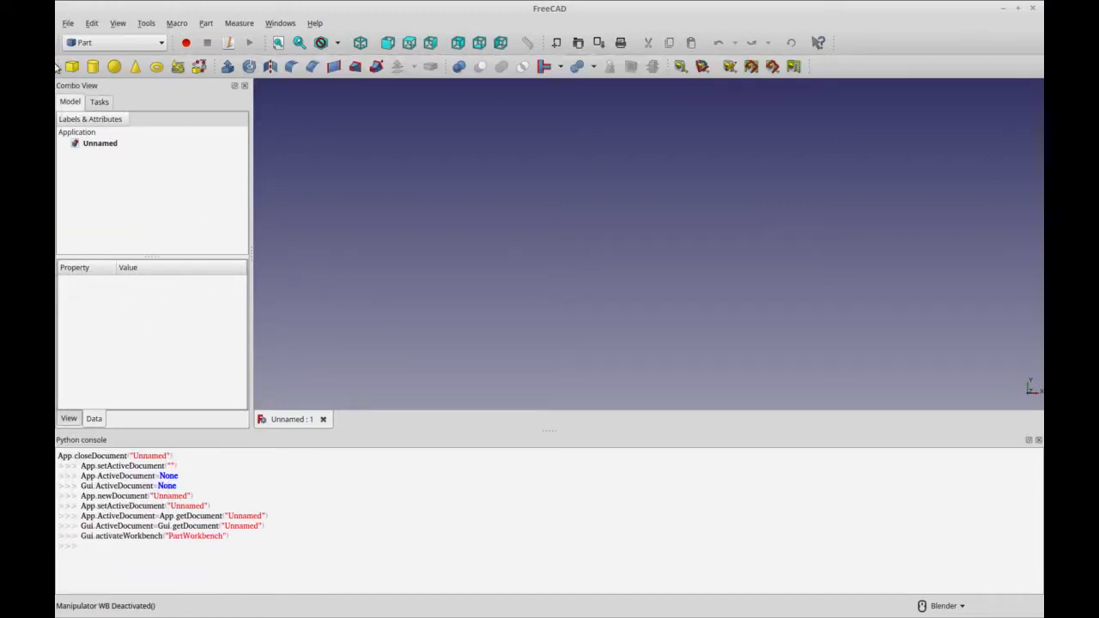
click(135, 66)
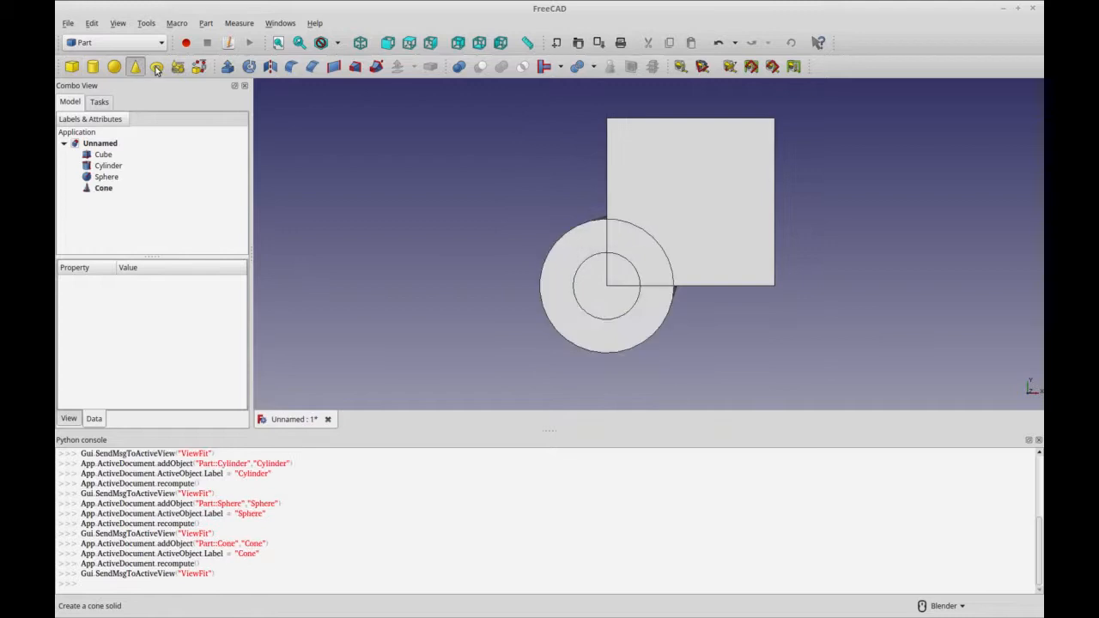
click(136, 66)
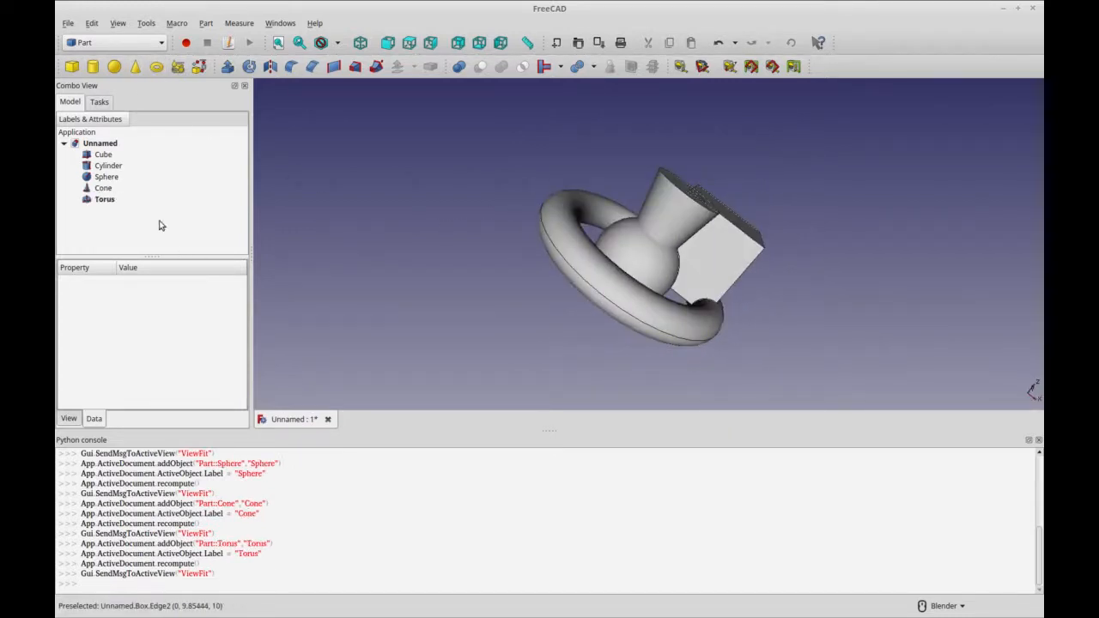
Switch briefly to the Manipulator workbench, then return to Part
click(111, 42)
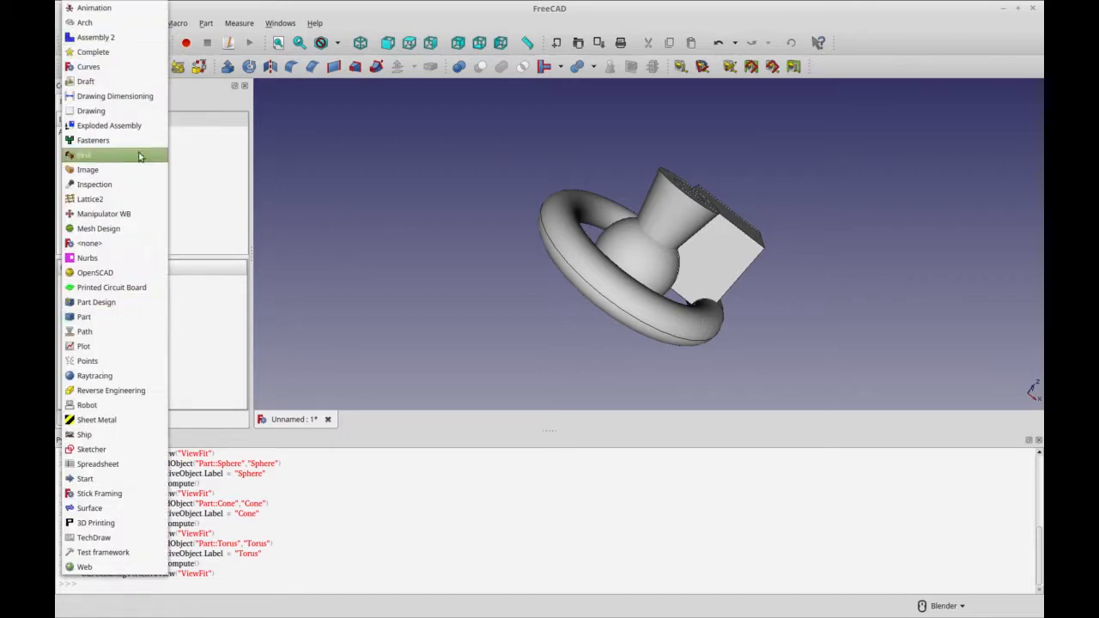
click(104, 212)
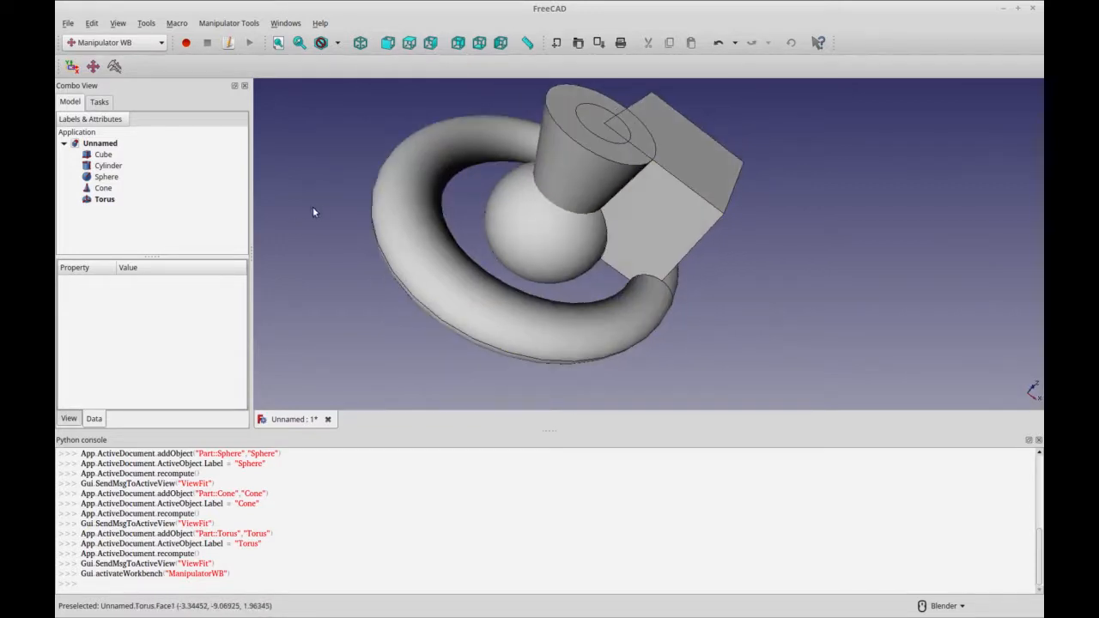
click(111, 42)
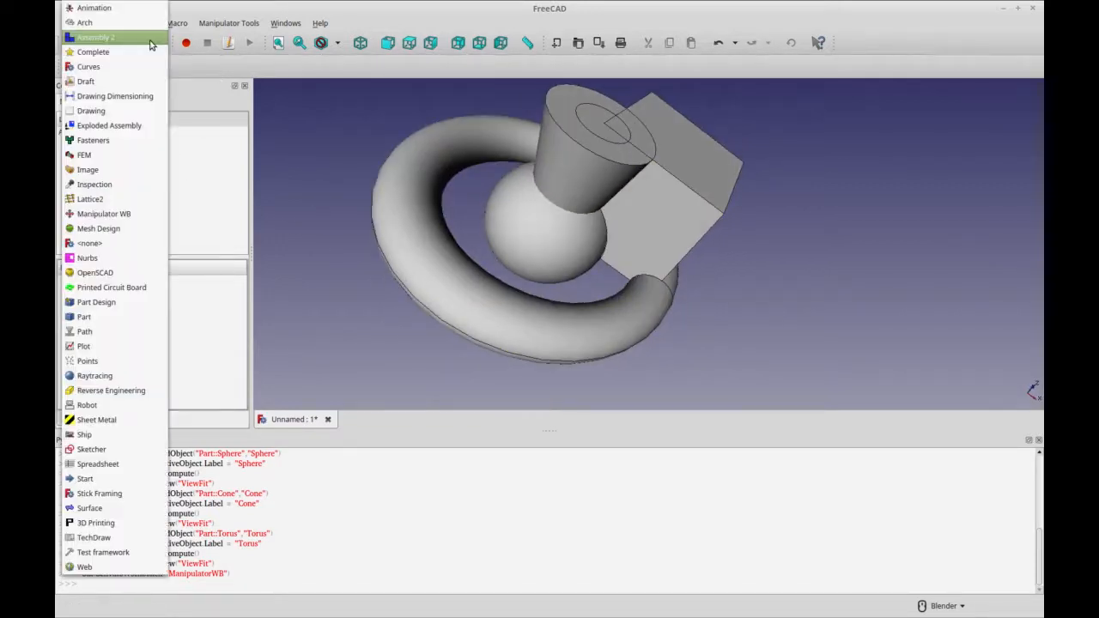
mouse_move(83, 316)
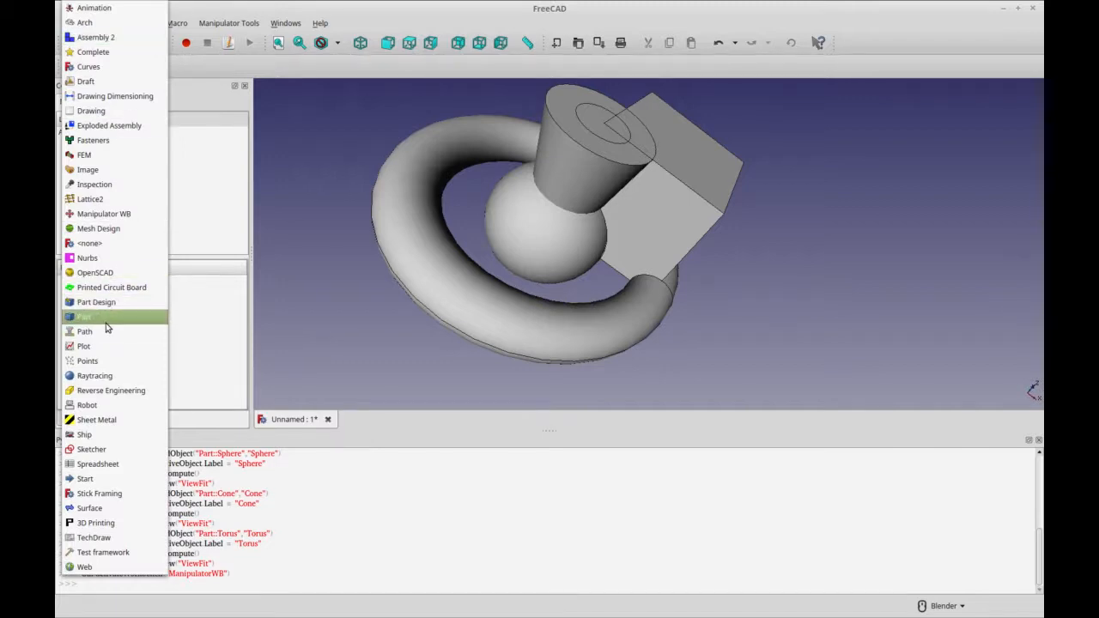
click(84, 316)
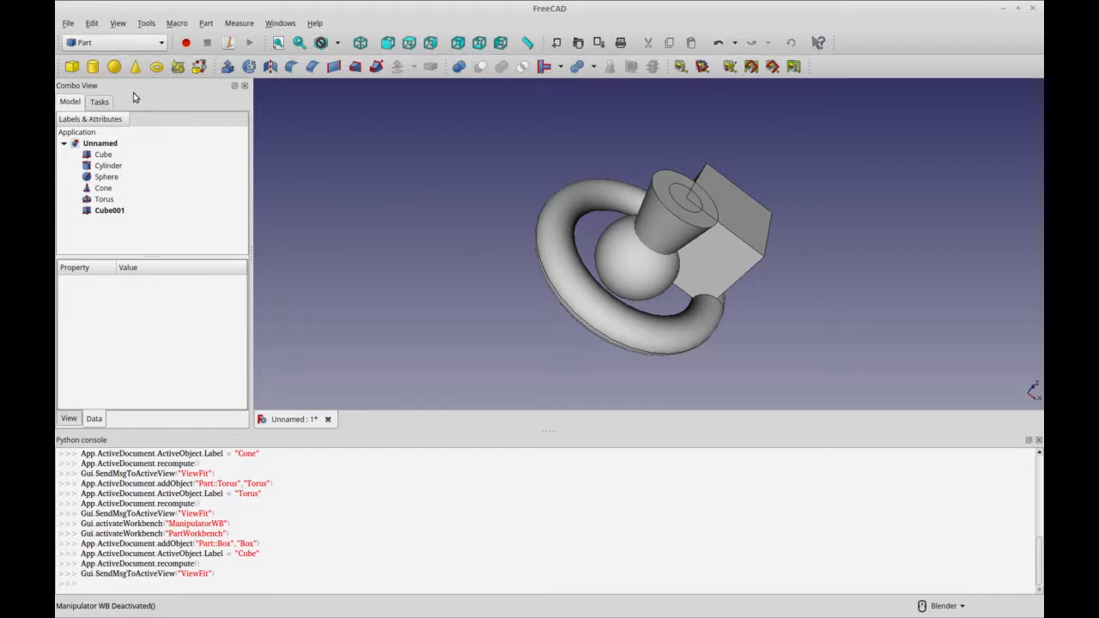
Activate Manipulator WB and open its Align, Mover and Measure tool panels
click(116, 42)
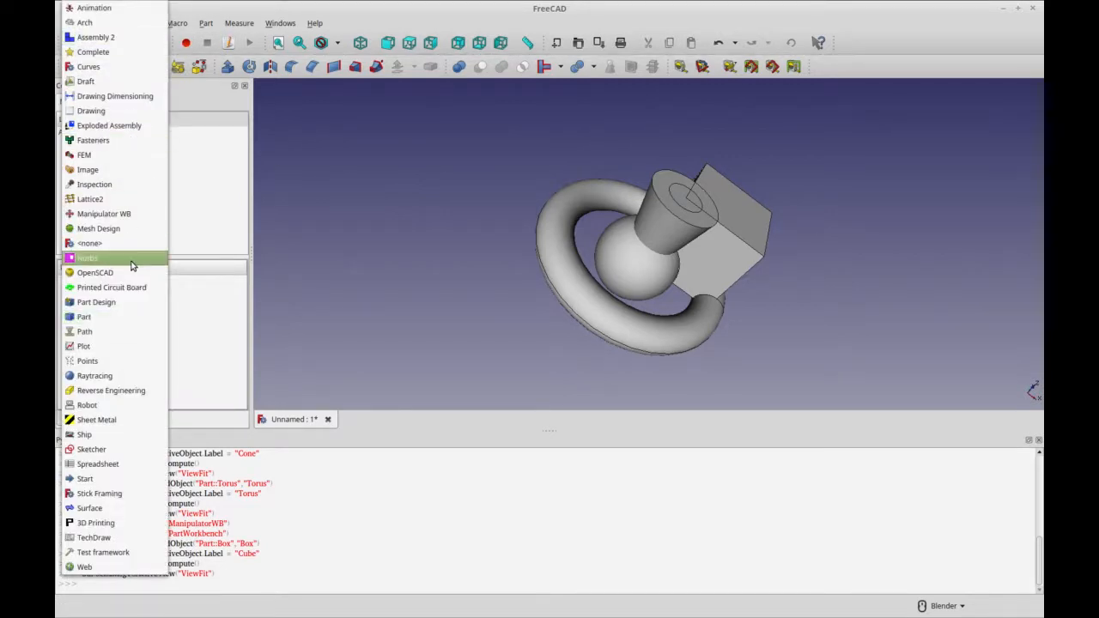
click(104, 213)
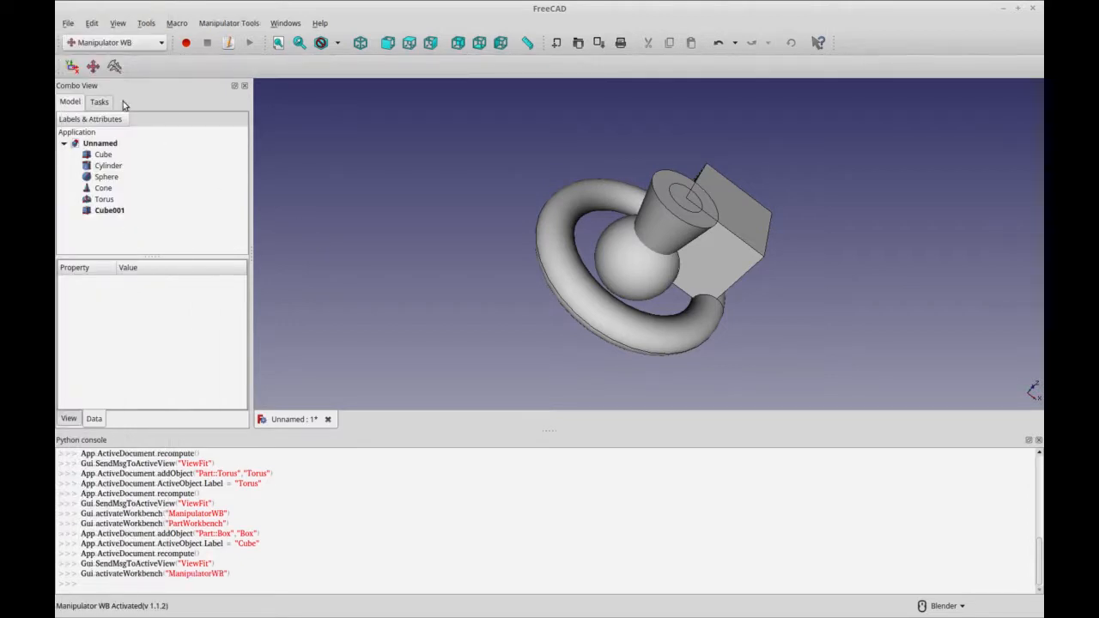
click(114, 66)
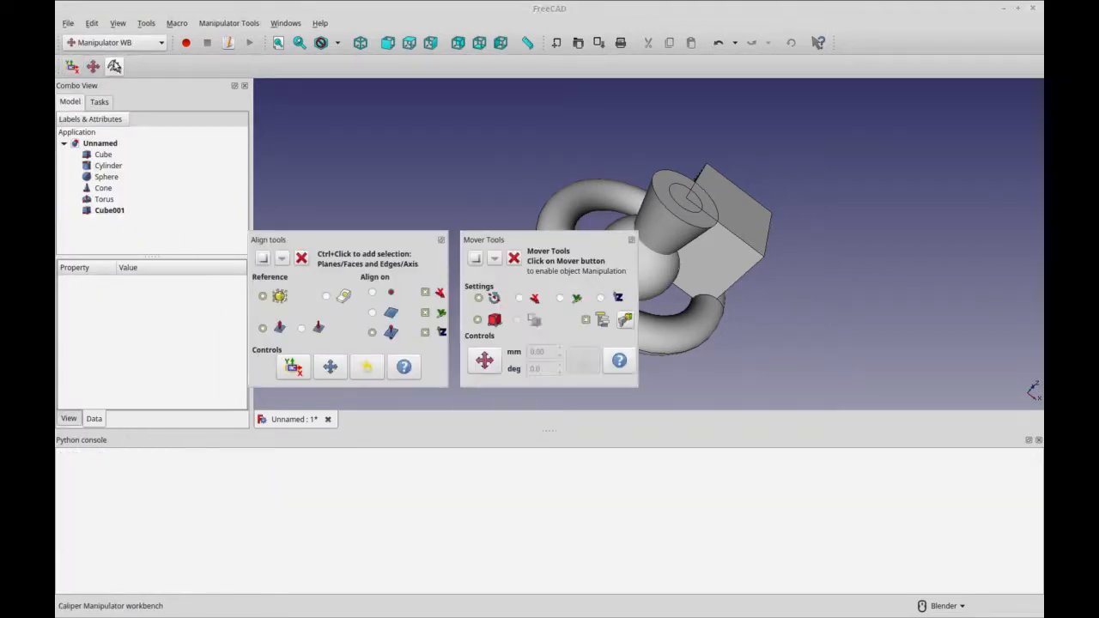
click(114, 66)
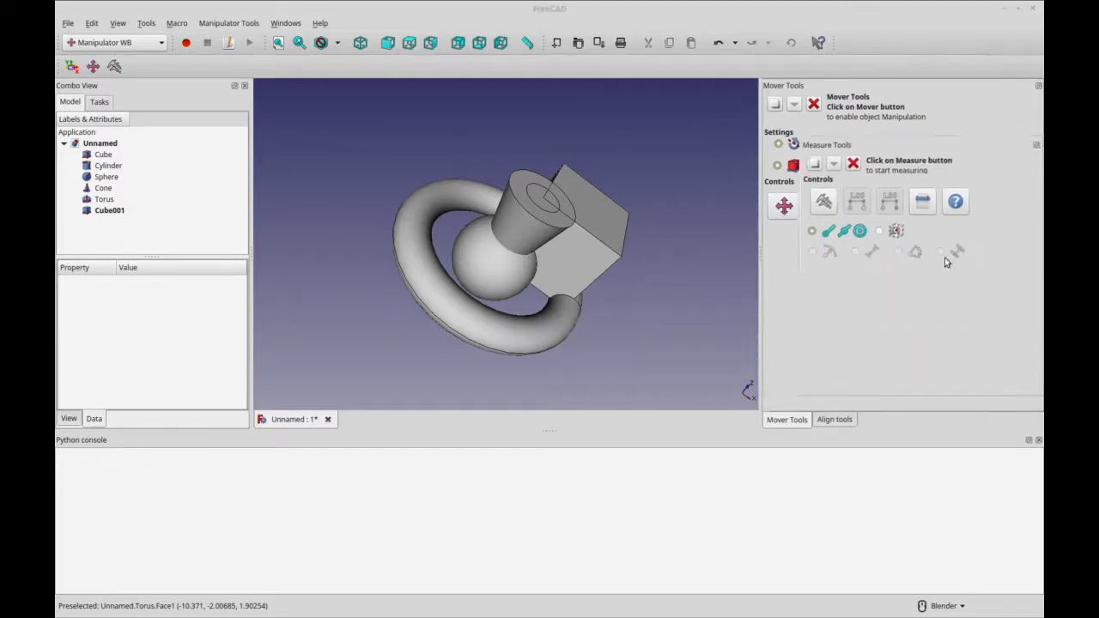
Select the cube's top face, move it away with Mover, and show Align tools
click(790, 419)
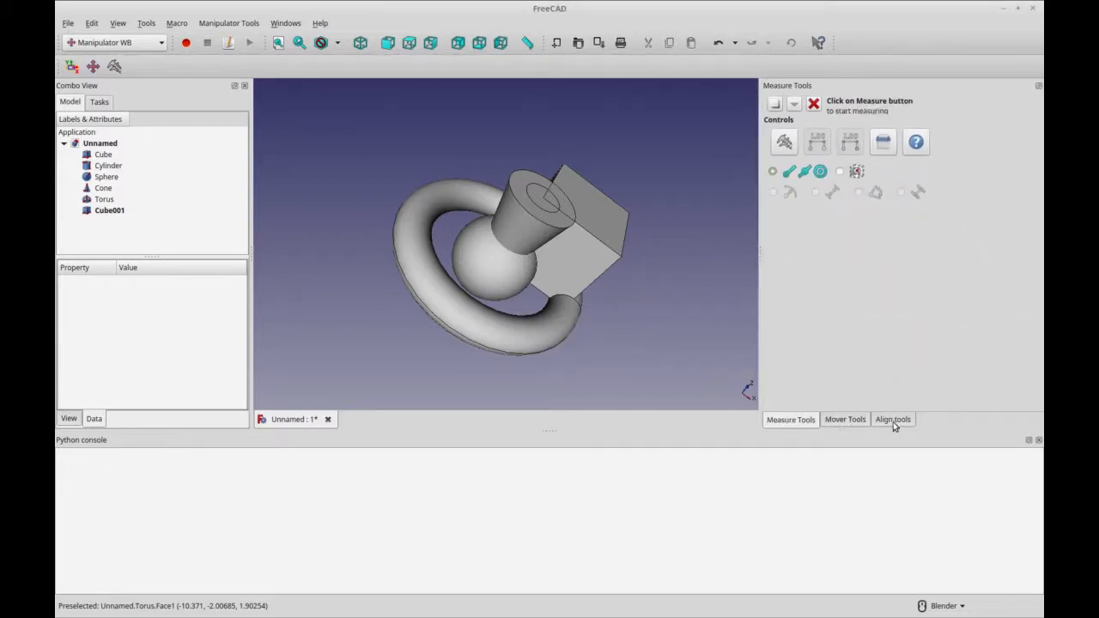
click(844, 419)
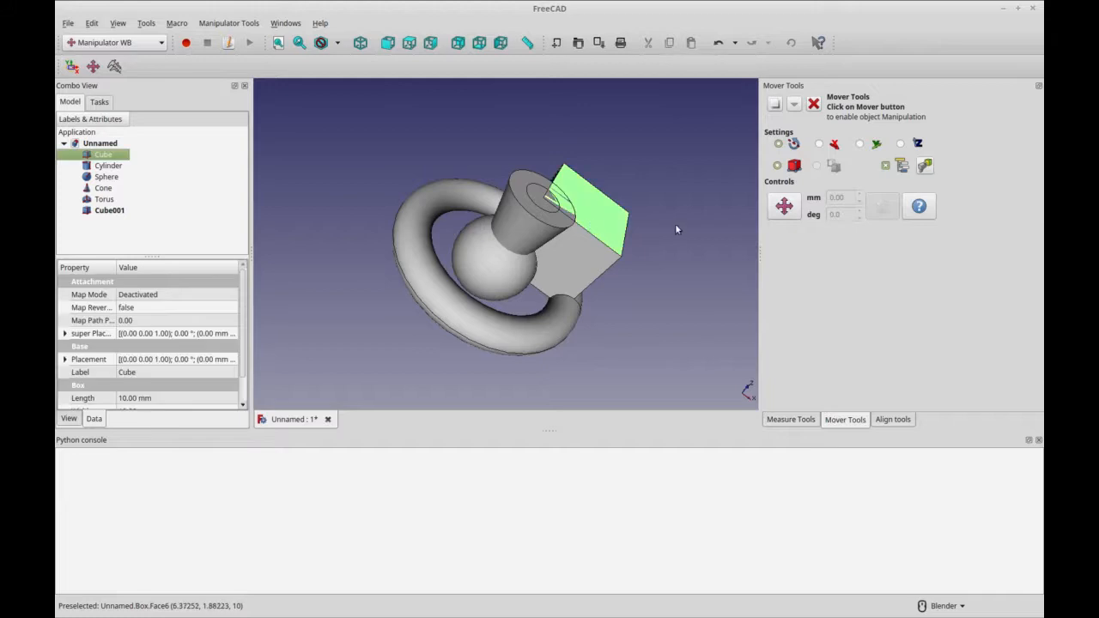
mouse_move(783, 205)
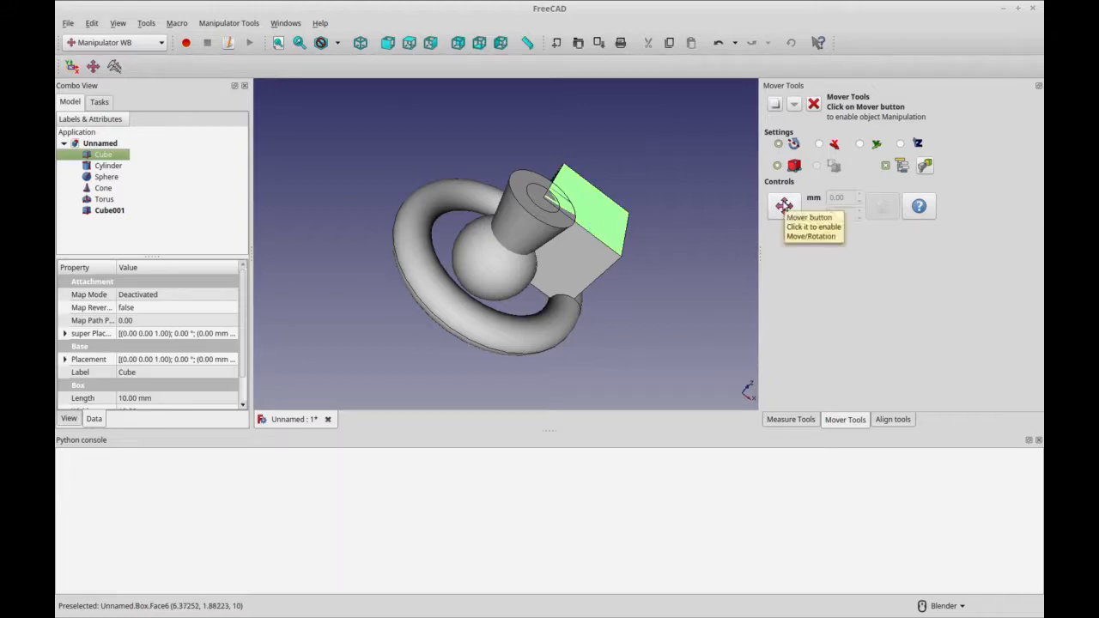
click(783, 205)
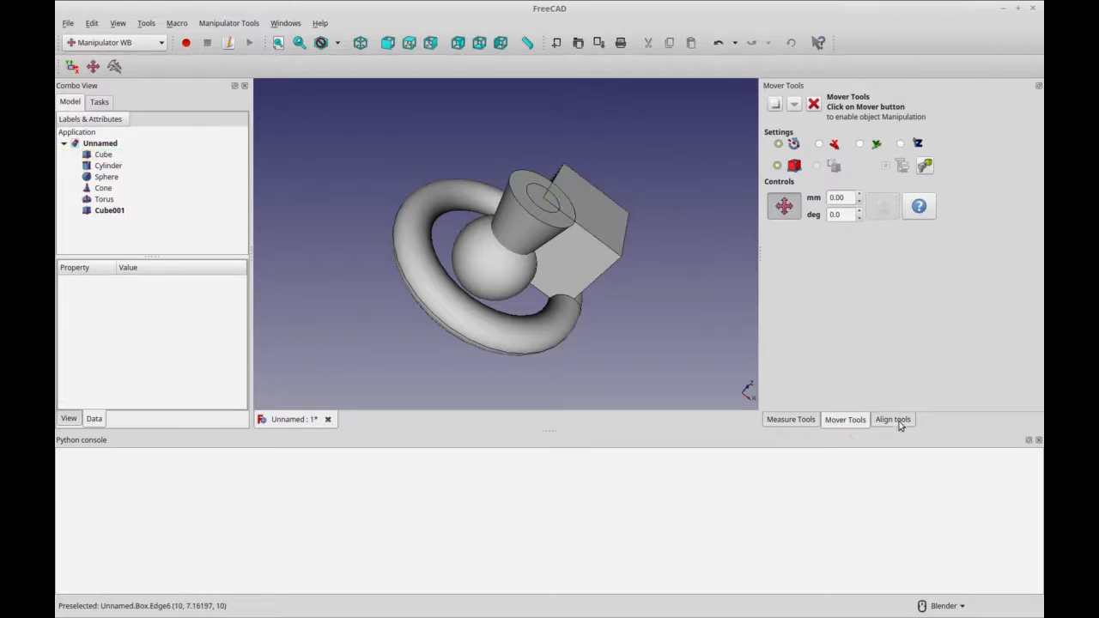
click(893, 419)
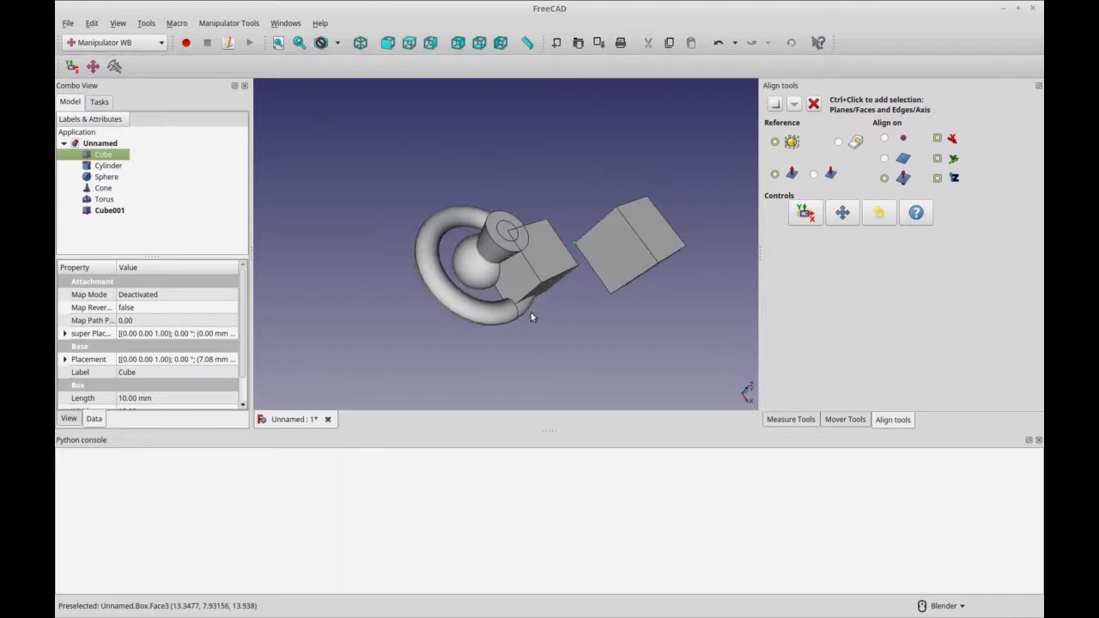
Spread the torus, cone, cylinder and sphere apart, then show the Mover tools
drag(532, 317, 665, 306)
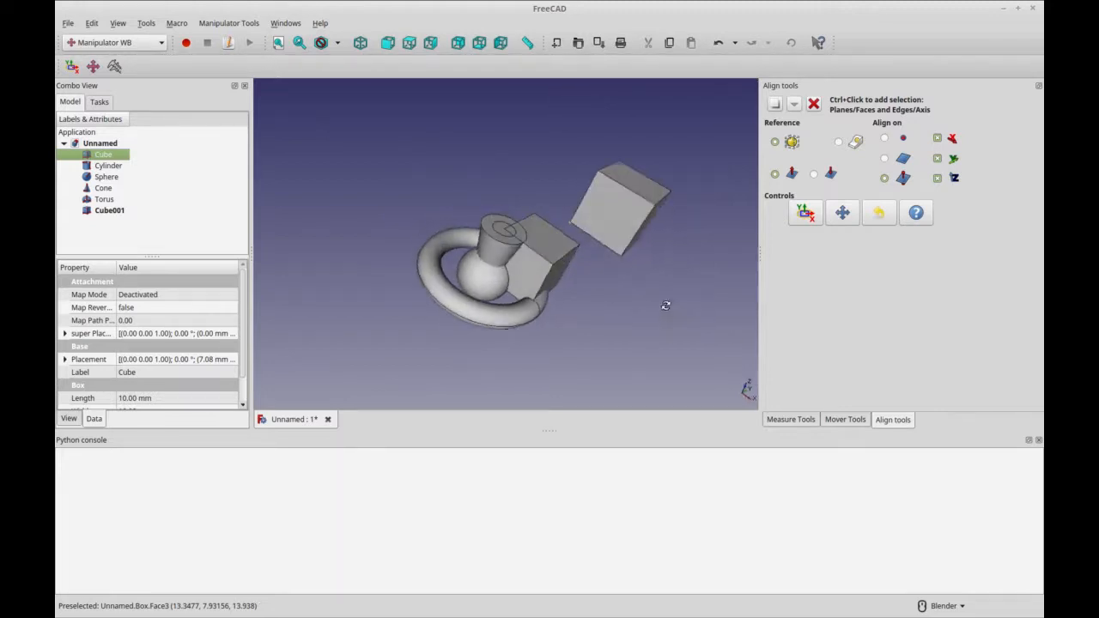
click(103, 189)
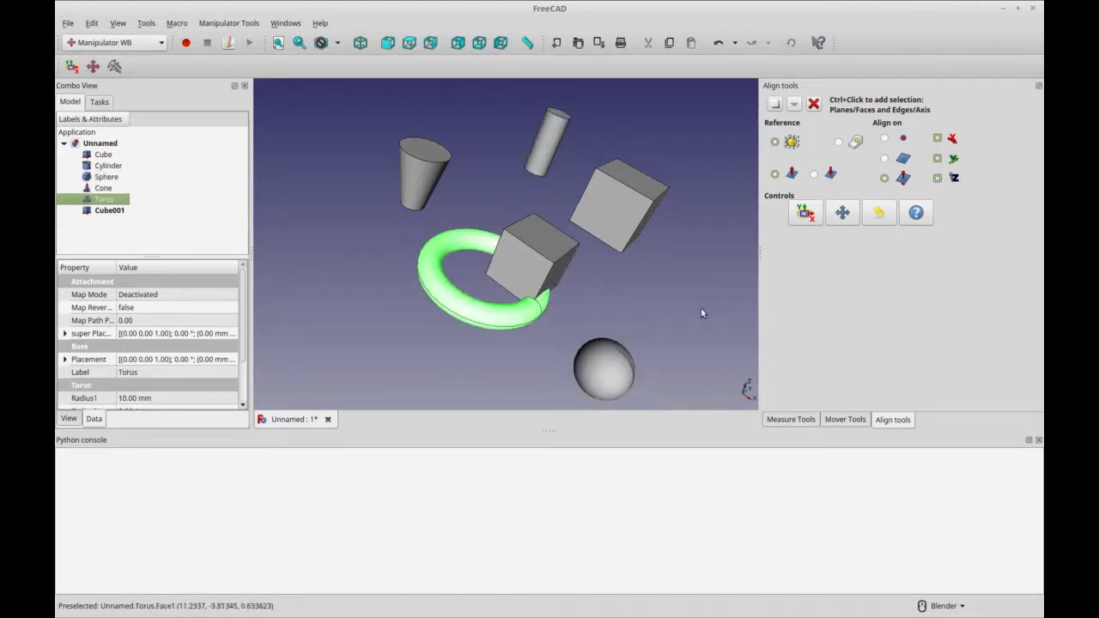
click(650, 309)
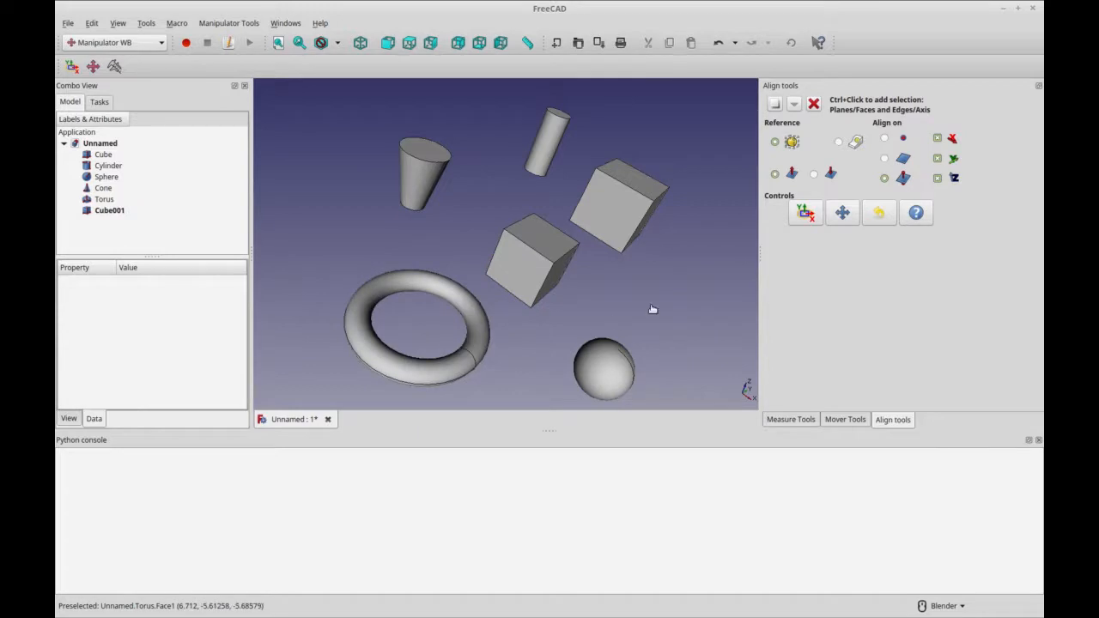
drag(652, 309, 635, 155)
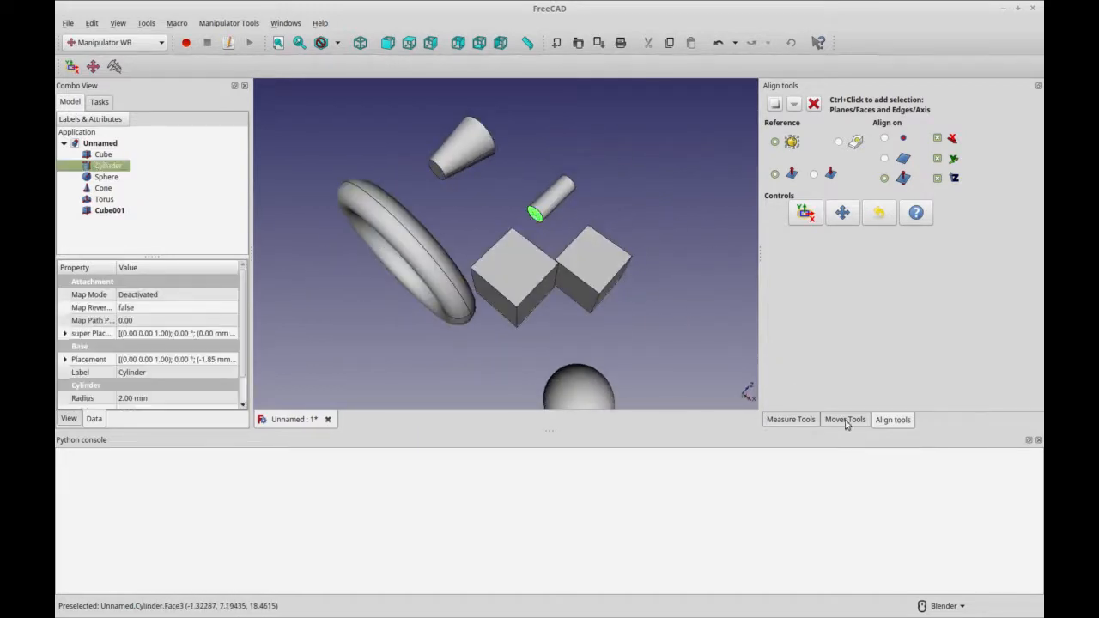
click(845, 419)
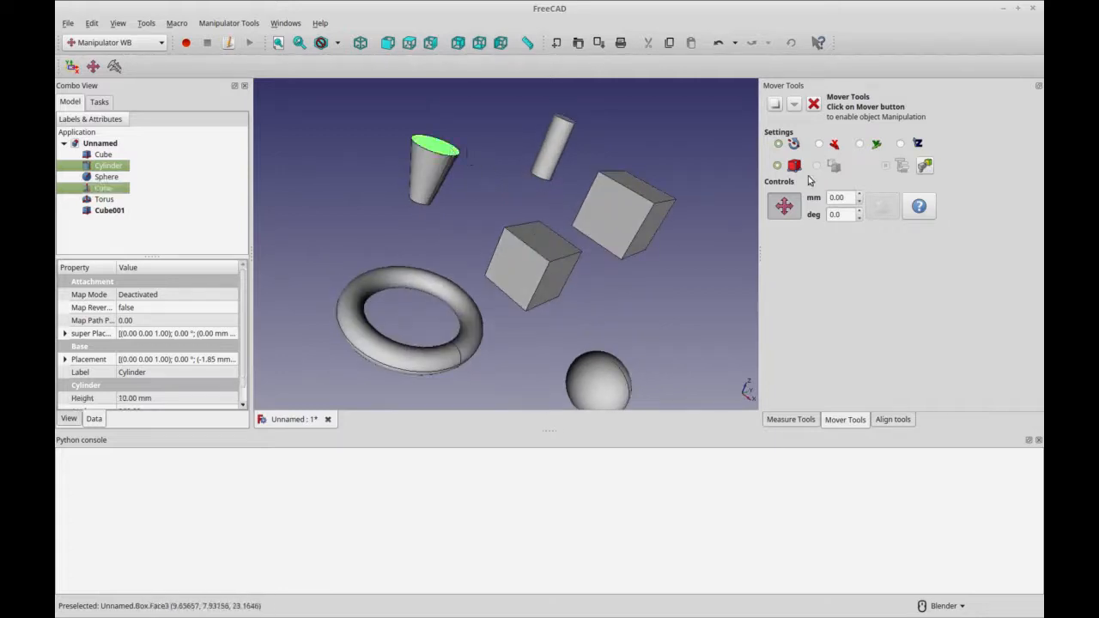
Pick the Cube in Single Object mode and nudge it by a −1 mm step
click(793, 164)
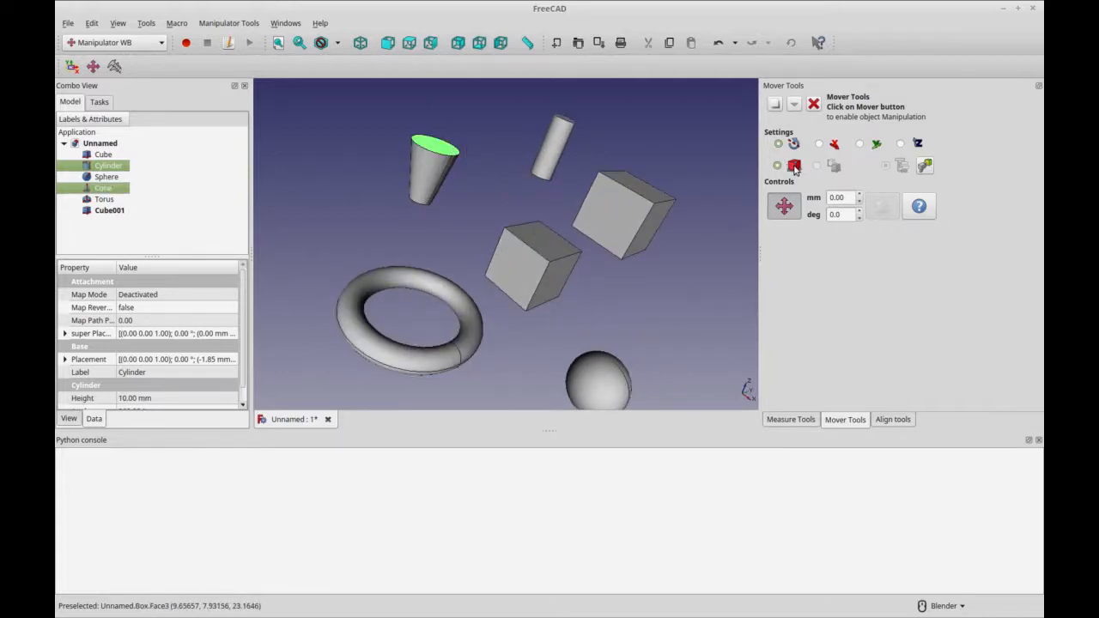
mouse_move(795, 166)
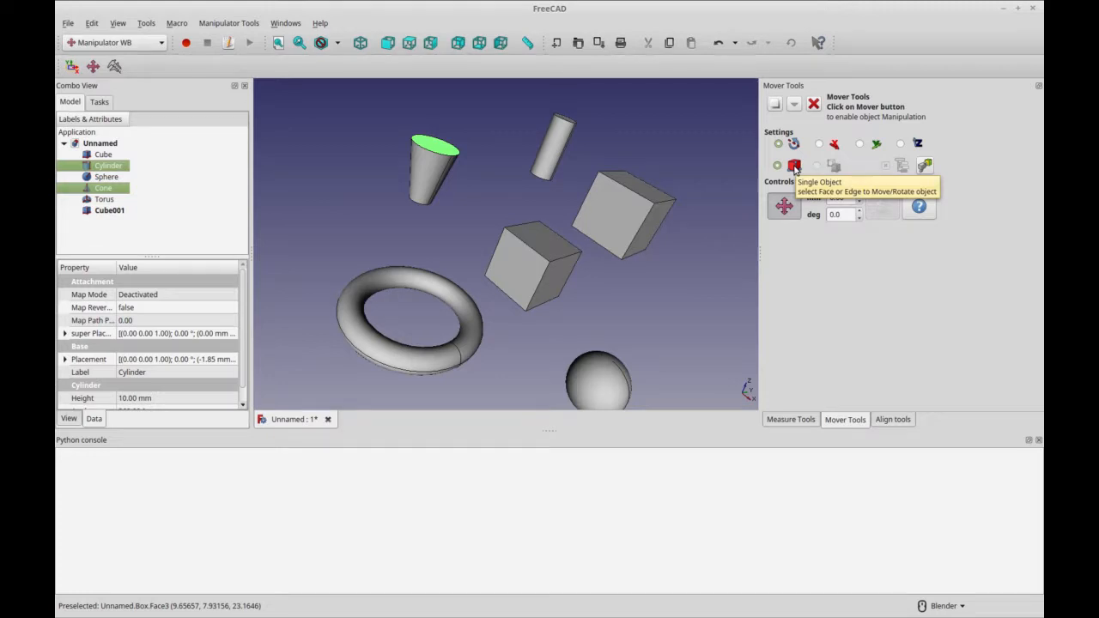
click(619, 206)
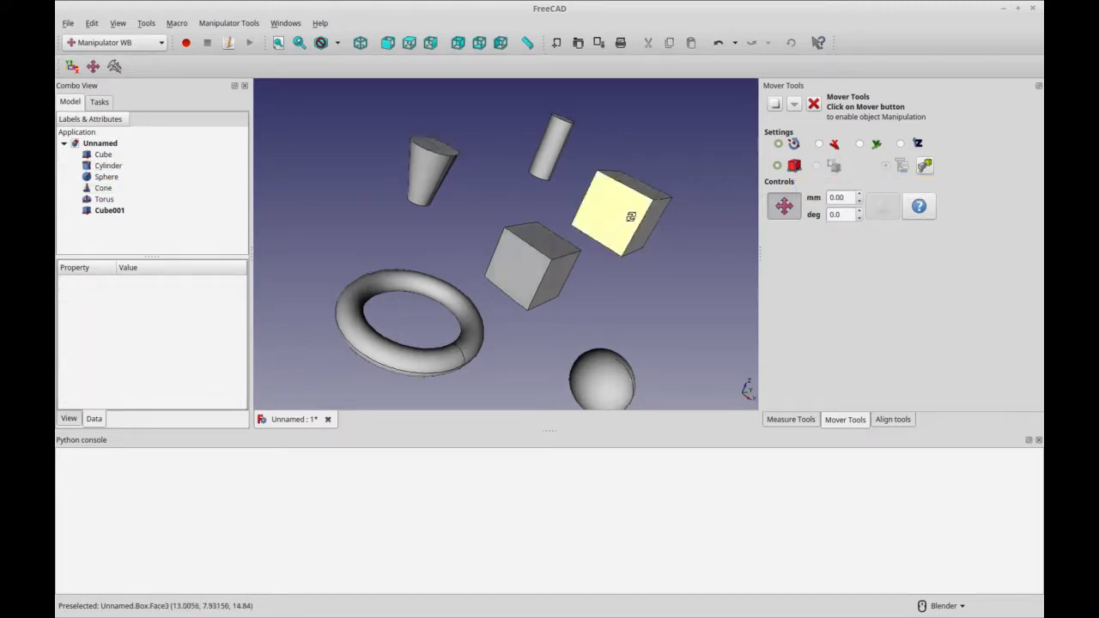
click(103, 154)
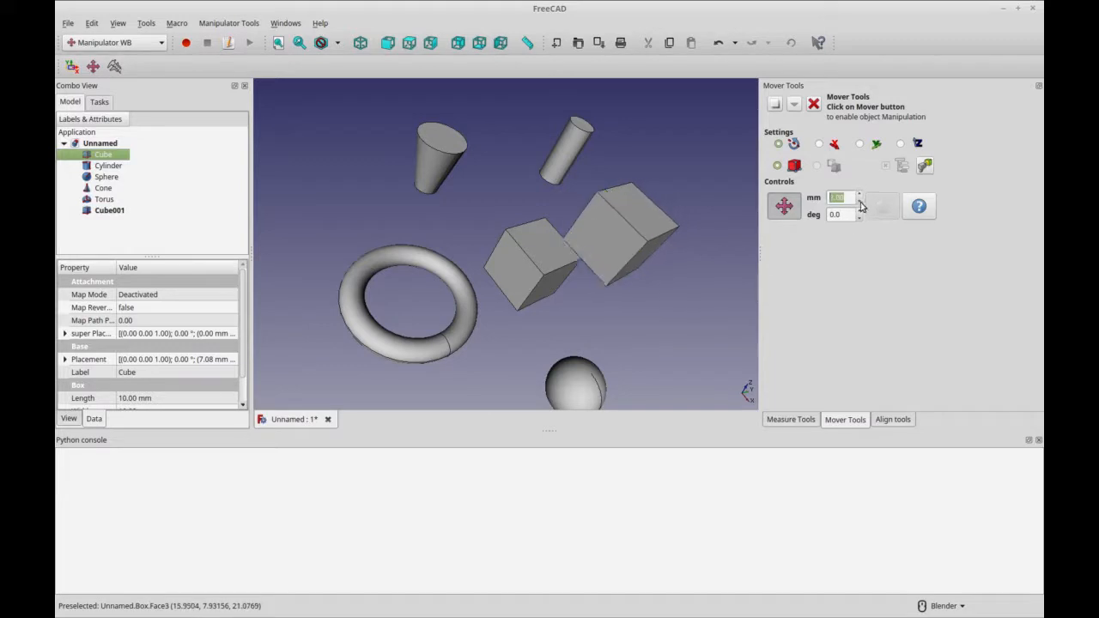
click(860, 201)
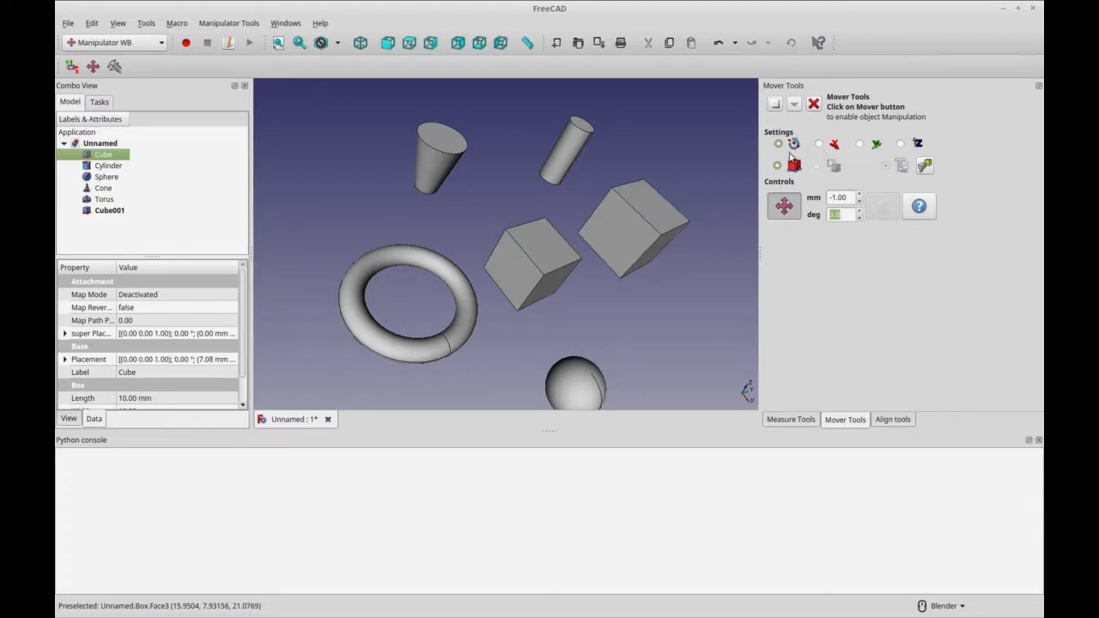
mouse_move(793, 143)
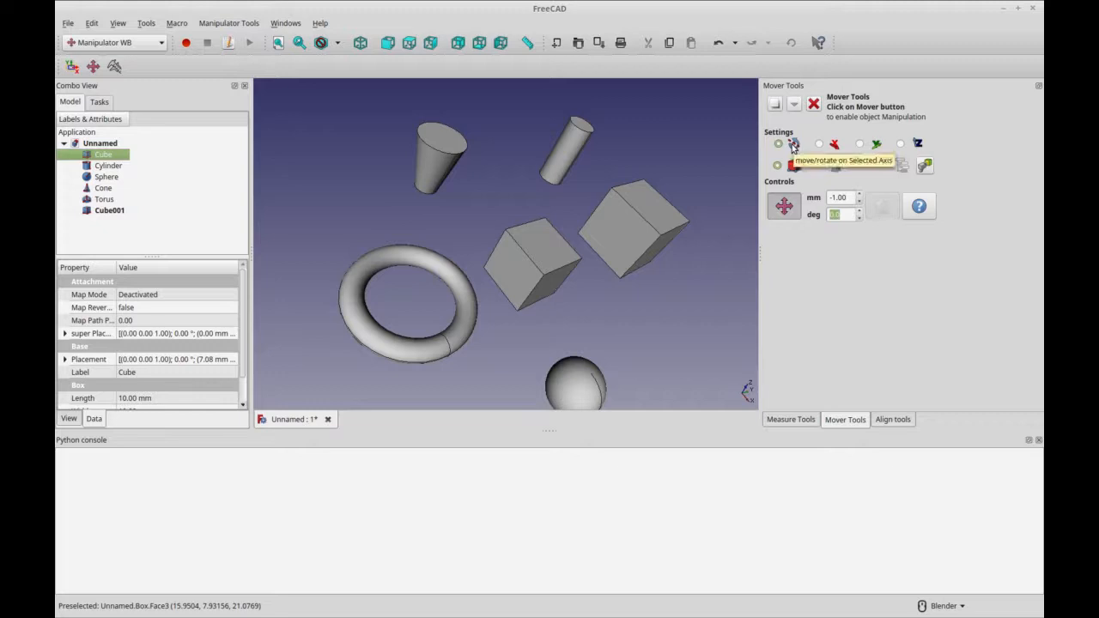
mouse_move(831, 157)
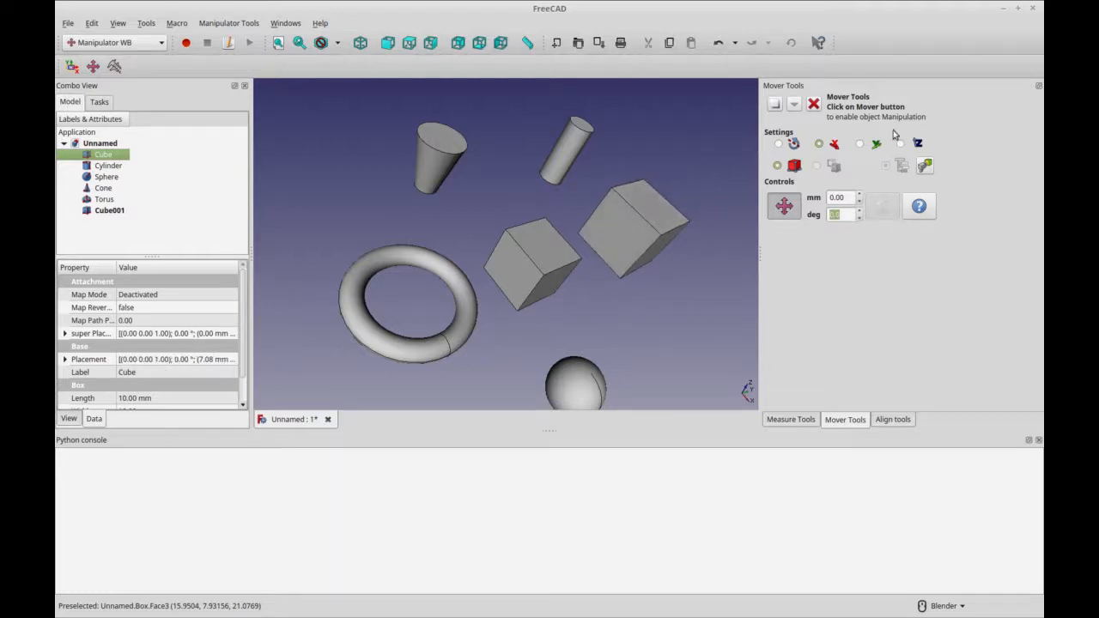
right_click(103, 154)
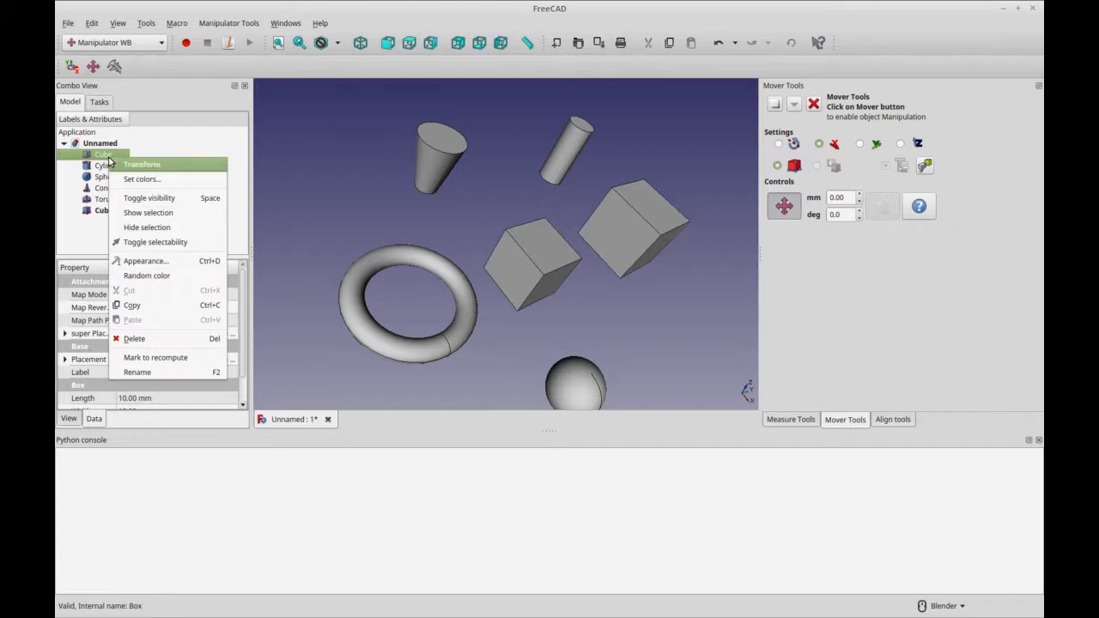
click(142, 164)
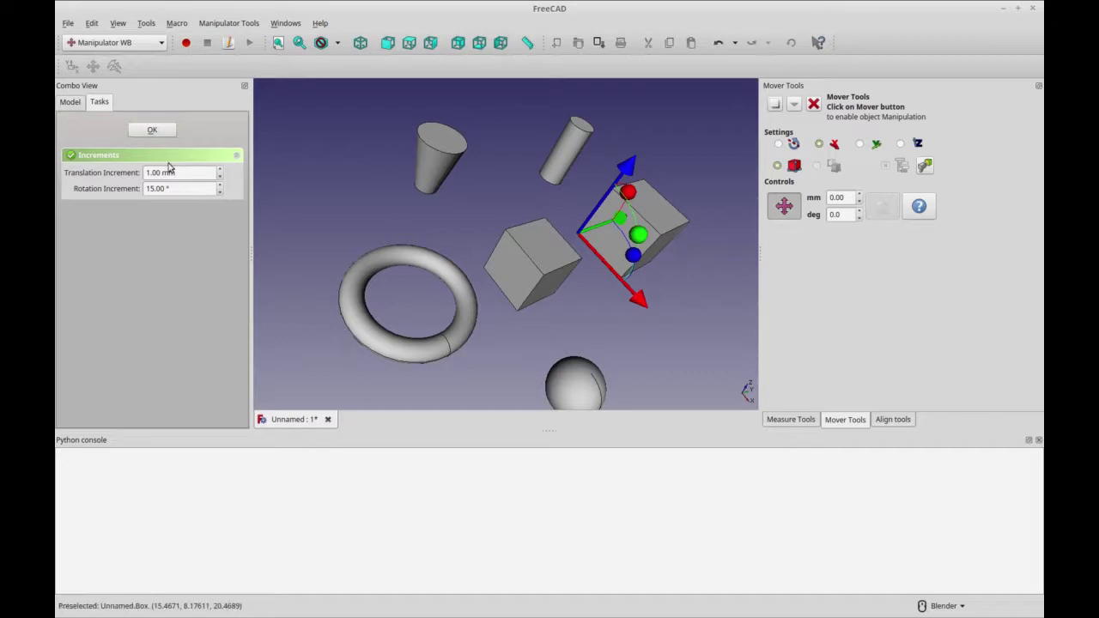
click(152, 130)
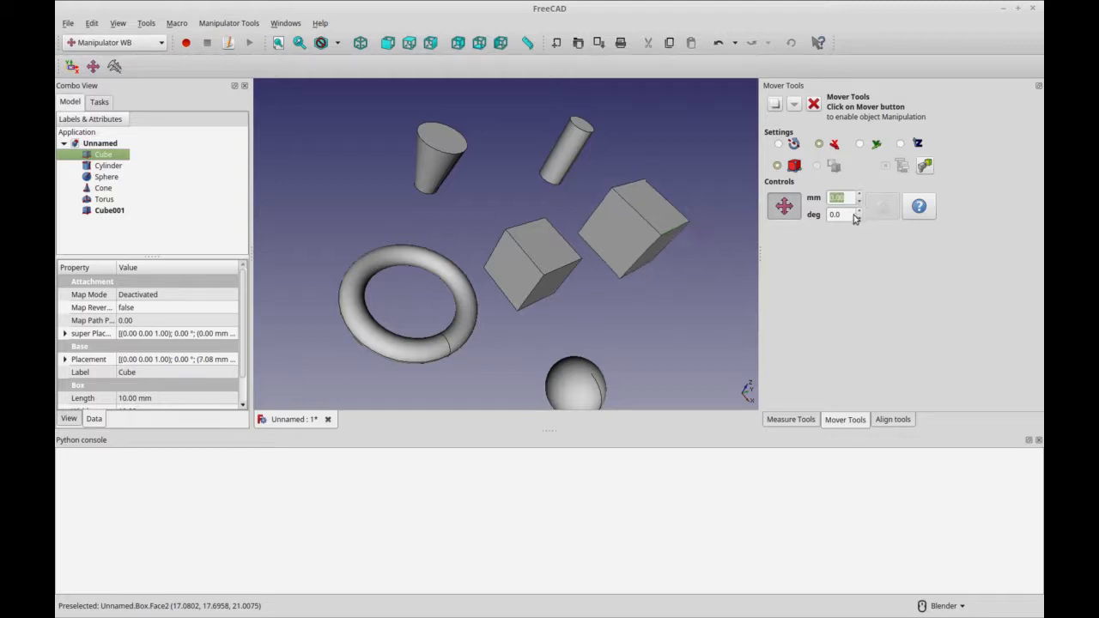
Select the Cube, tilt it about 27 degrees, and view the shapes at an angle
click(640, 224)
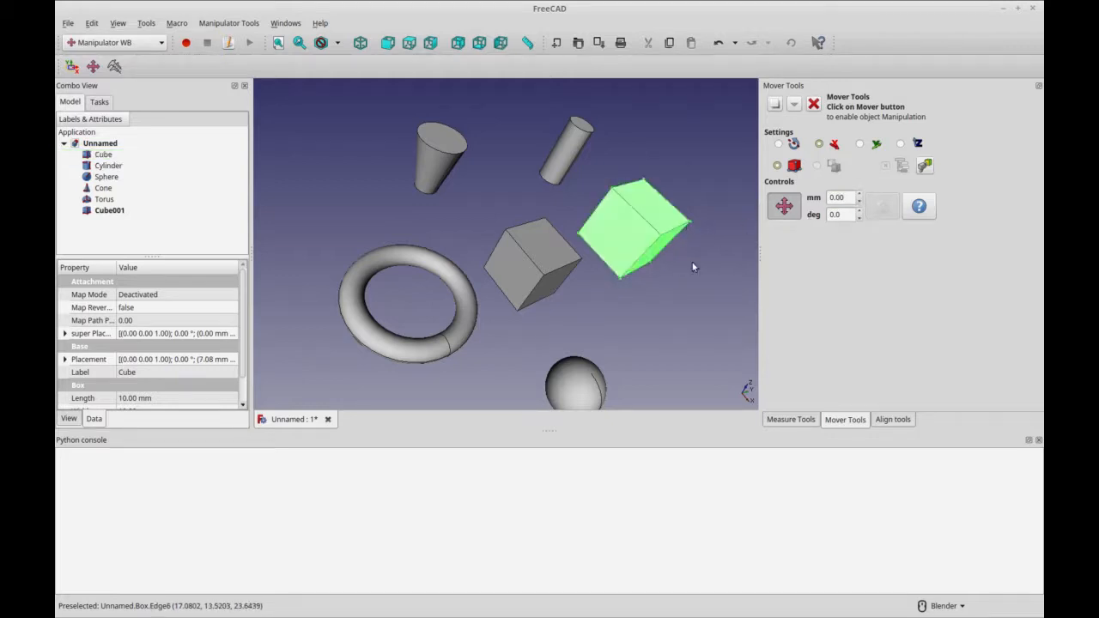
click(103, 154)
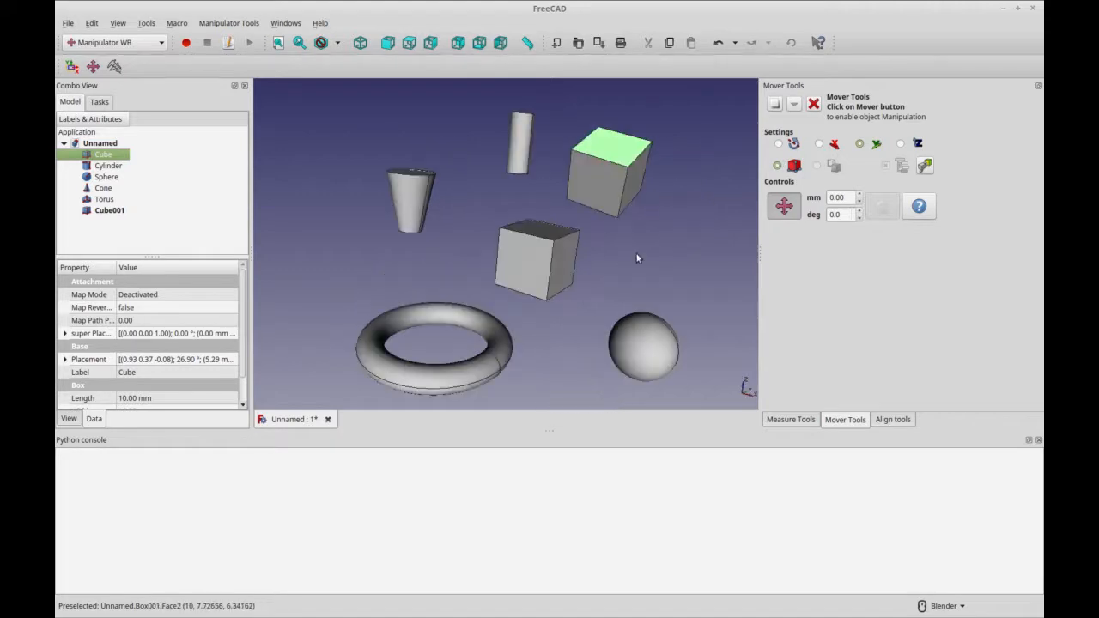
mouse_move(839, 182)
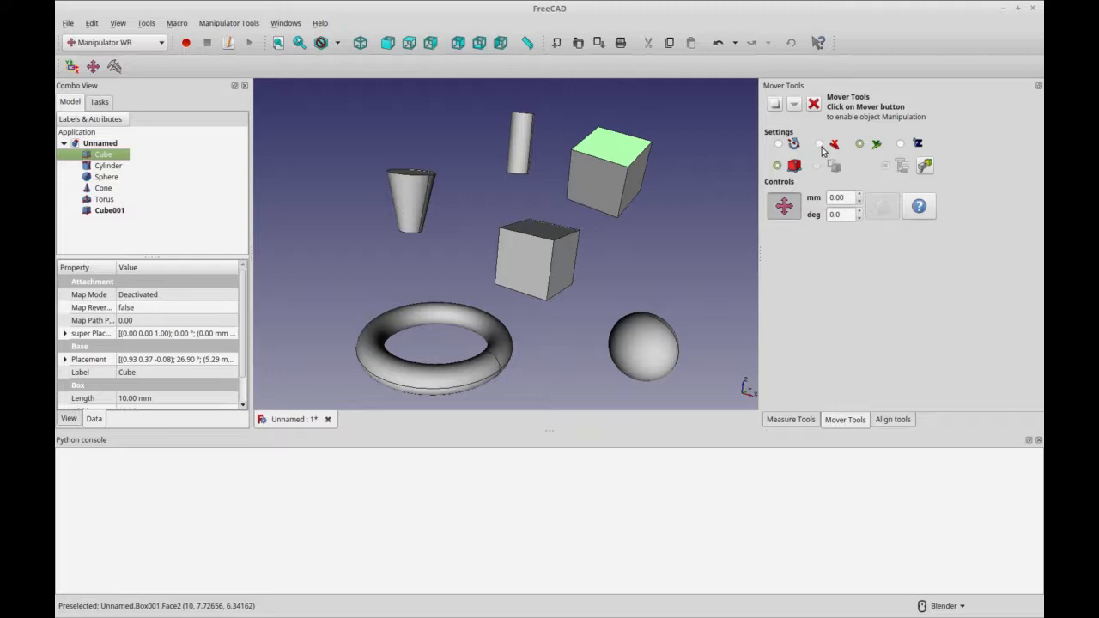
mouse_move(935, 166)
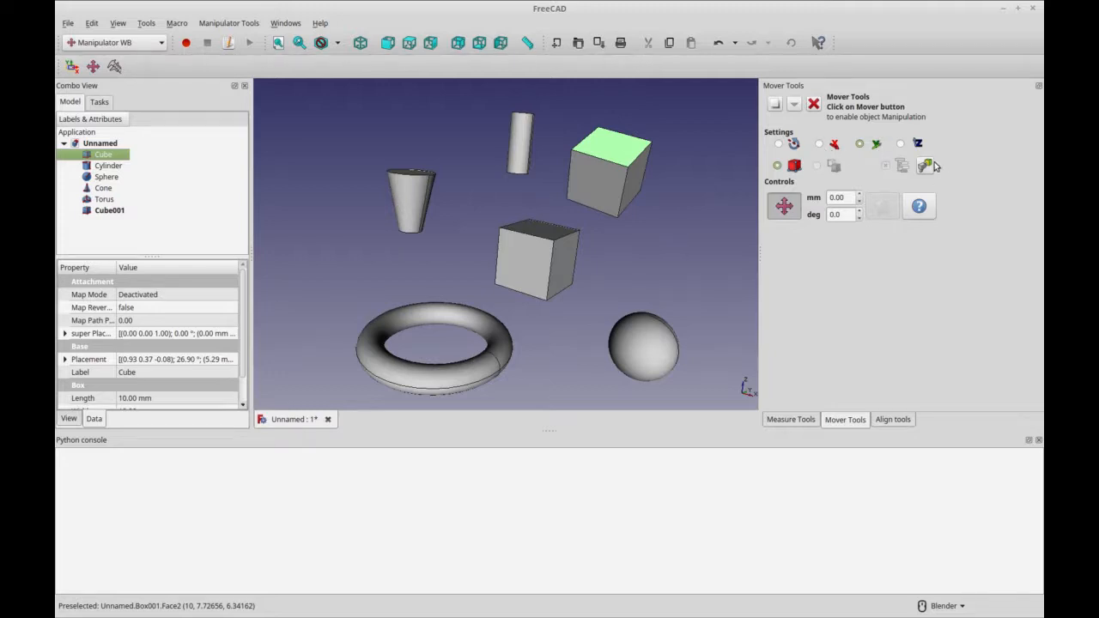
mouse_move(925, 166)
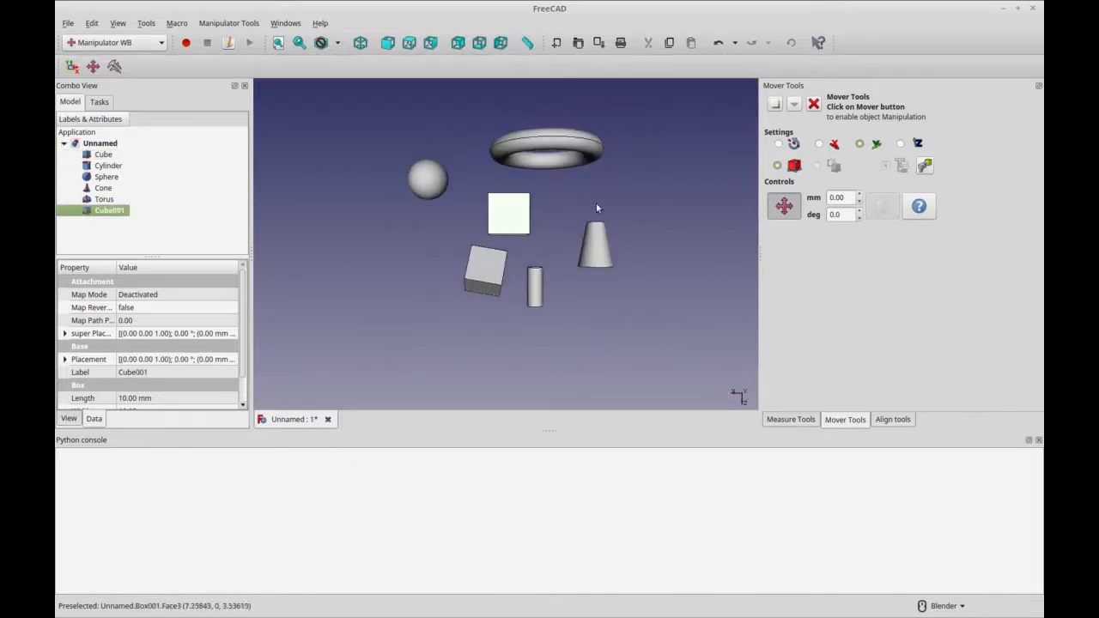
drag(507, 257, 640, 197)
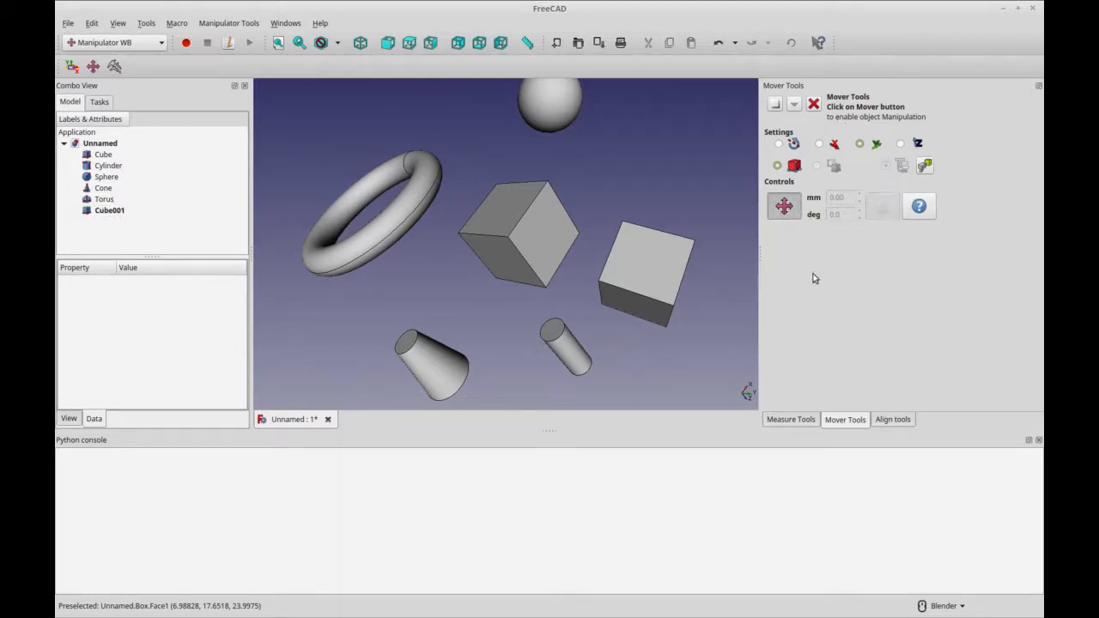
Bring up the Align tools and orbit around the shapes to see the cylinder top
click(892, 419)
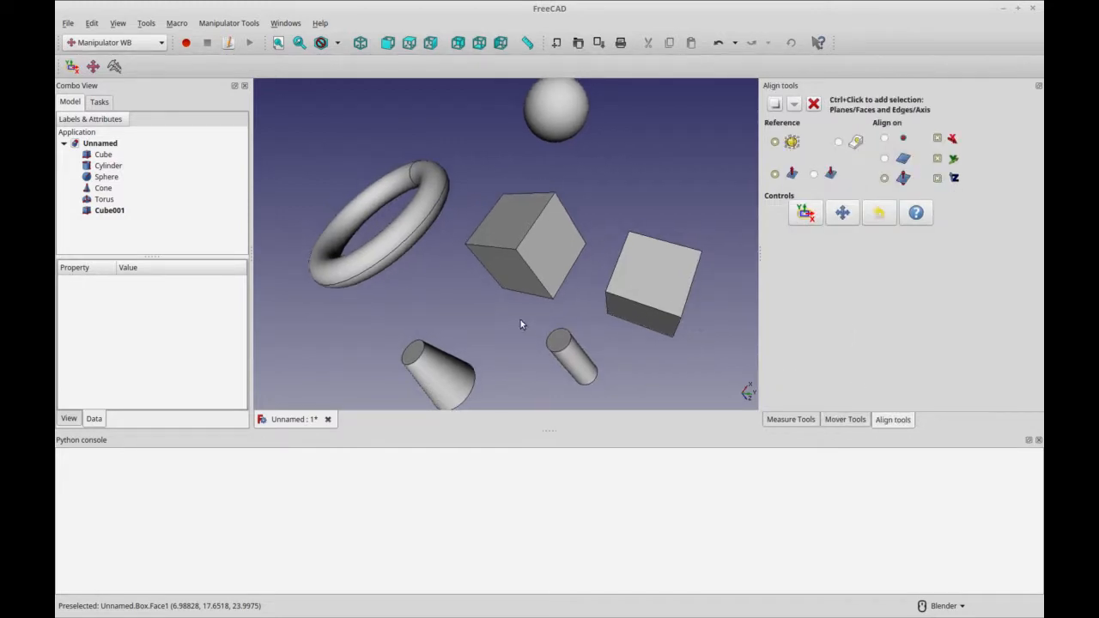
drag(520, 325, 505, 309)
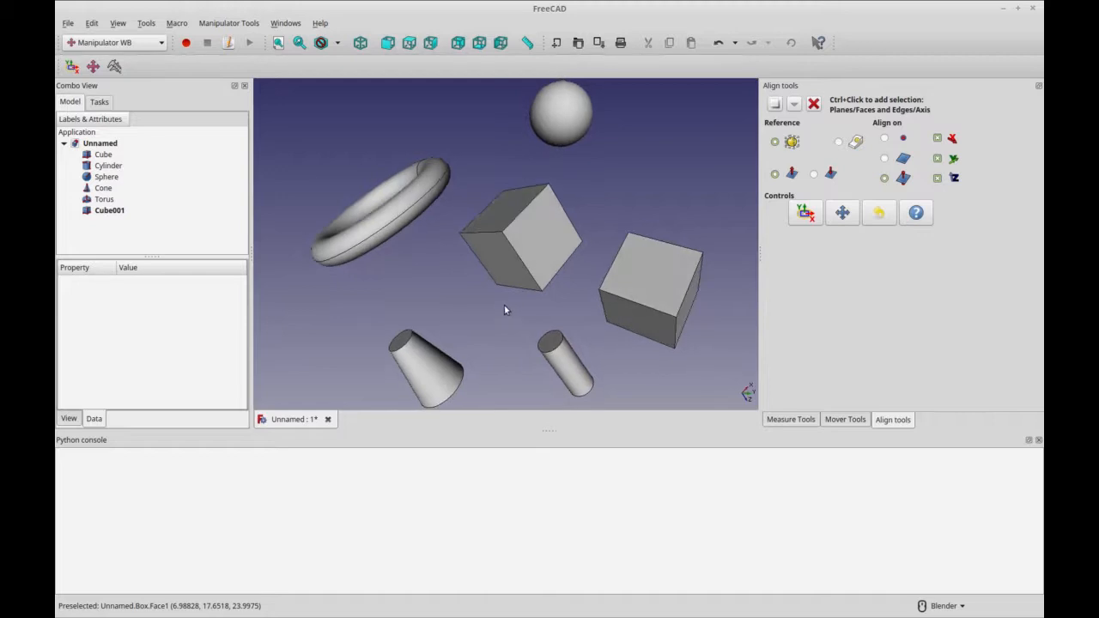
drag(507, 310, 494, 296)
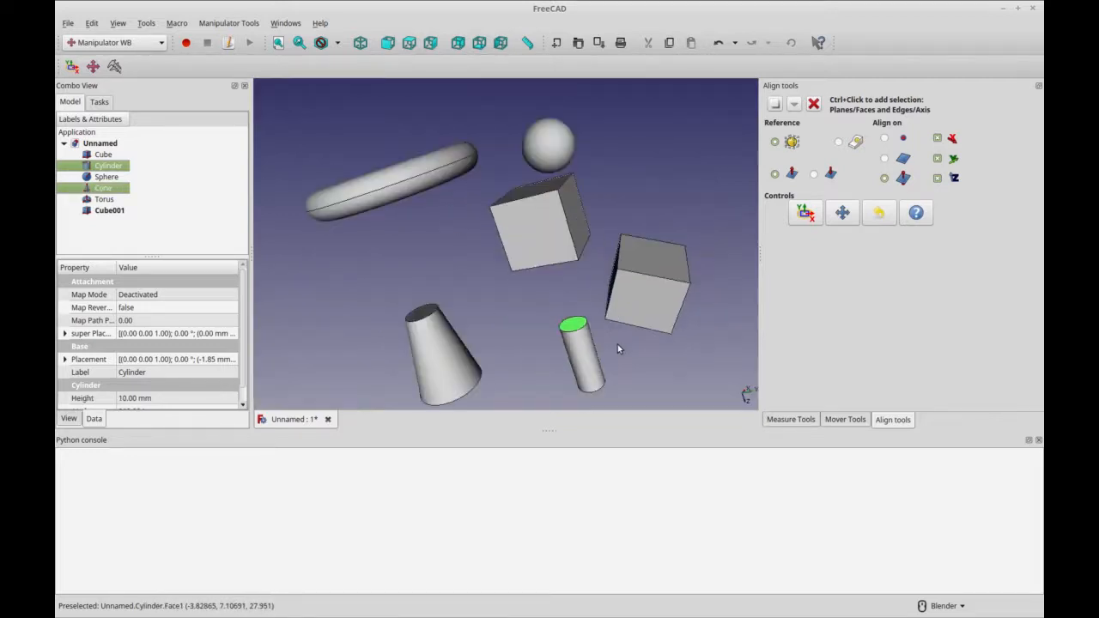
drag(618, 348, 515, 263)
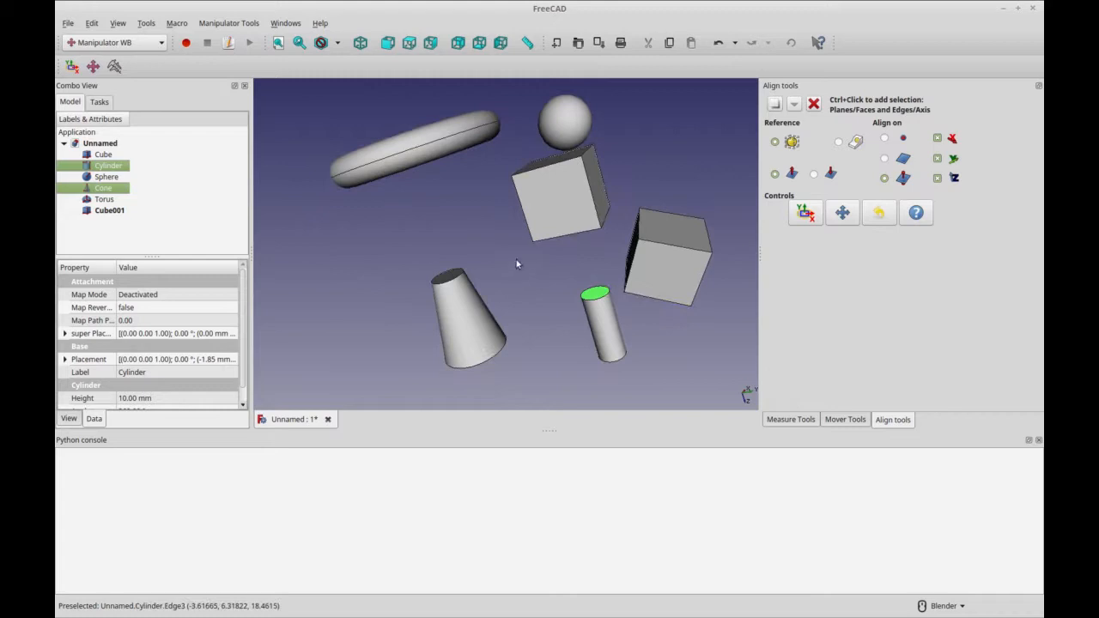
mouse_move(780, 255)
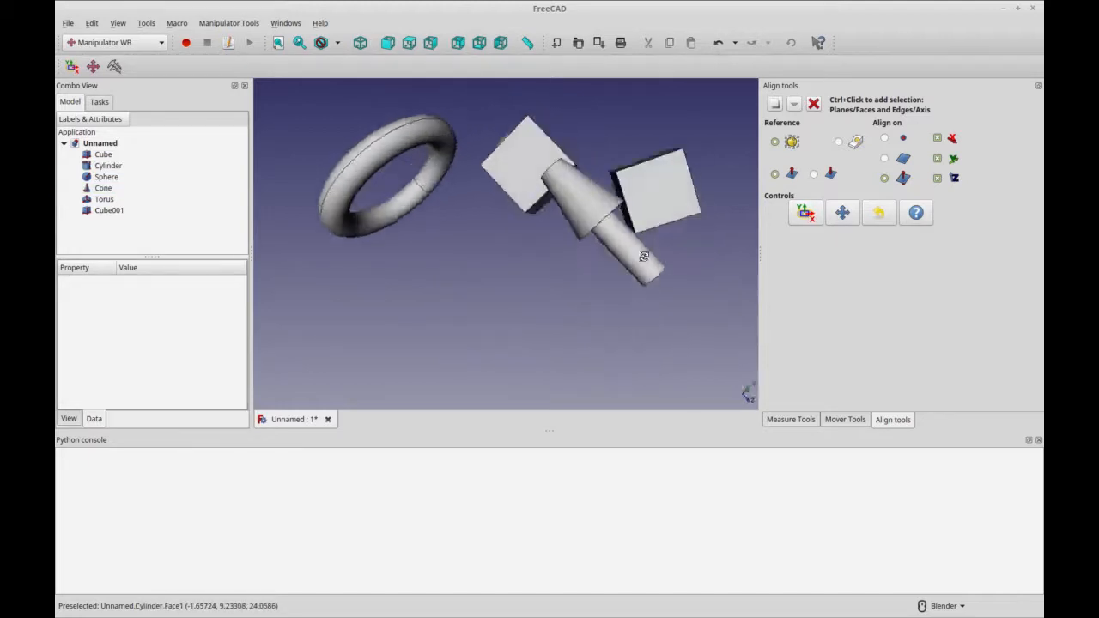
drag(644, 256, 543, 259)
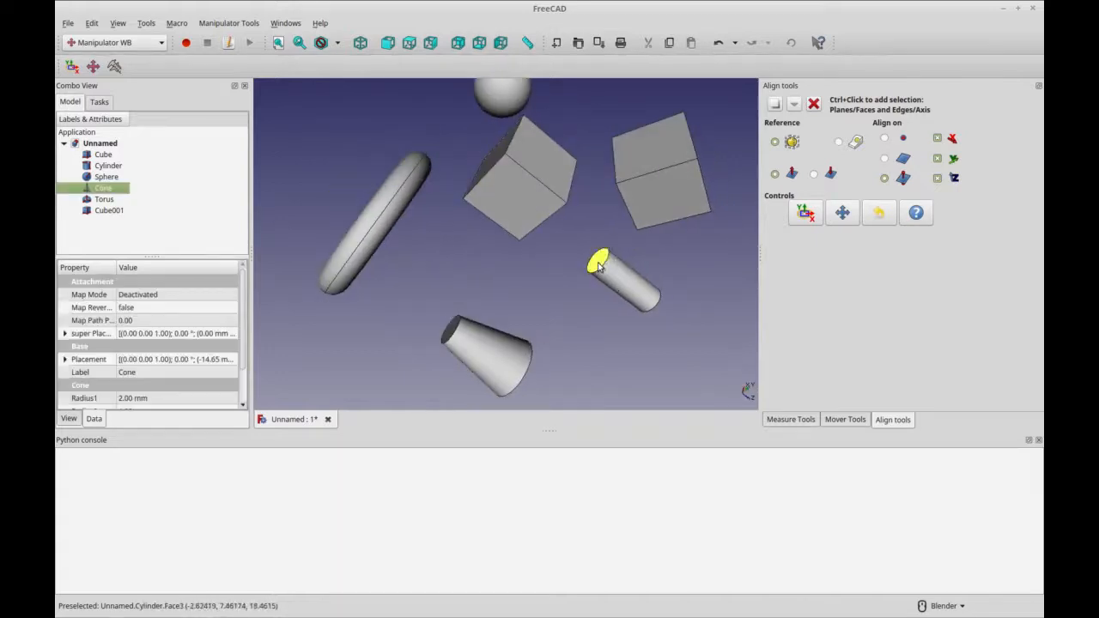
Select the cylinder's round end face and inspect the cone aligned on the sphere
click(601, 261)
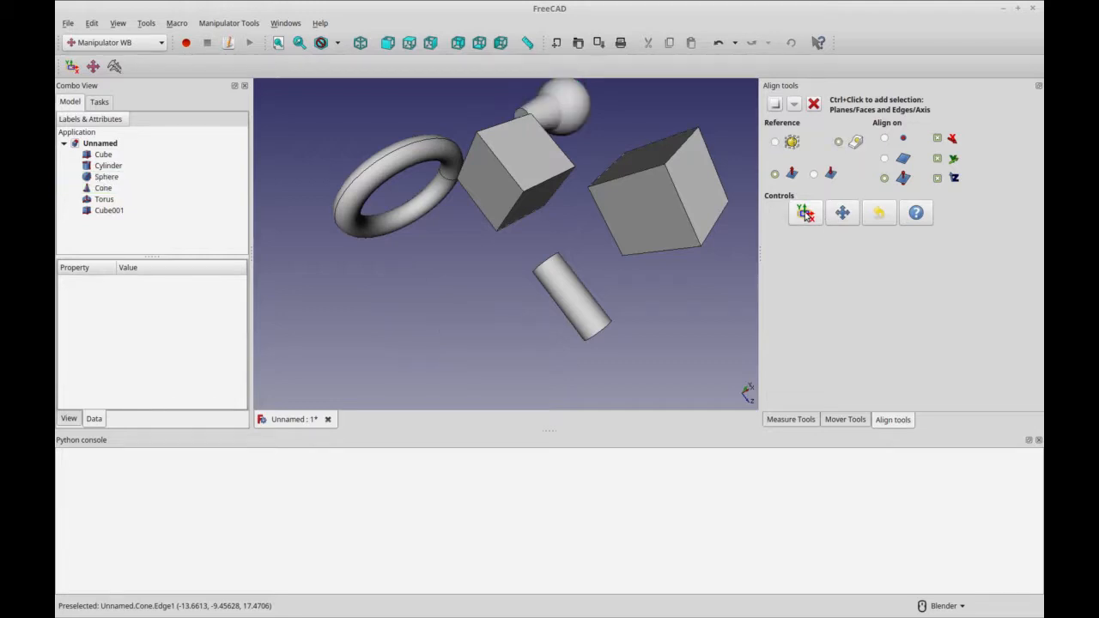
drag(506, 249, 618, 266)
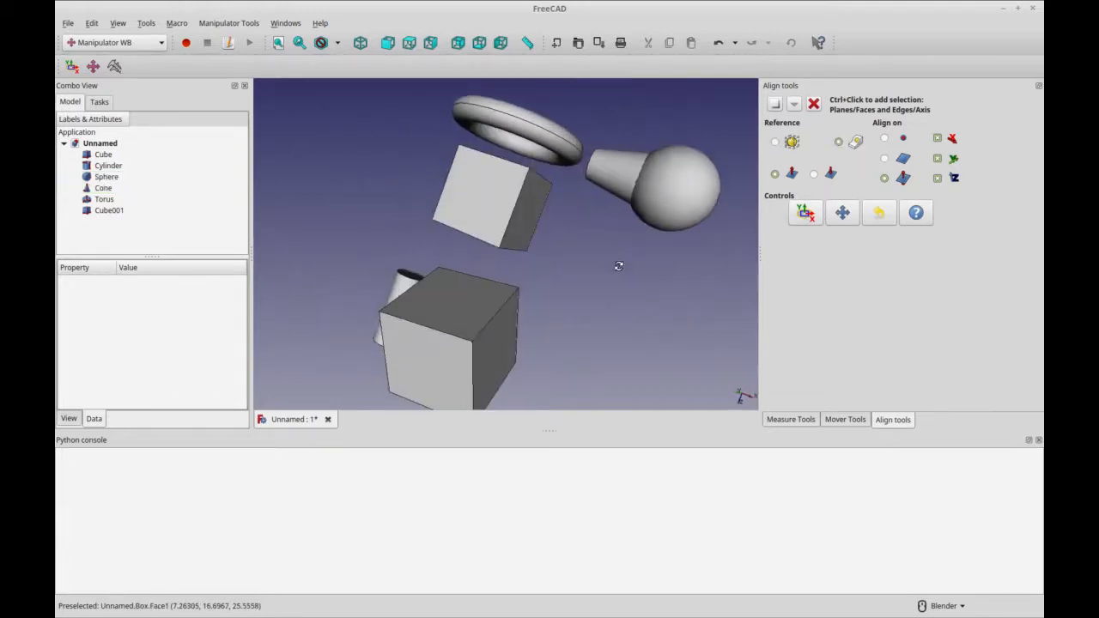
mouse_move(657, 267)
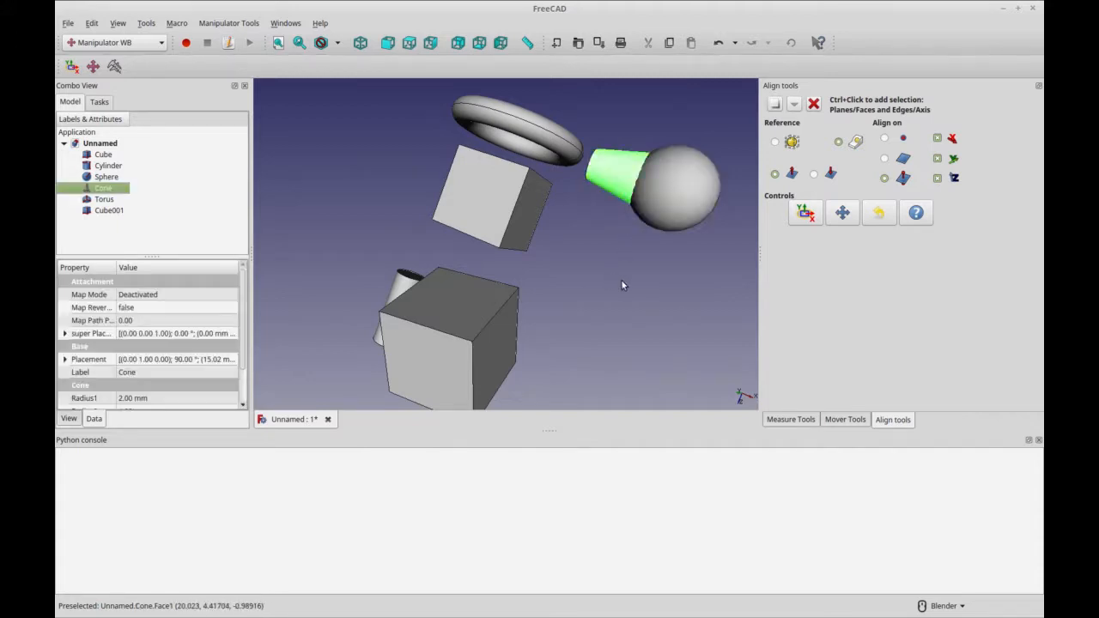
drag(623, 286, 655, 267)
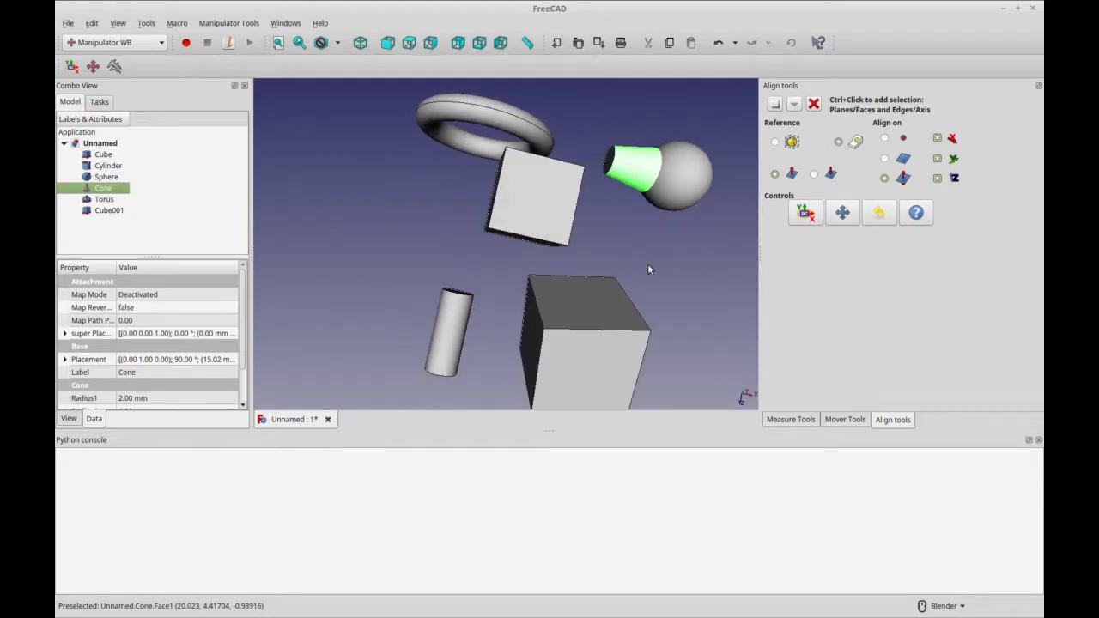
drag(648, 171, 377, 232)
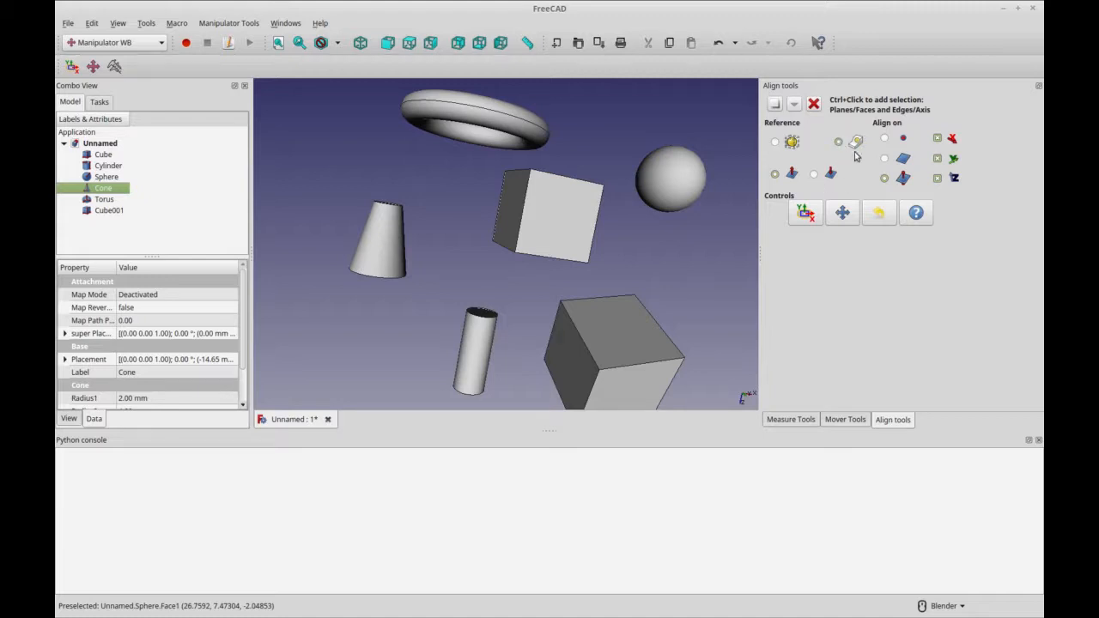
mouse_move(888, 154)
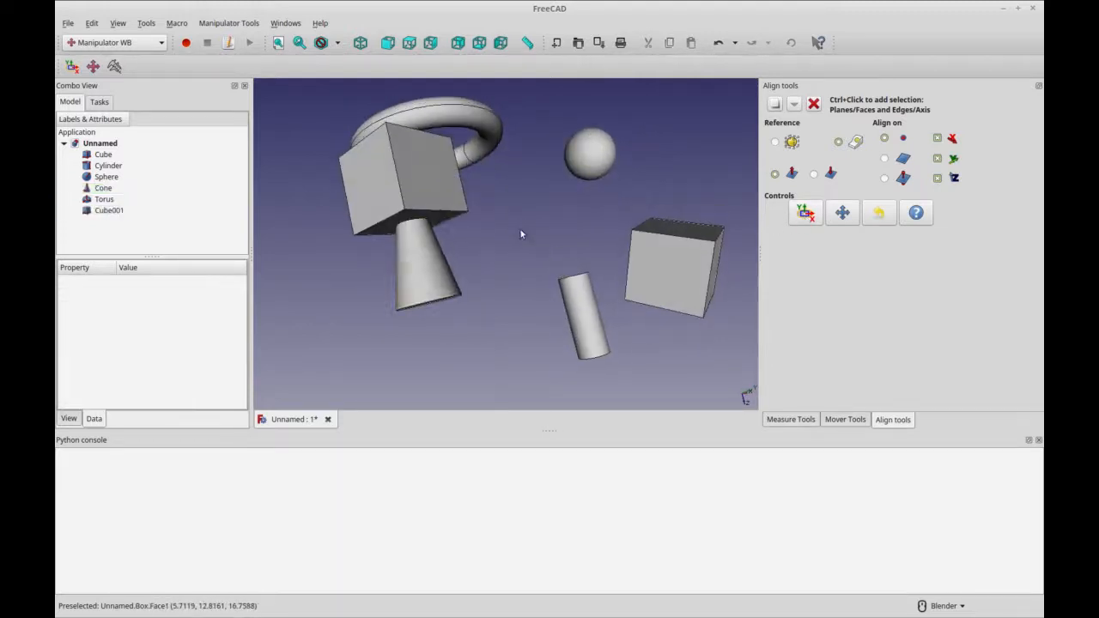
mouse_move(447, 341)
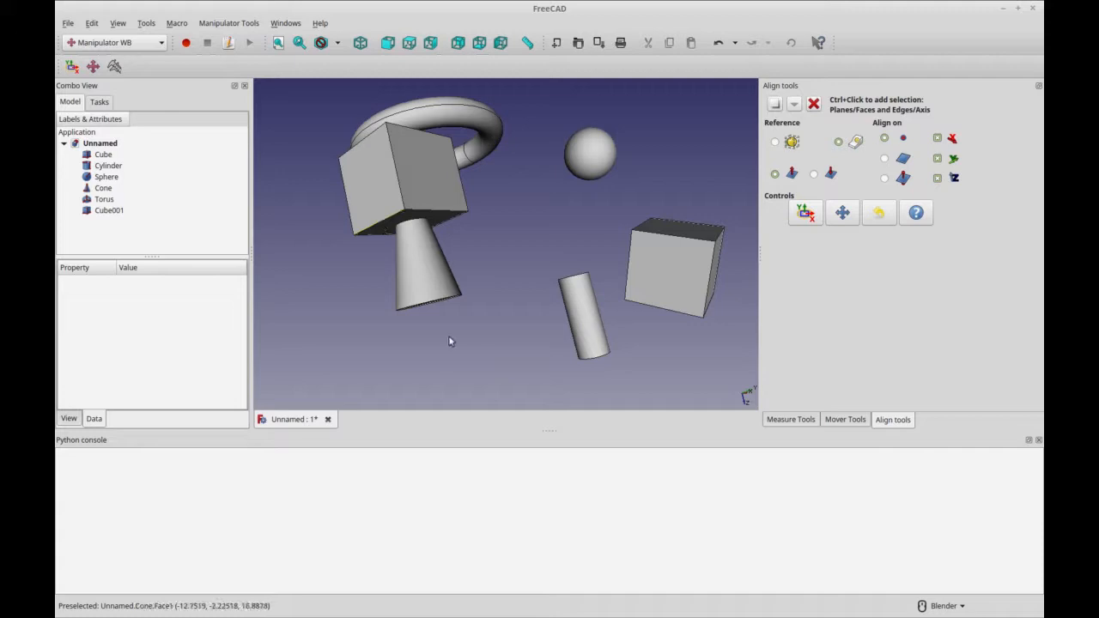
Orbit the 3D view to inspect the cubes and cone from new angles
drag(446, 341, 485, 324)
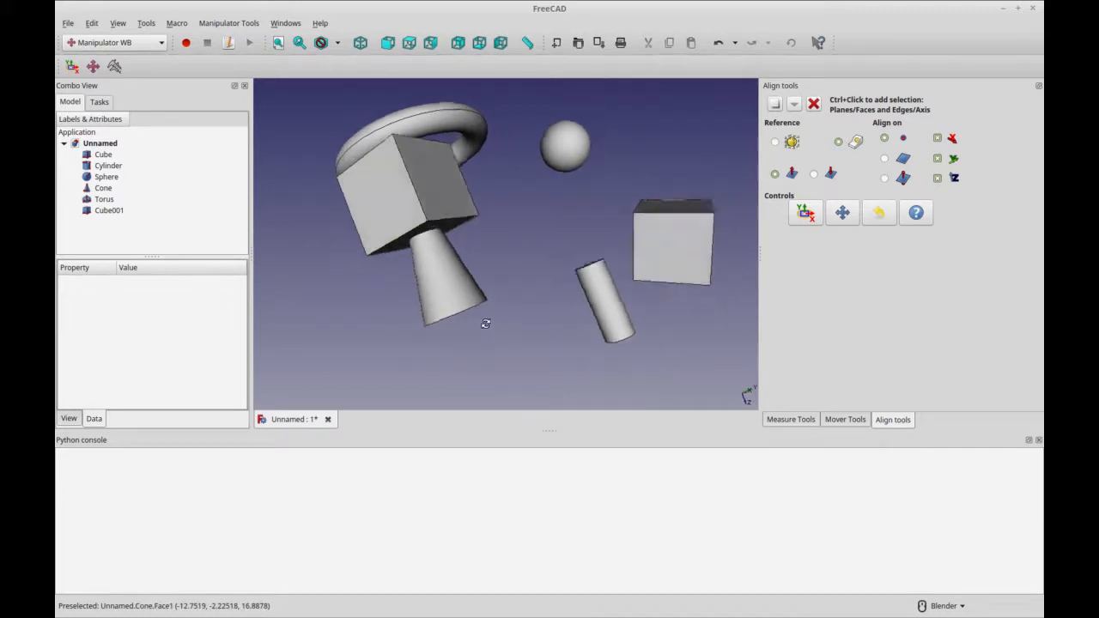
drag(485, 323, 438, 226)
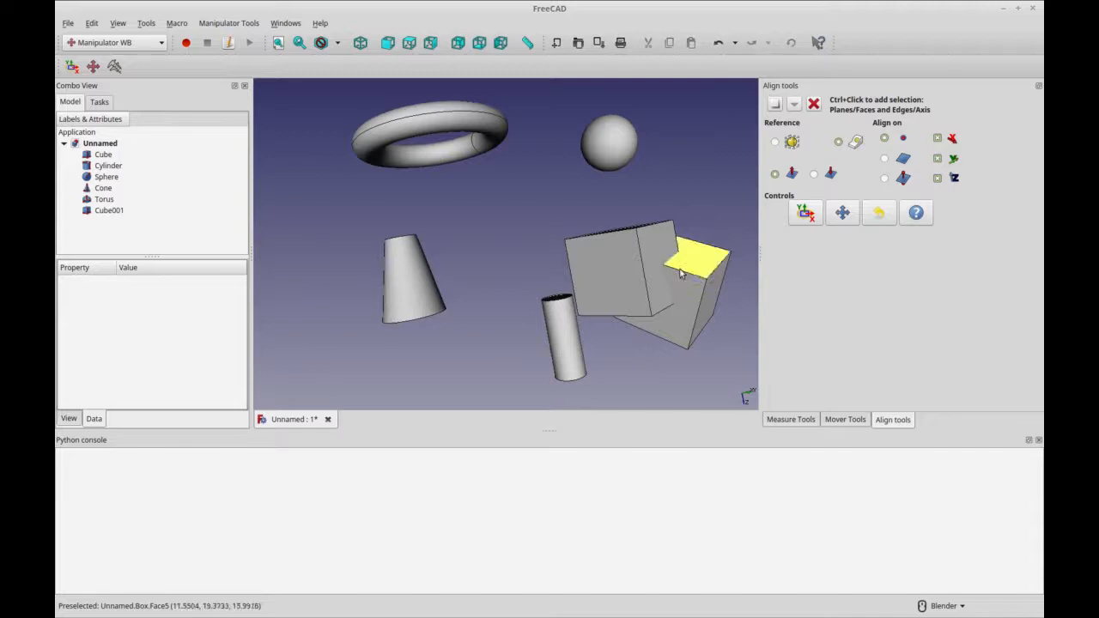
mouse_move(670, 275)
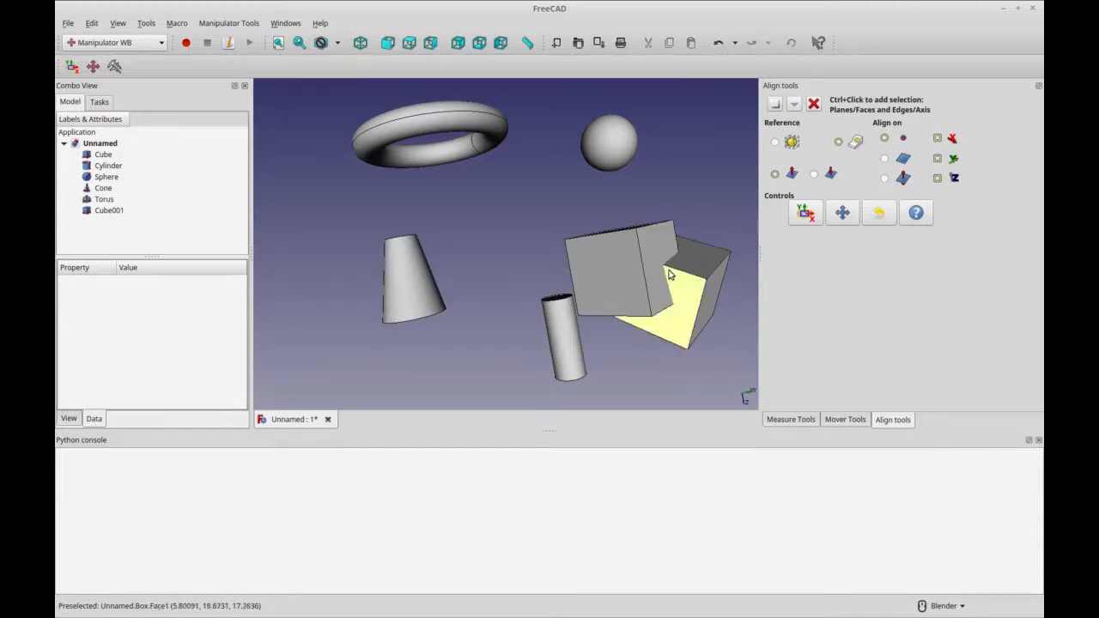
mouse_move(622, 249)
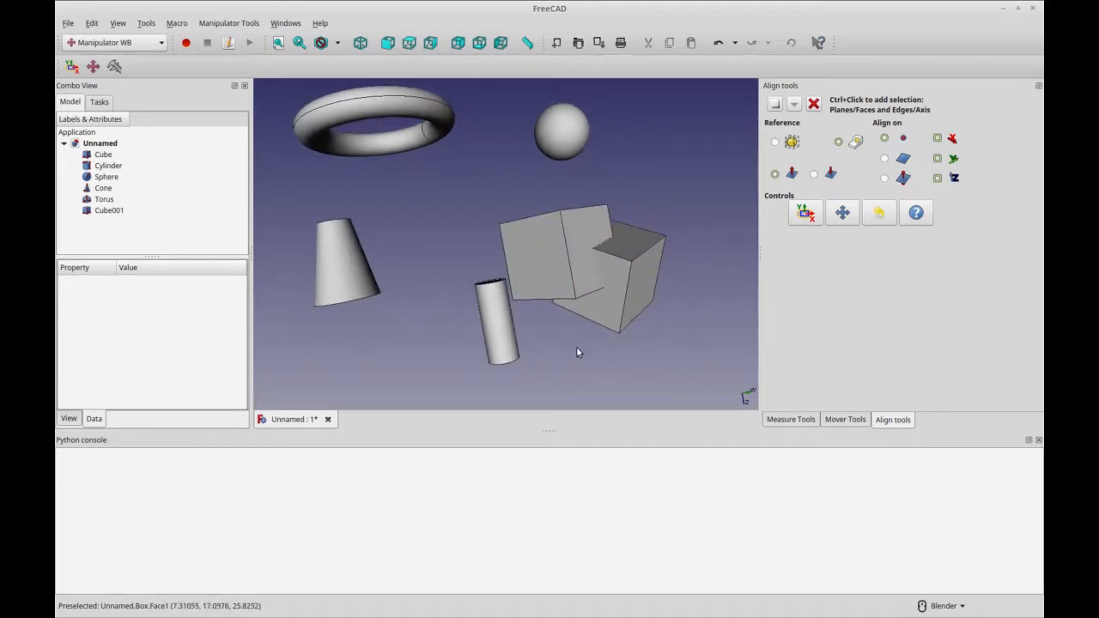
mouse_move(886, 163)
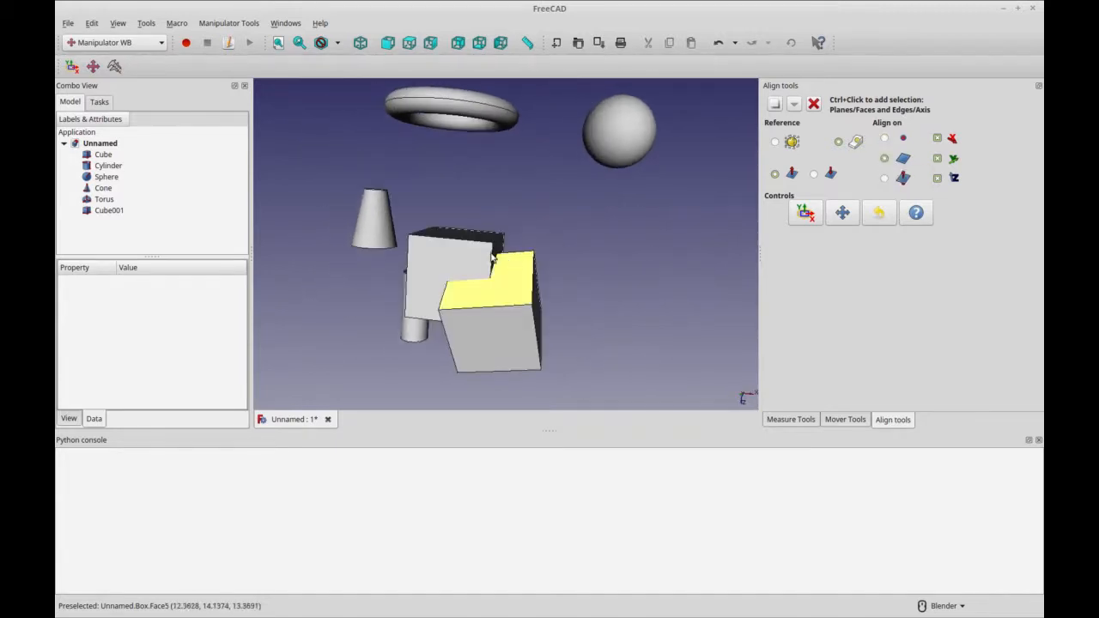
Select a face of Cube001 and orbit the view toward the other faces
click(496, 249)
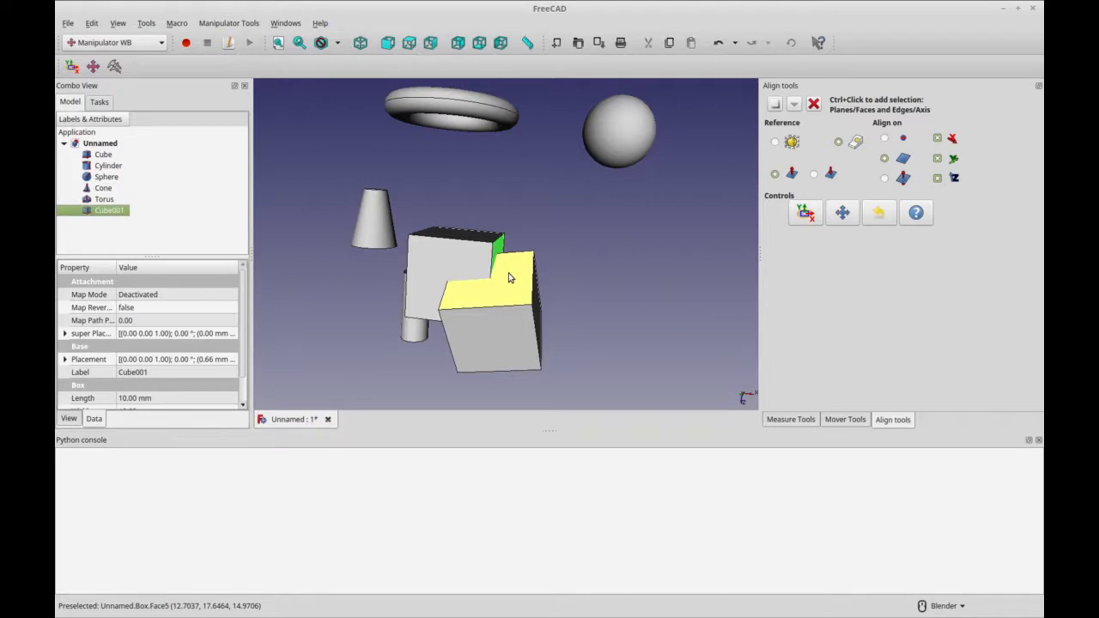
drag(507, 275, 382, 287)
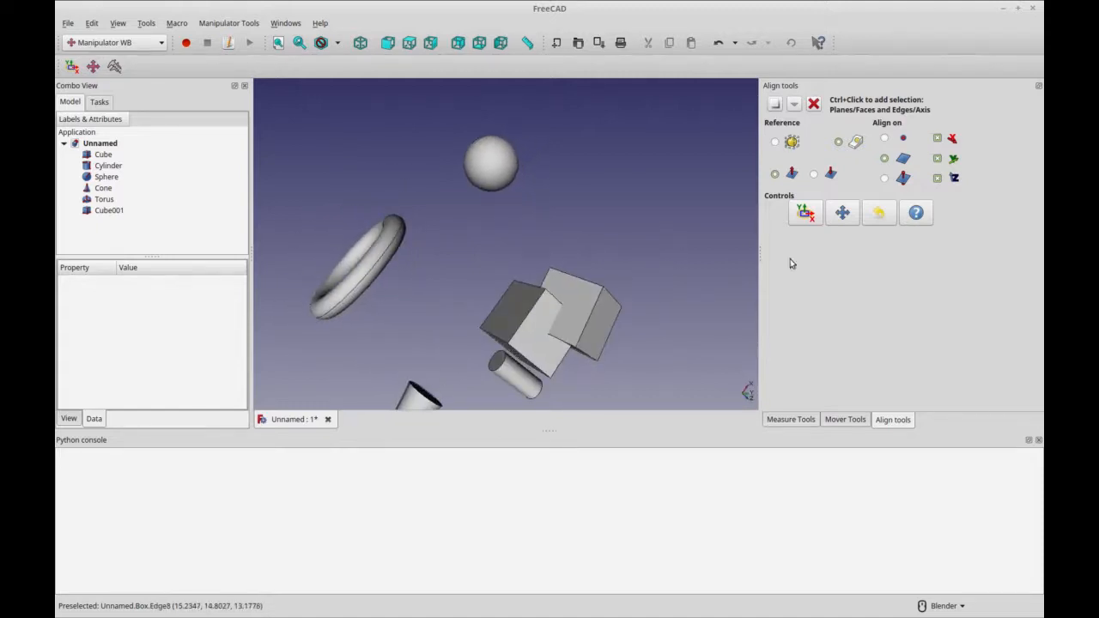
mouse_move(904, 158)
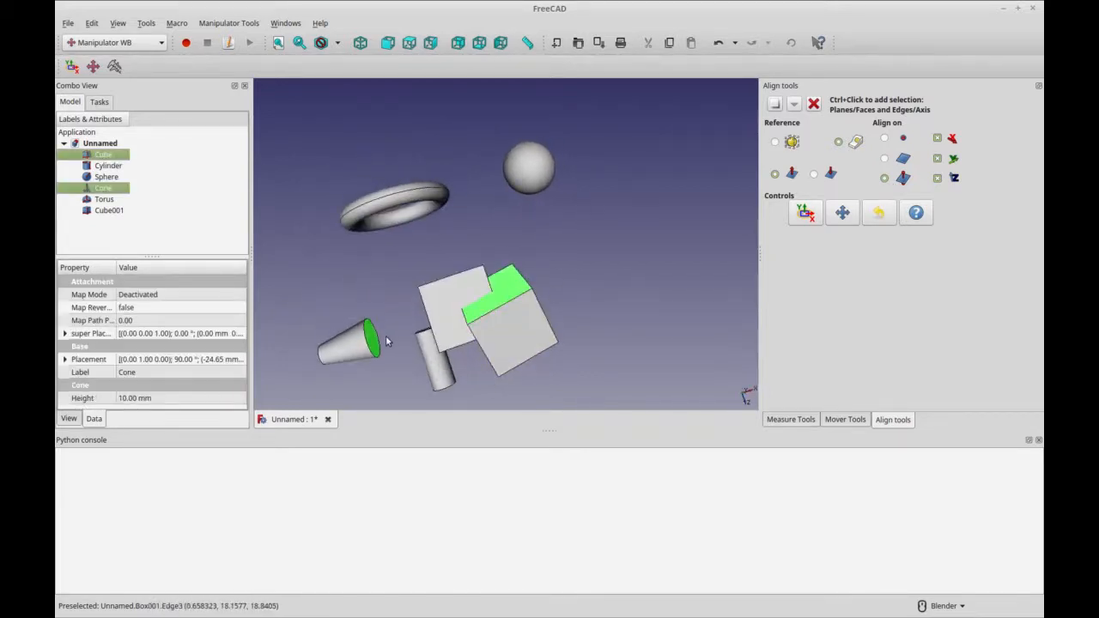
mouse_move(408, 336)
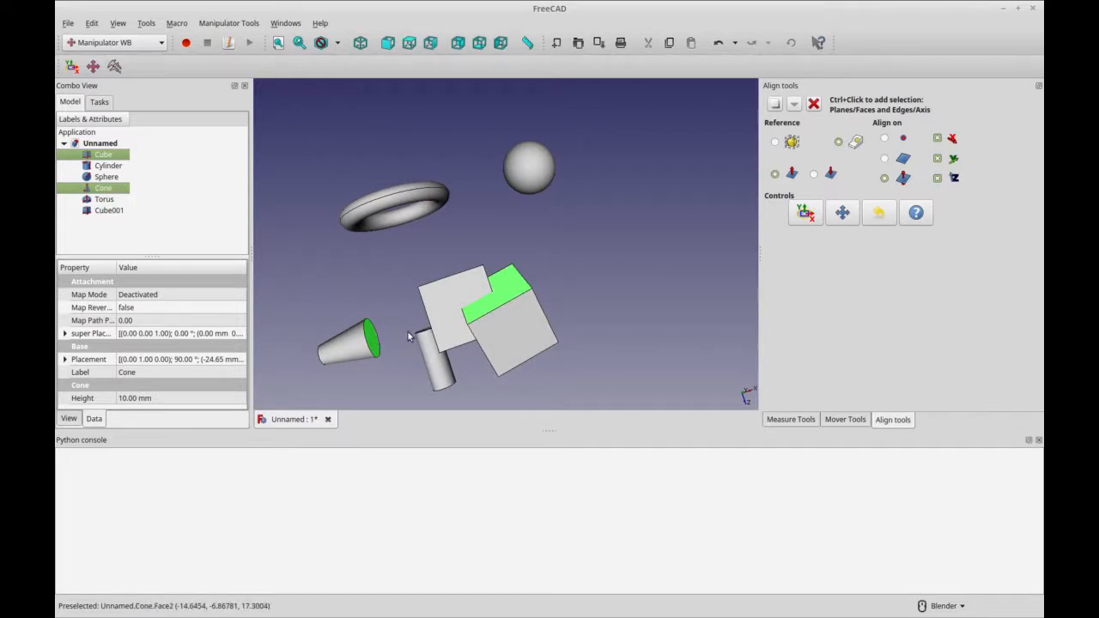
mouse_move(455, 303)
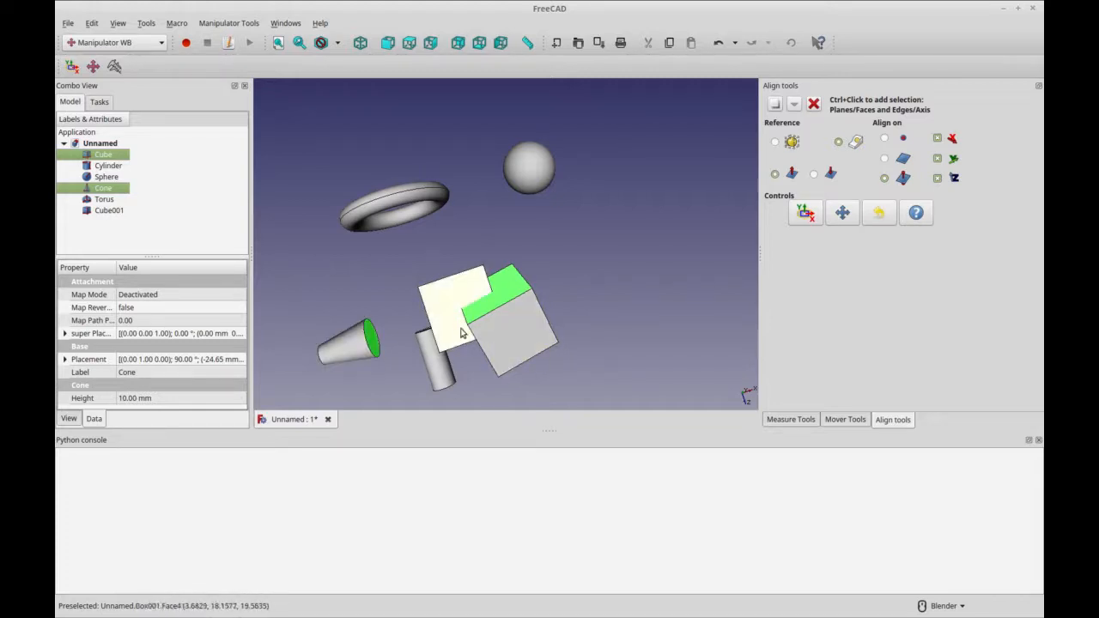
Orbit around the aligned shapes to check the cone's base against the cube face
drag(459, 333, 582, 317)
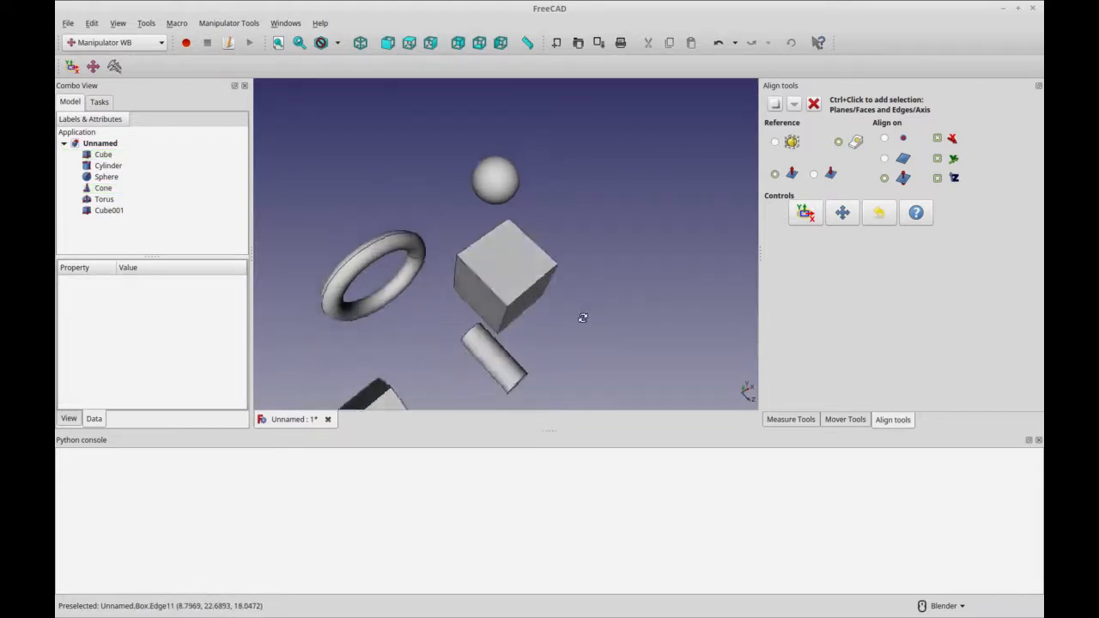
drag(582, 317, 485, 307)
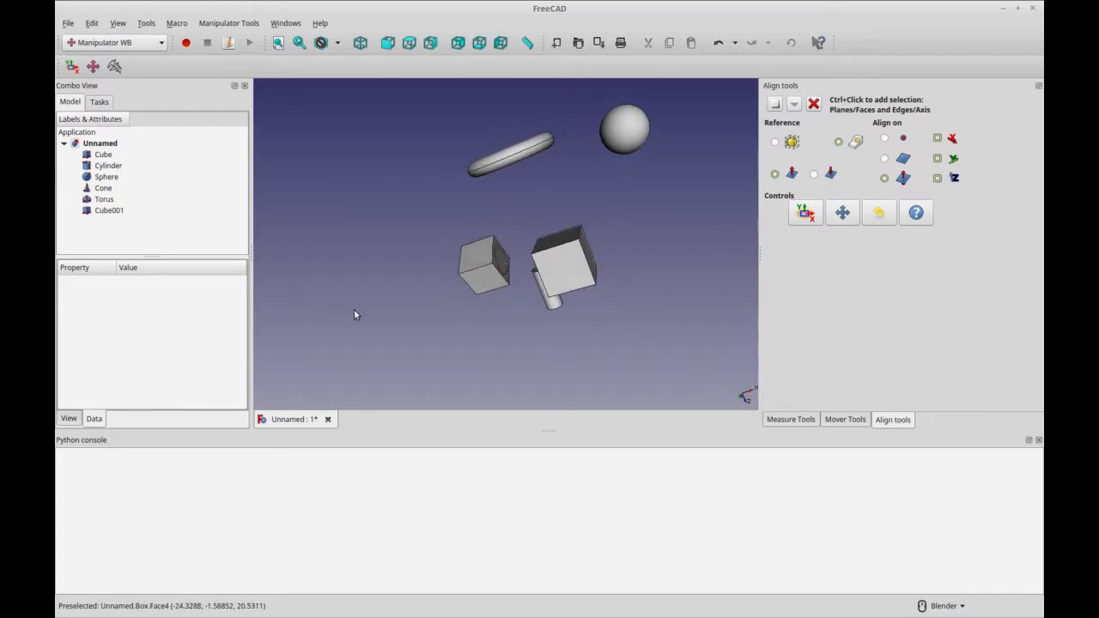
mouse_move(563, 233)
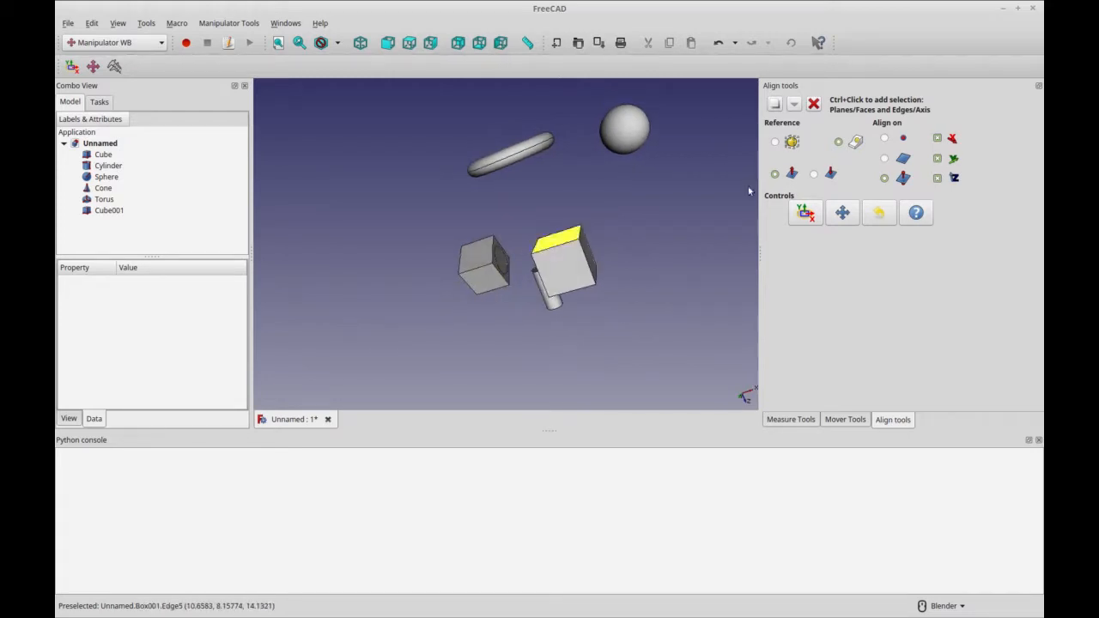
mouse_move(839, 142)
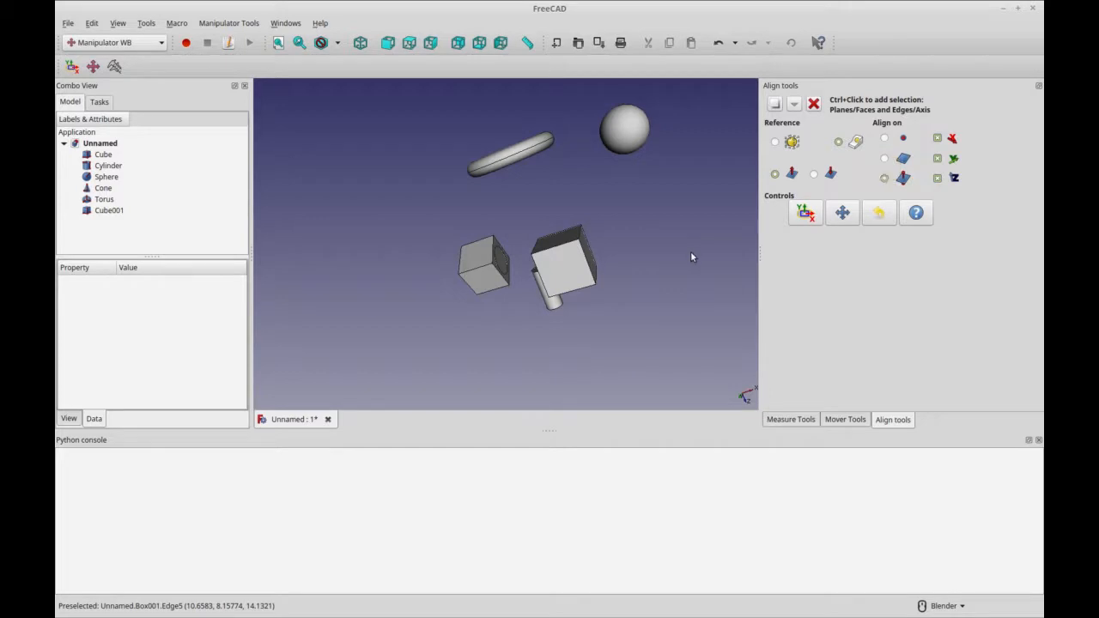
mouse_move(856, 142)
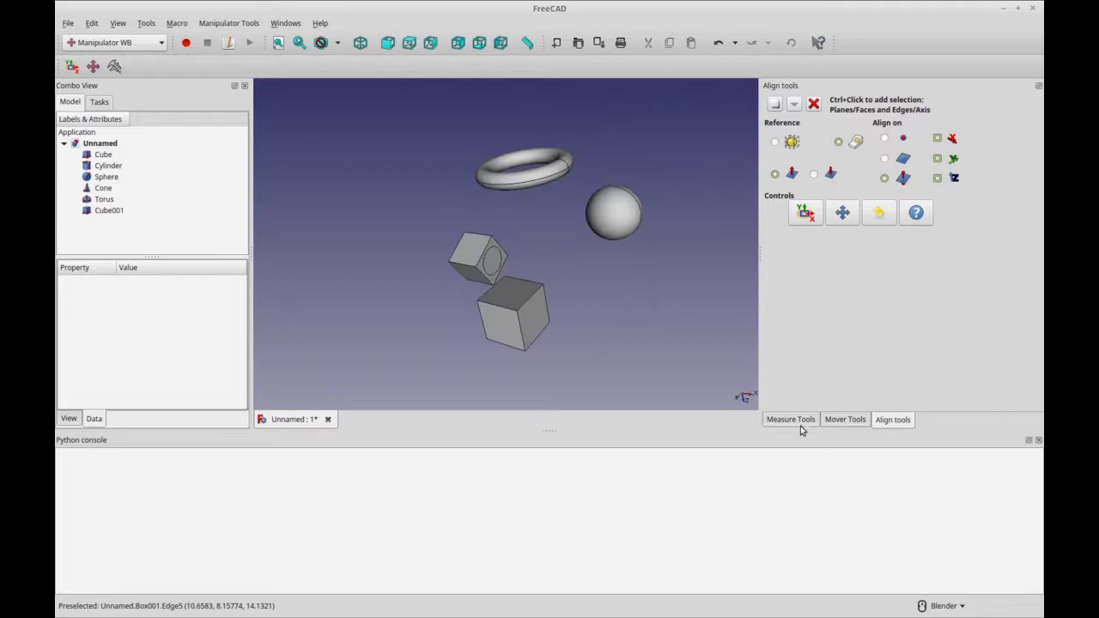
Start a 36.03 mm distance measurement, picking a cube corner as its first point
click(790, 419)
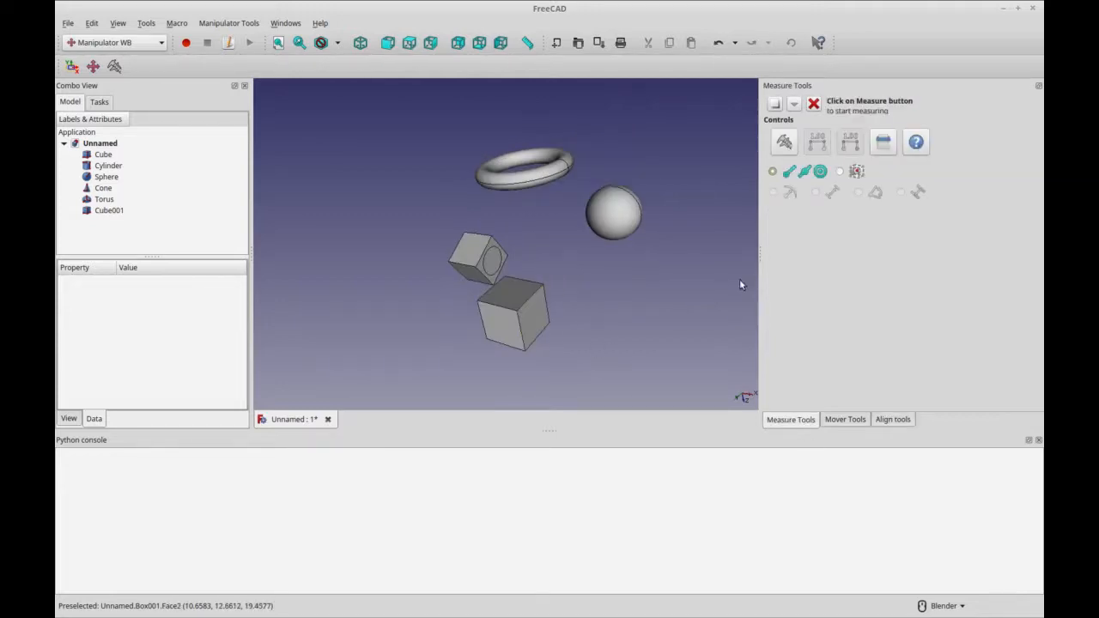
mouse_move(783, 142)
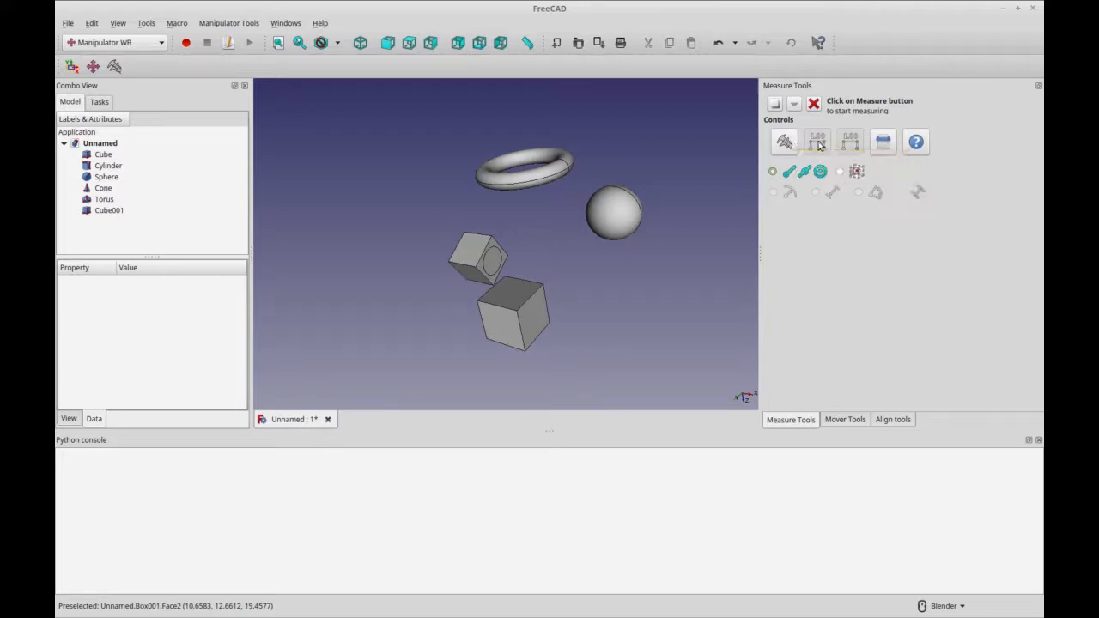
mouse_move(850, 142)
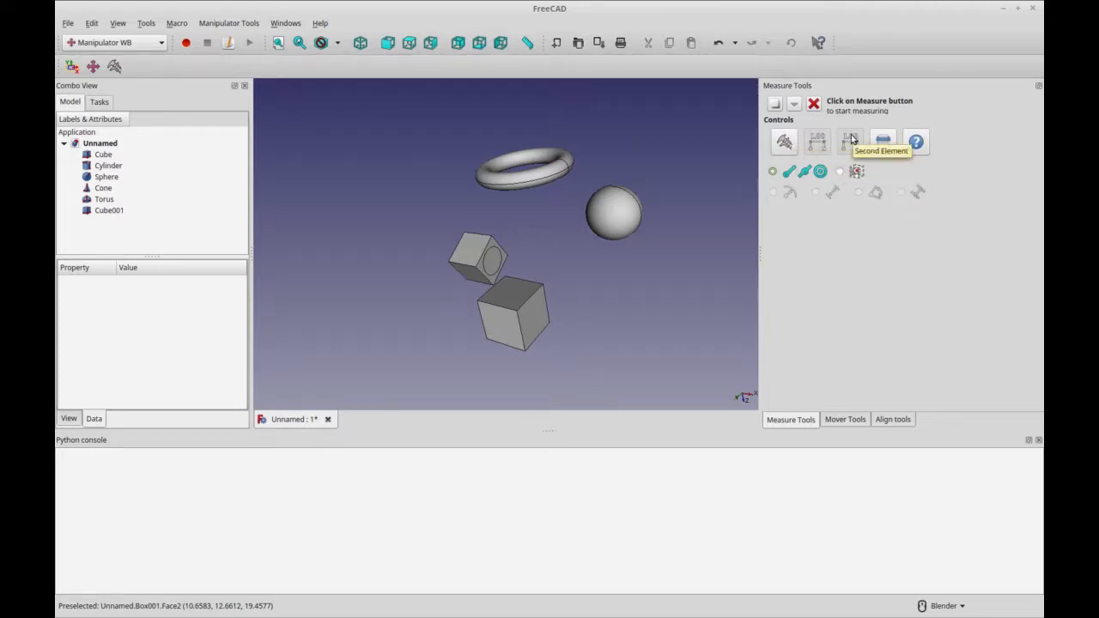
mouse_move(846, 159)
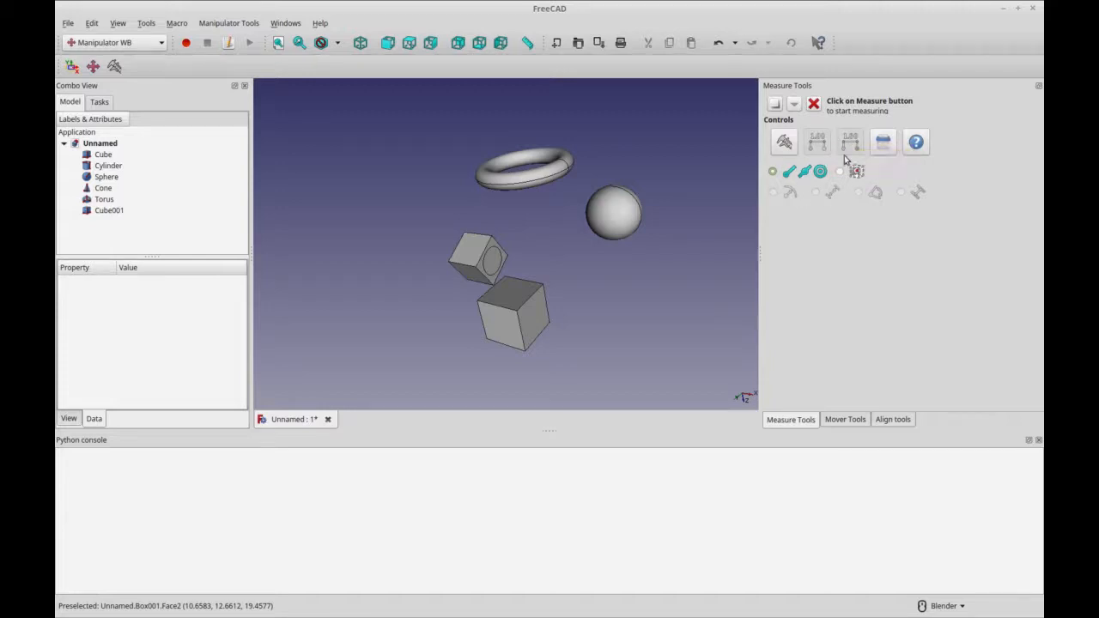
mouse_move(784, 142)
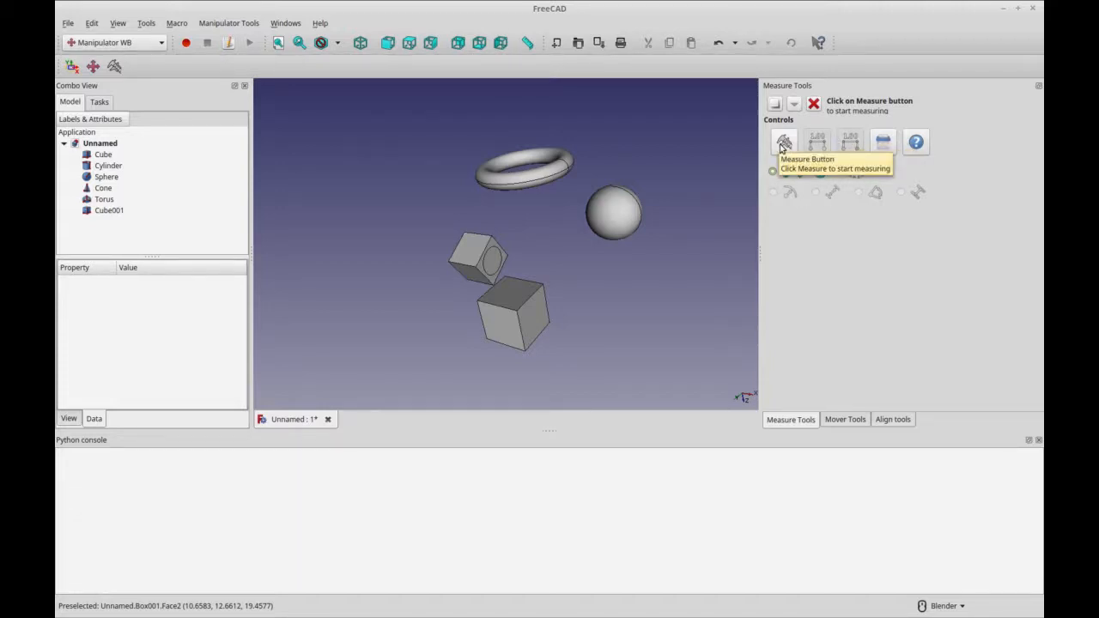
click(783, 141)
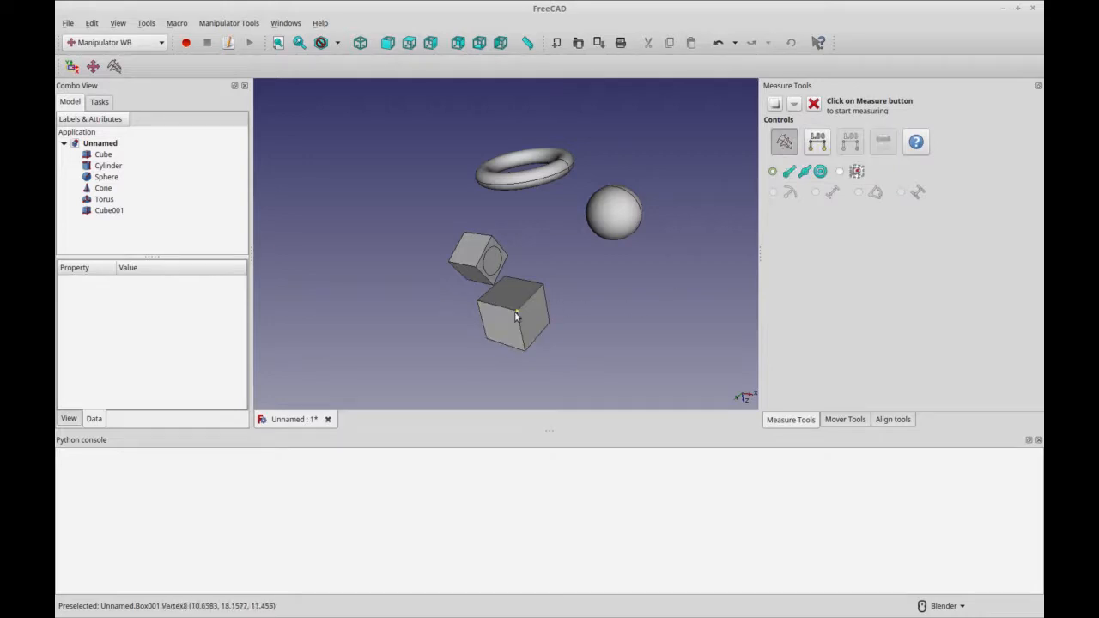
click(518, 310)
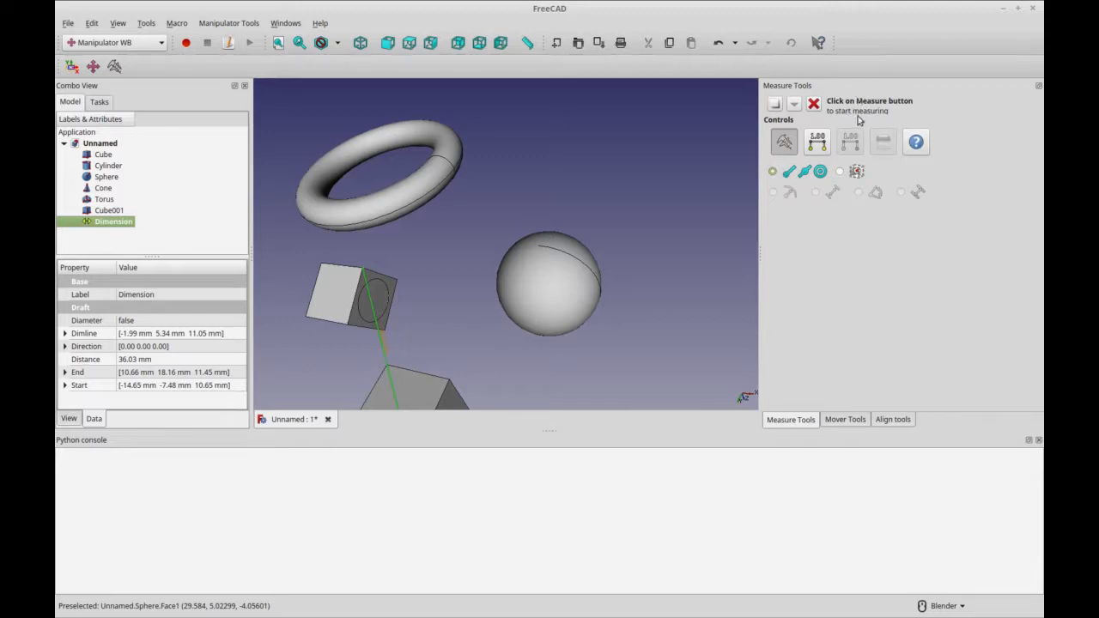
mouse_move(434, 333)
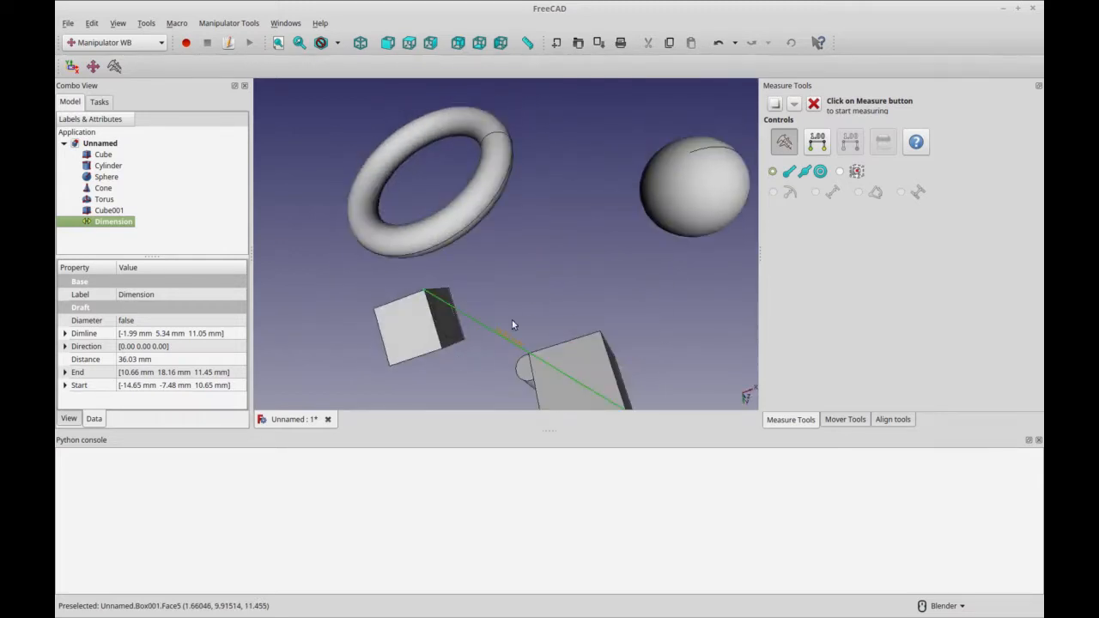
mouse_move(528, 303)
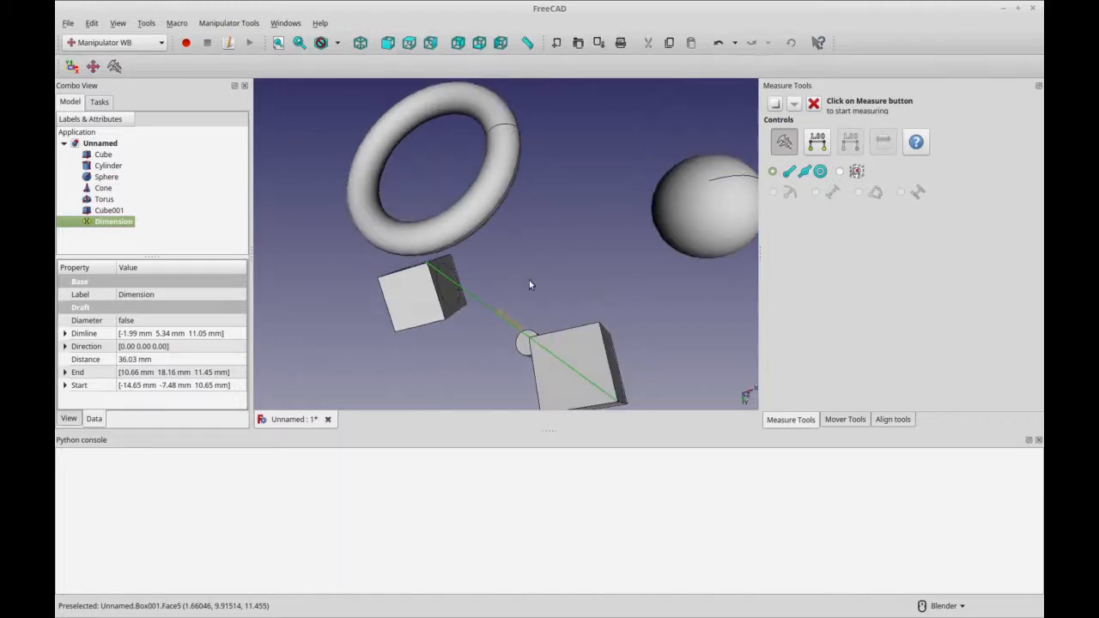
mouse_move(511, 169)
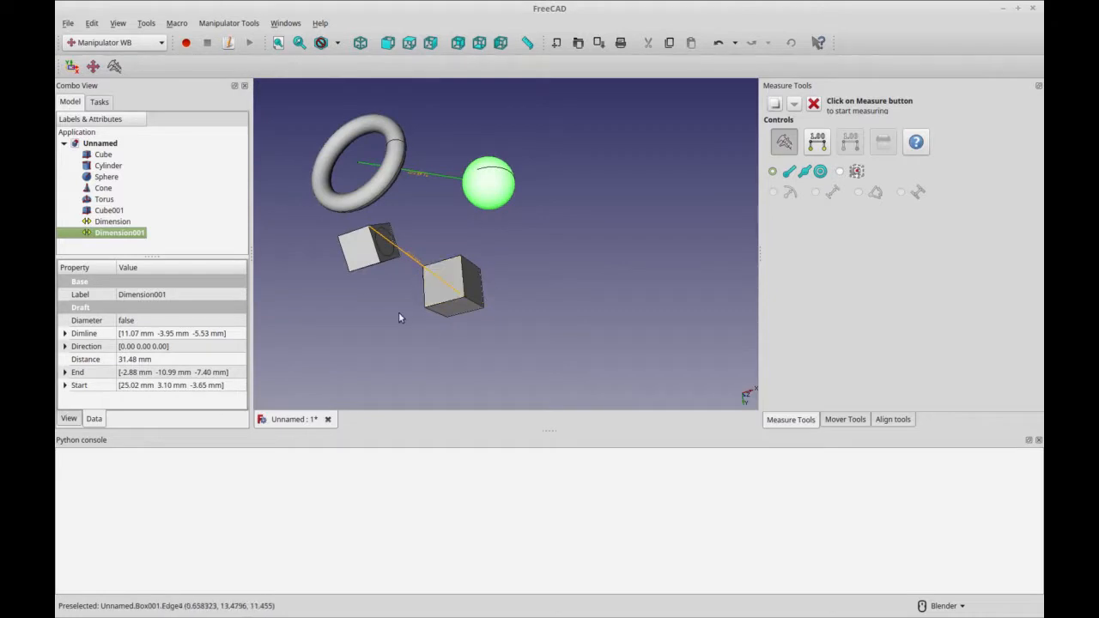
Orbit to view both dimensions, then select the first 36.03 mm Dimension
drag(399, 317, 501, 287)
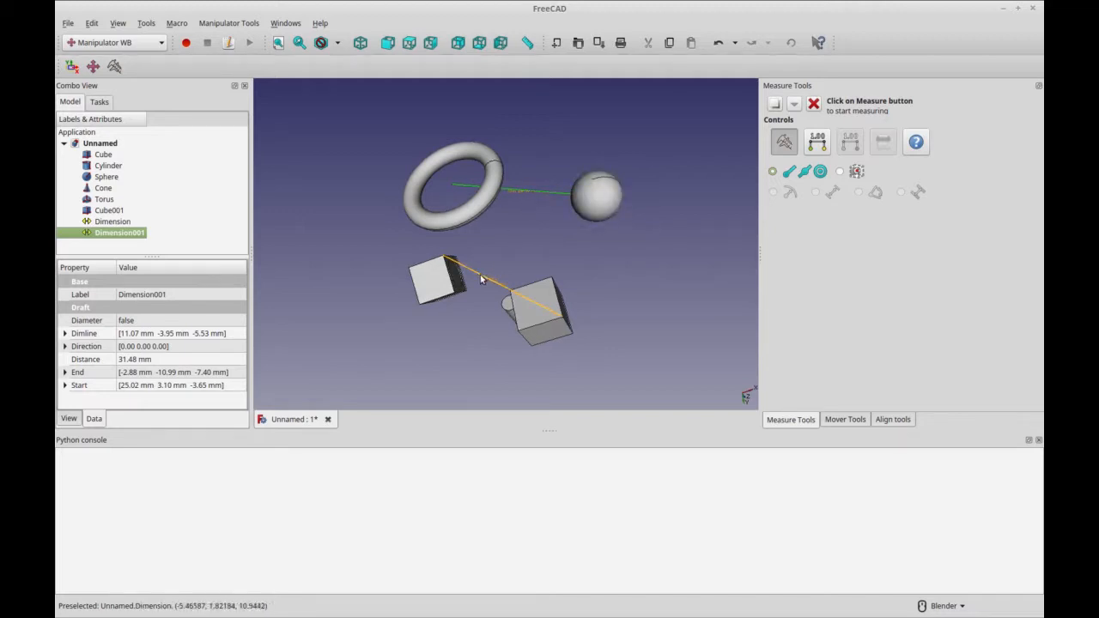
click(111, 221)
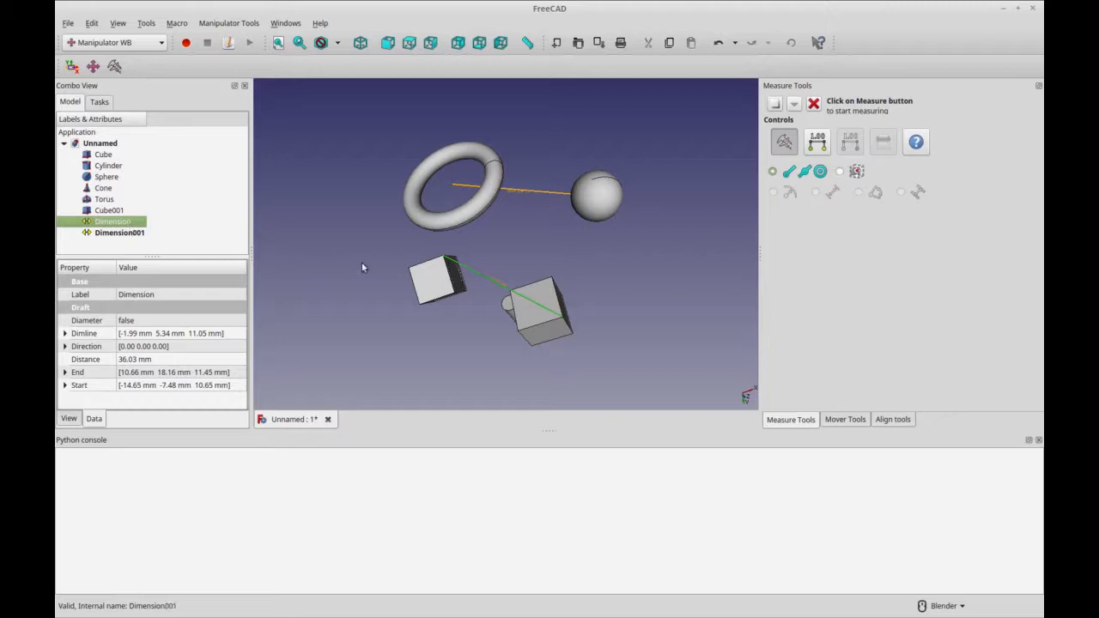
mouse_move(524, 262)
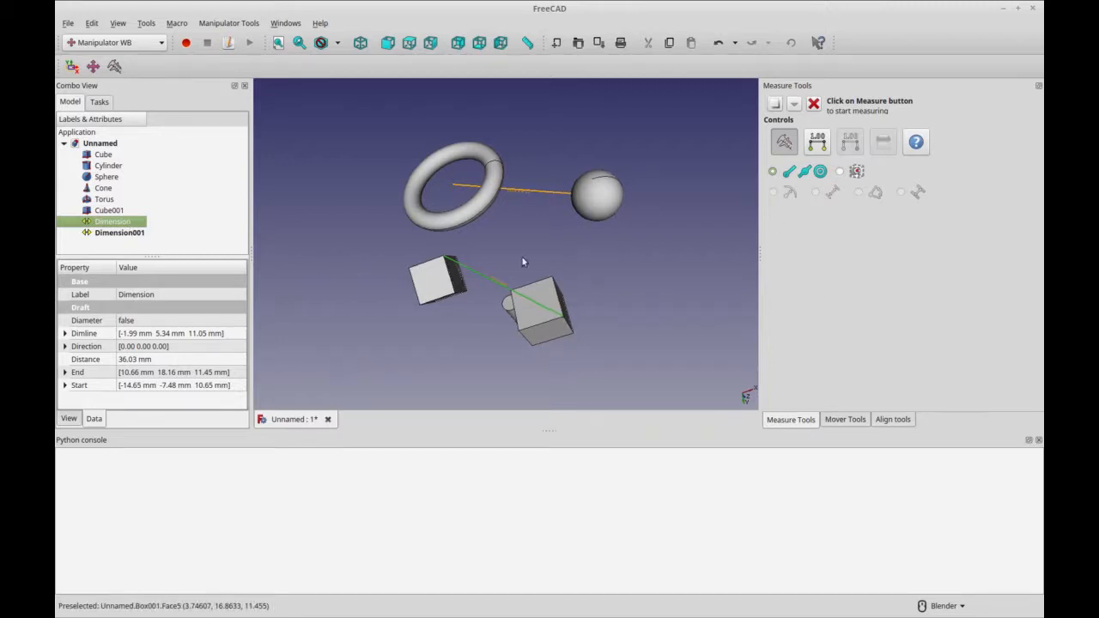
mouse_move(144, 46)
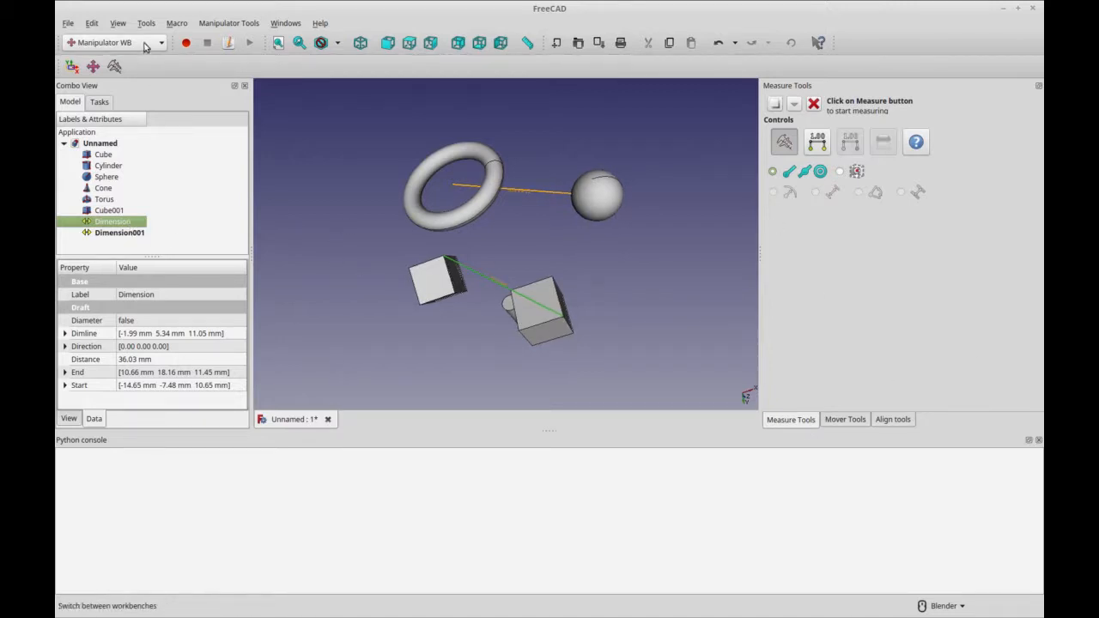
mouse_move(274, 224)
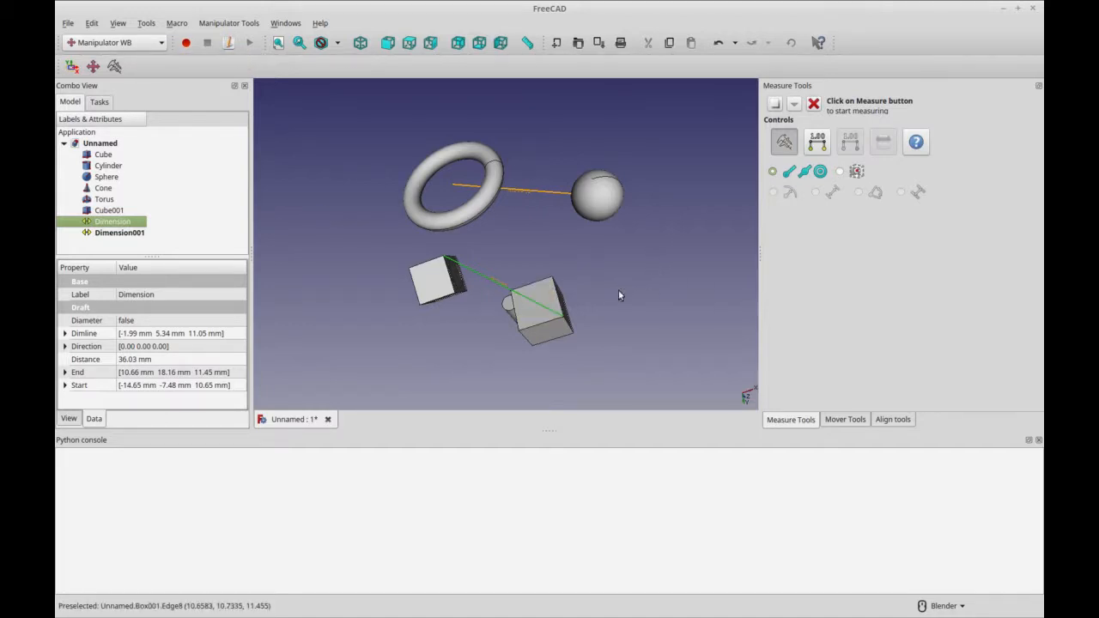
mouse_move(698, 261)
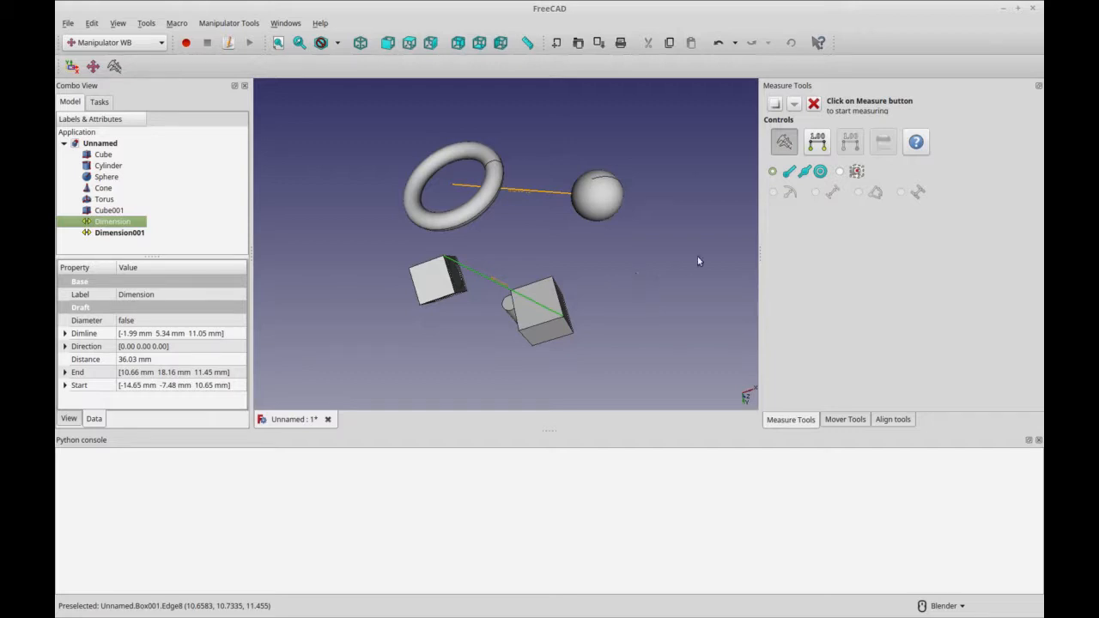
mouse_move(678, 268)
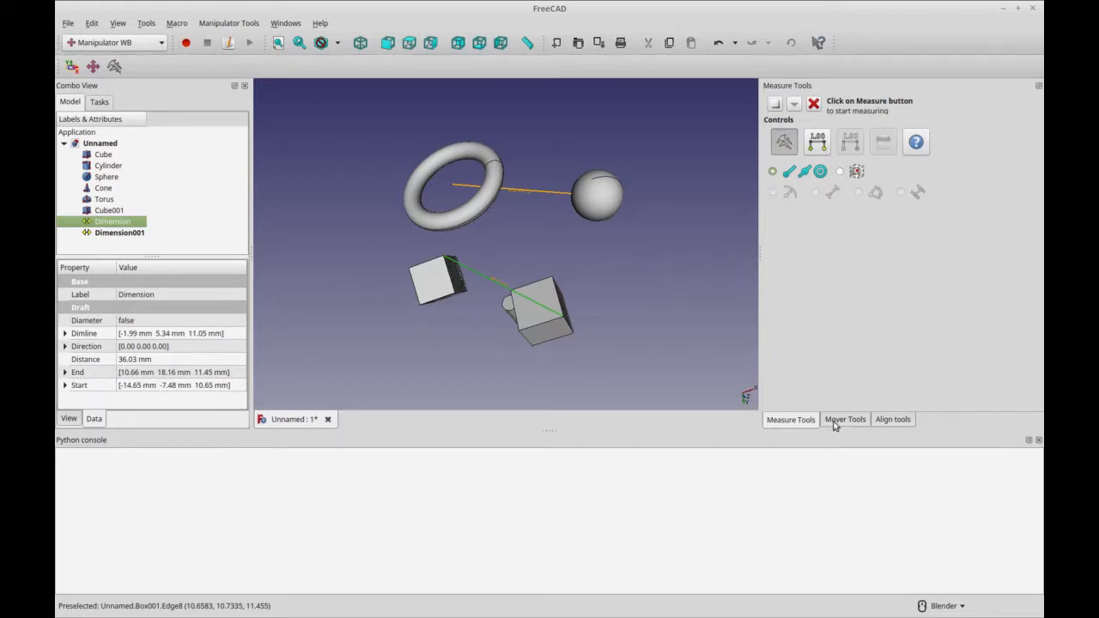
mouse_move(767, 260)
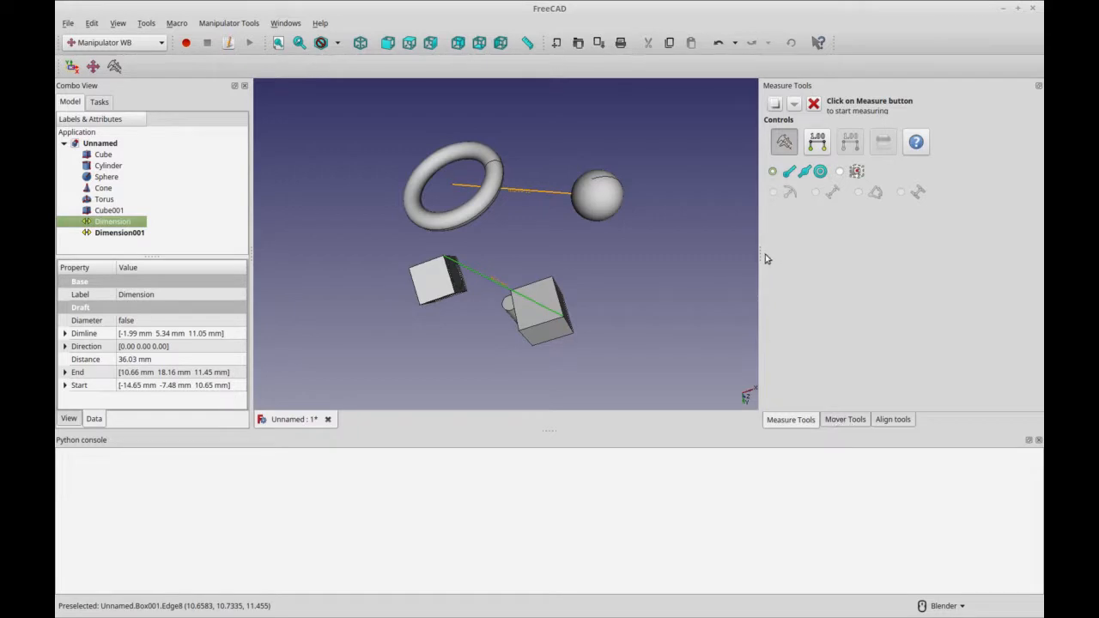
mouse_move(612, 267)
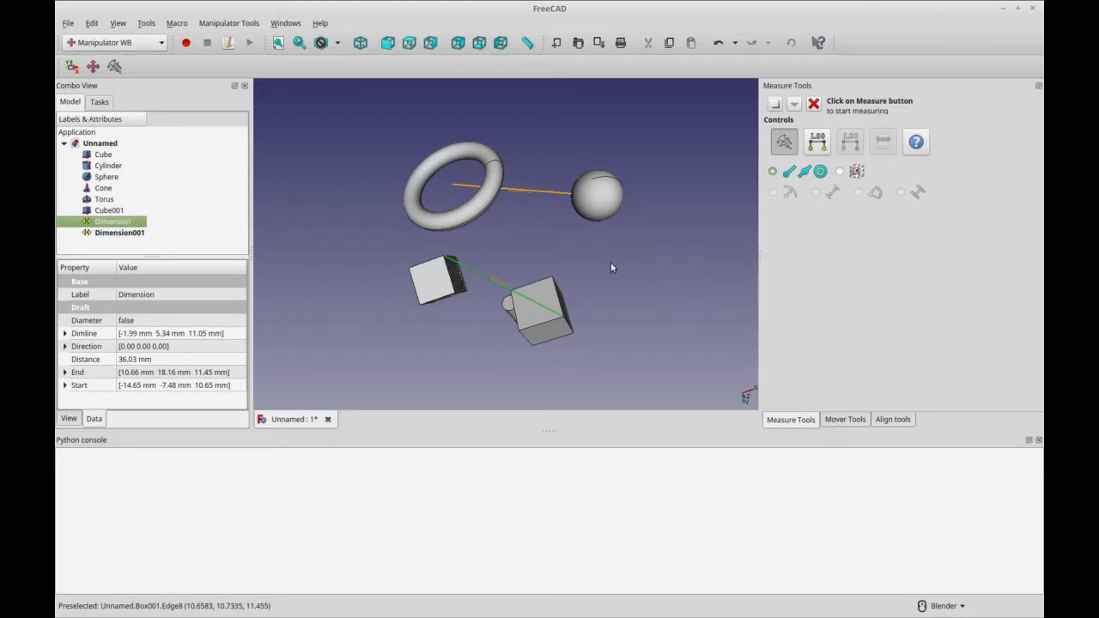
mouse_move(300, 284)
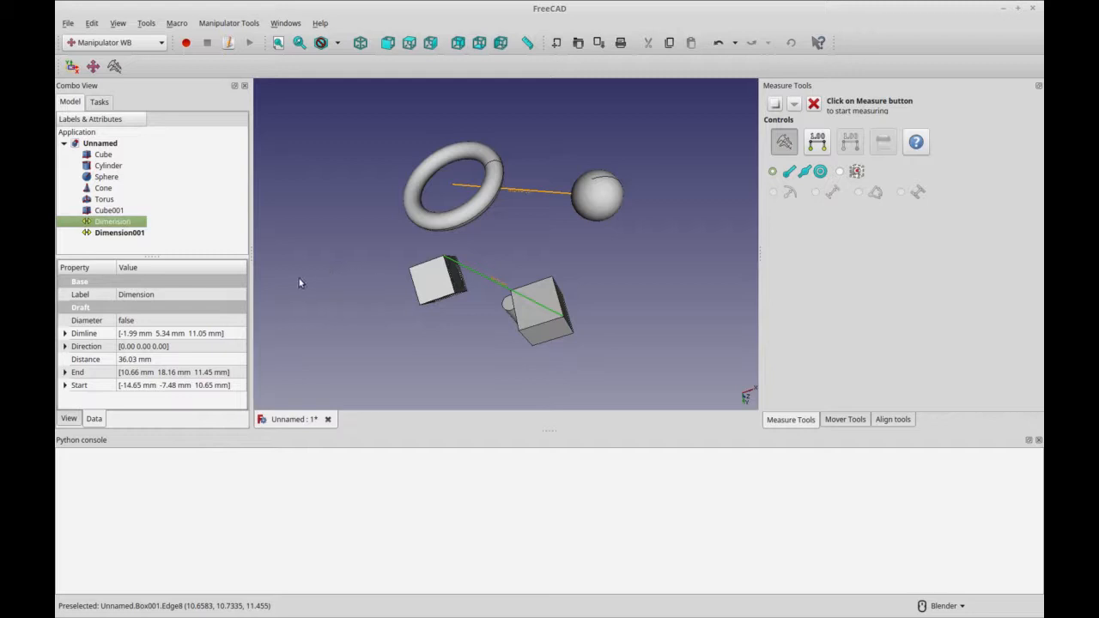
mouse_move(352, 297)
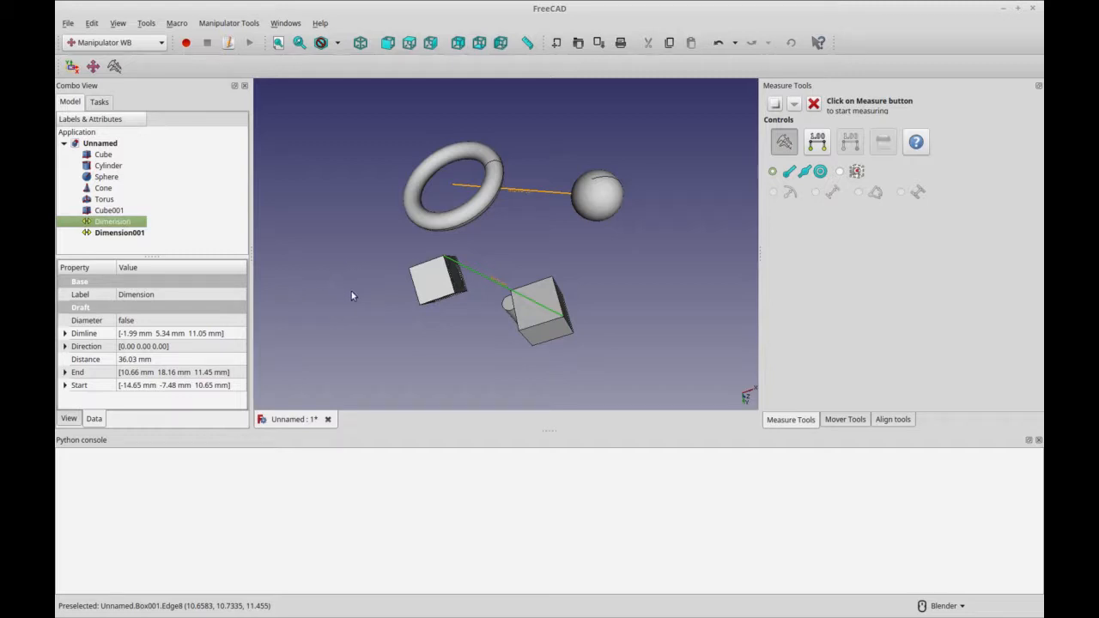
mouse_move(458, 261)
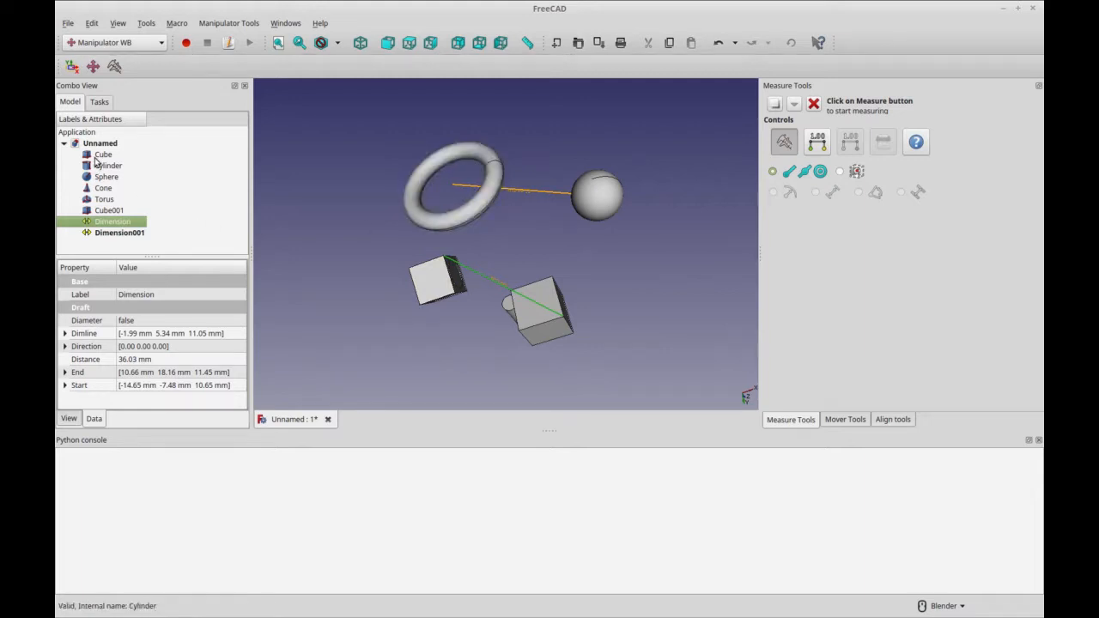
Confirm the Cube's roughly 91° rotation and return to the Mover tools
click(438, 279)
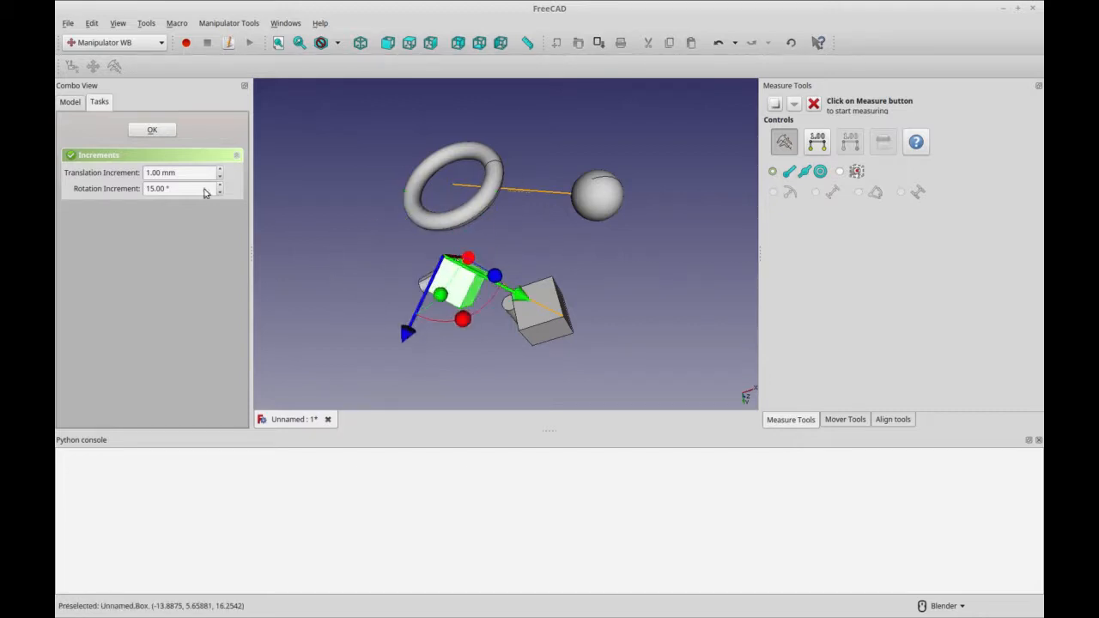
click(152, 130)
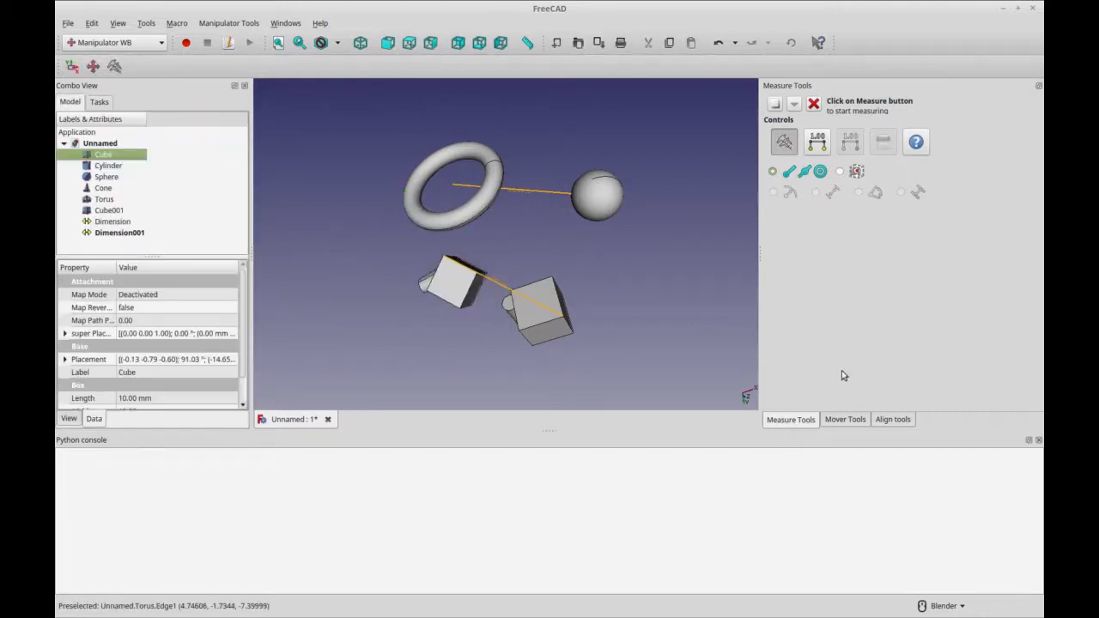
click(845, 419)
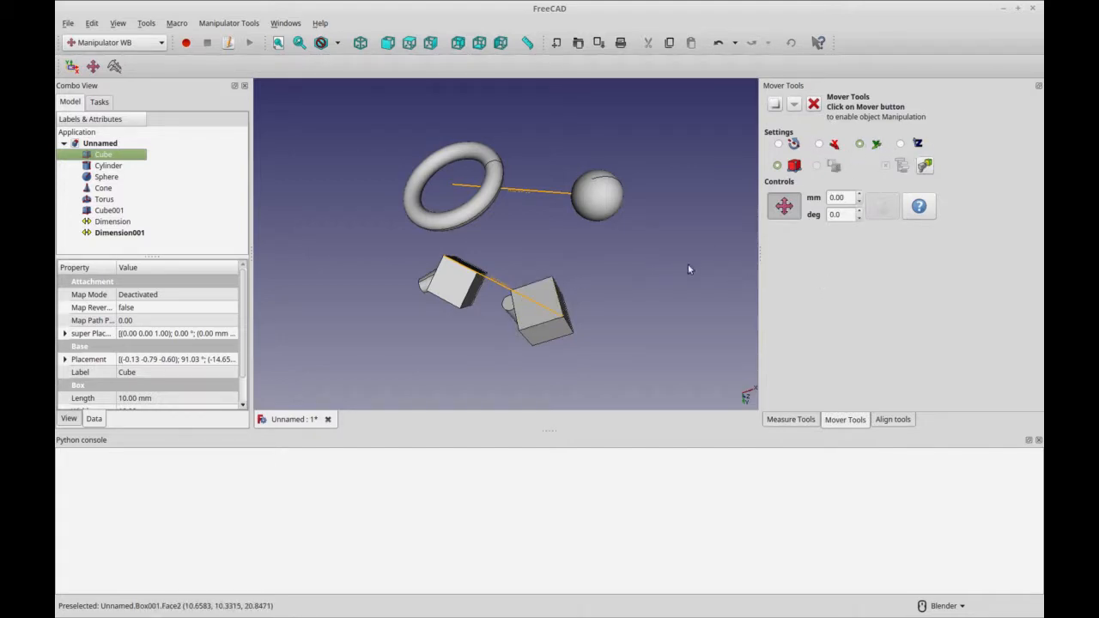
mouse_move(721, 298)
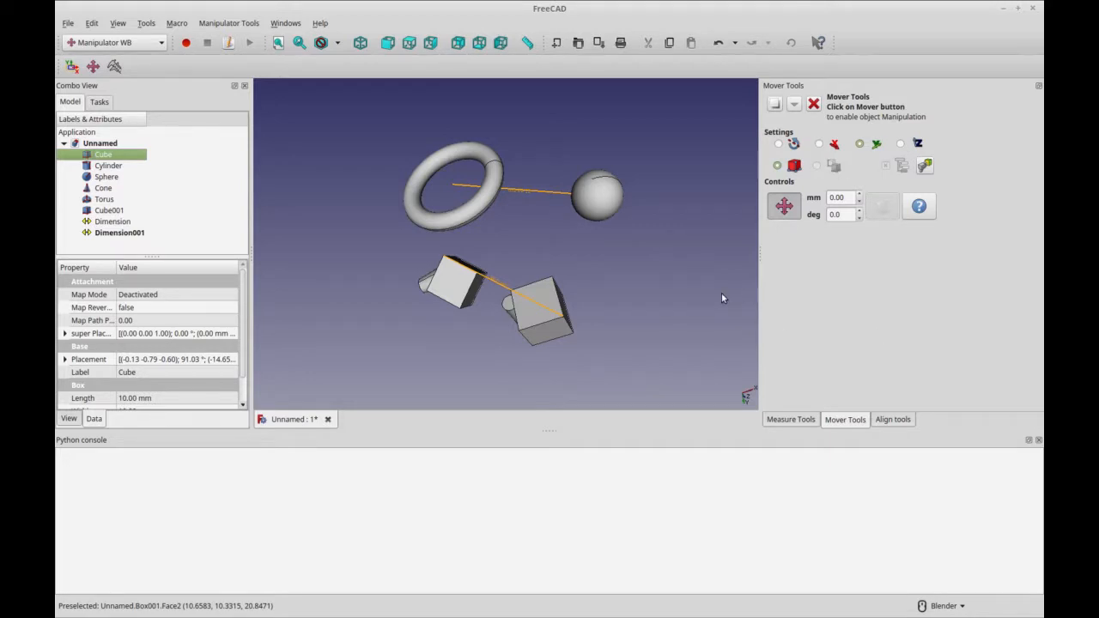
mouse_move(697, 341)
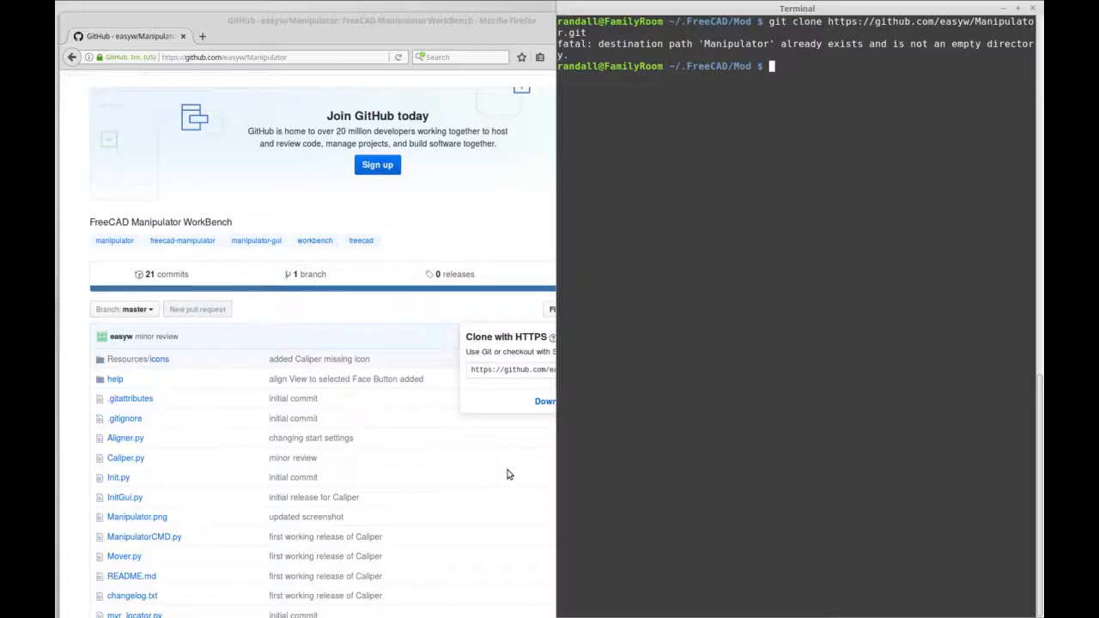
mouse_move(131, 225)
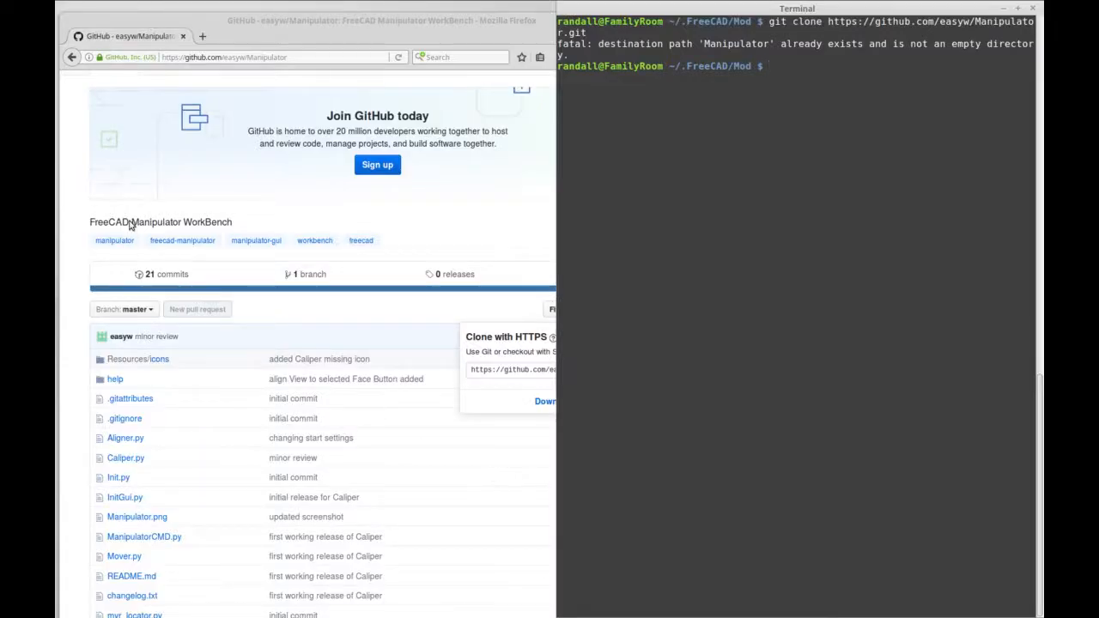
mouse_move(283, 387)
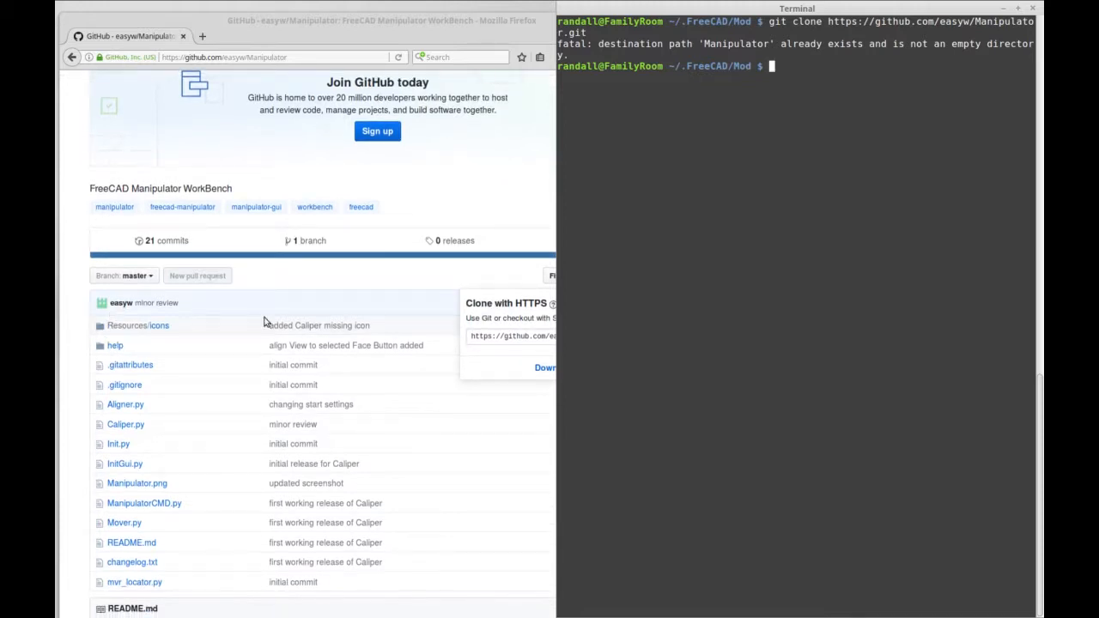
Scroll the Manipulator README down to the Installing and Requirements sections
scroll(down, 3)
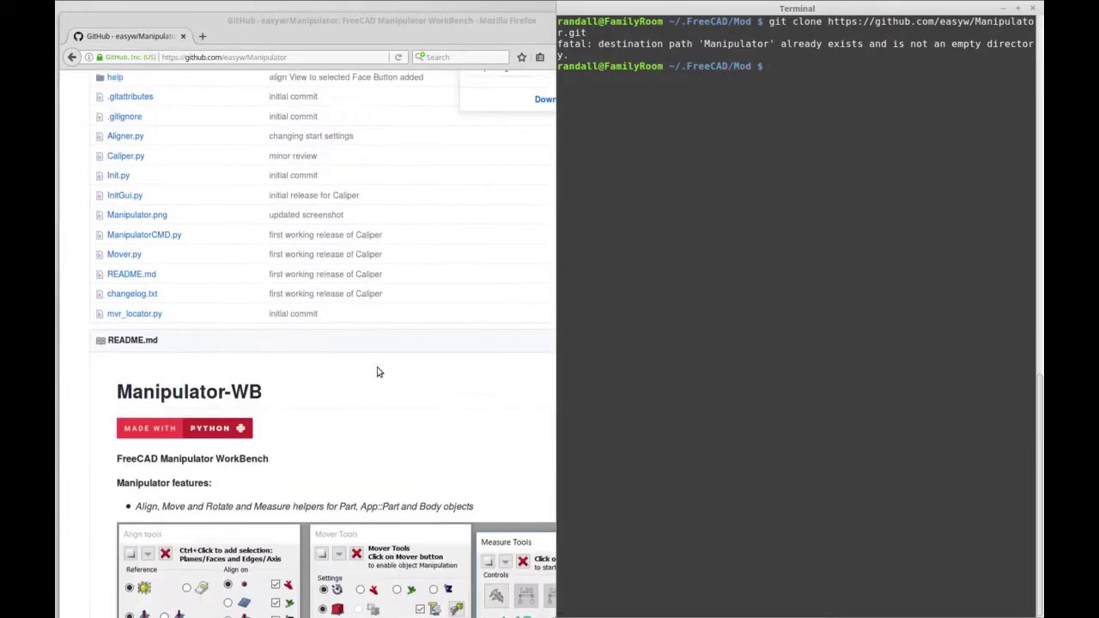
scroll(down, 3)
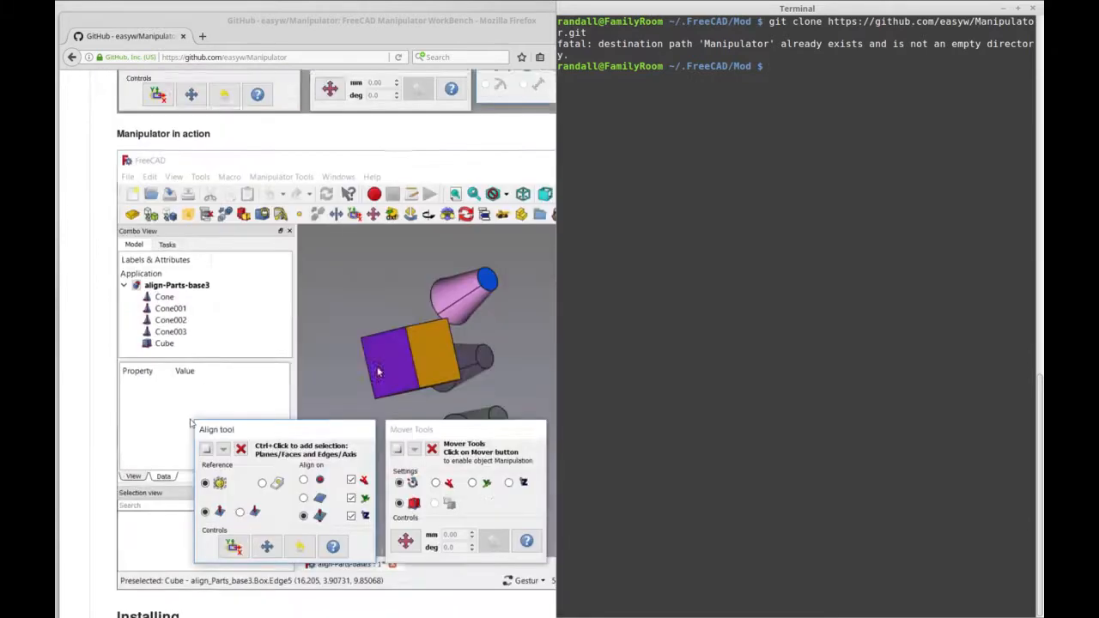
scroll(down, 3)
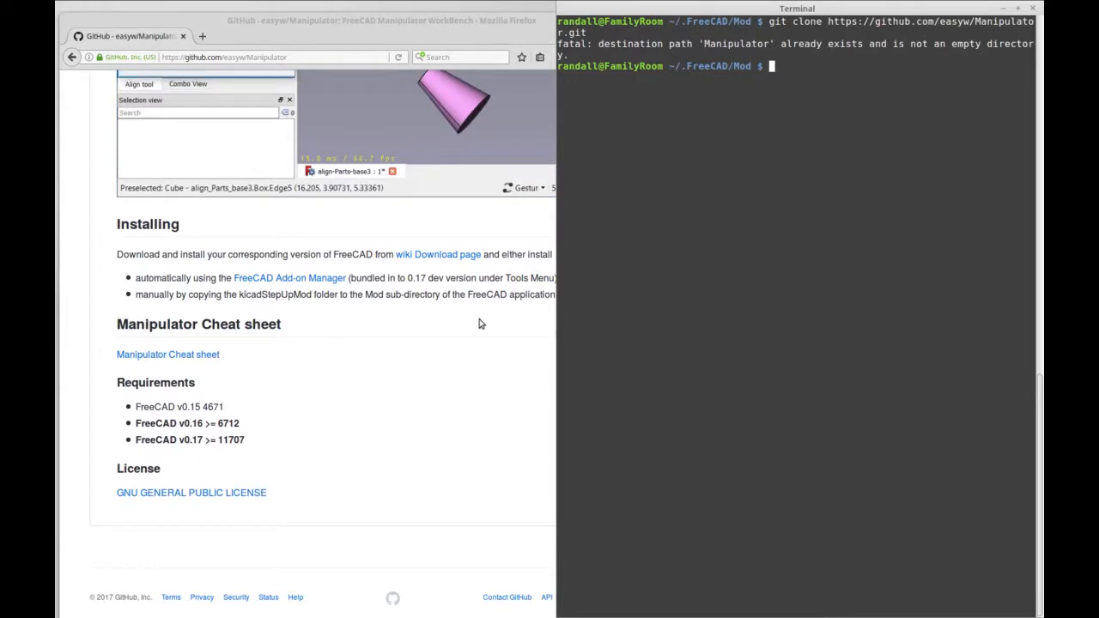
scroll(up, 3)
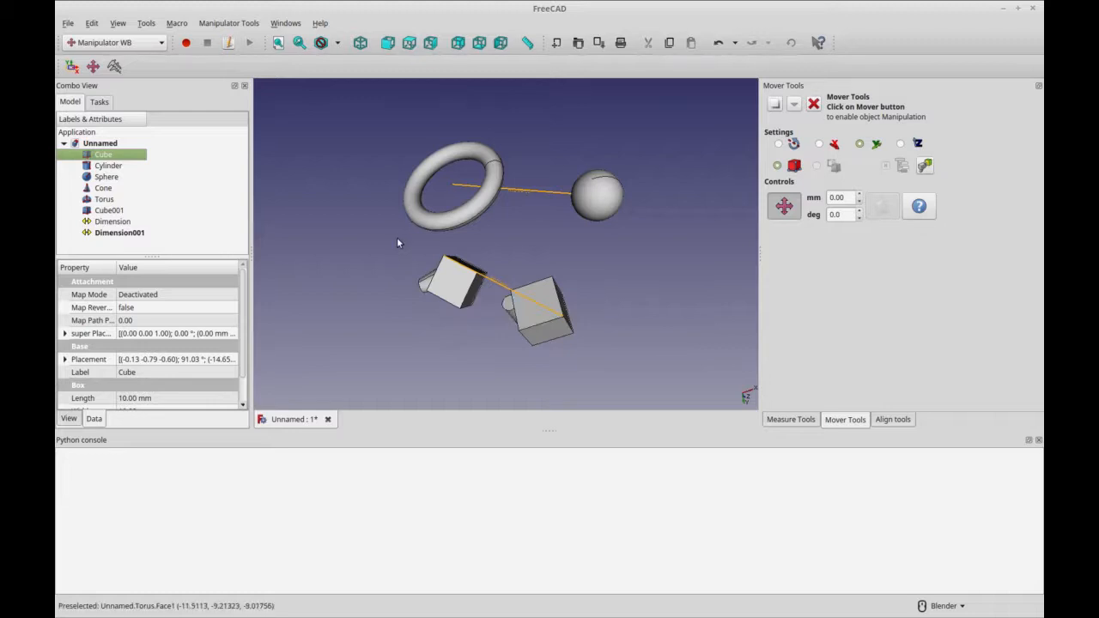
mouse_move(627, 249)
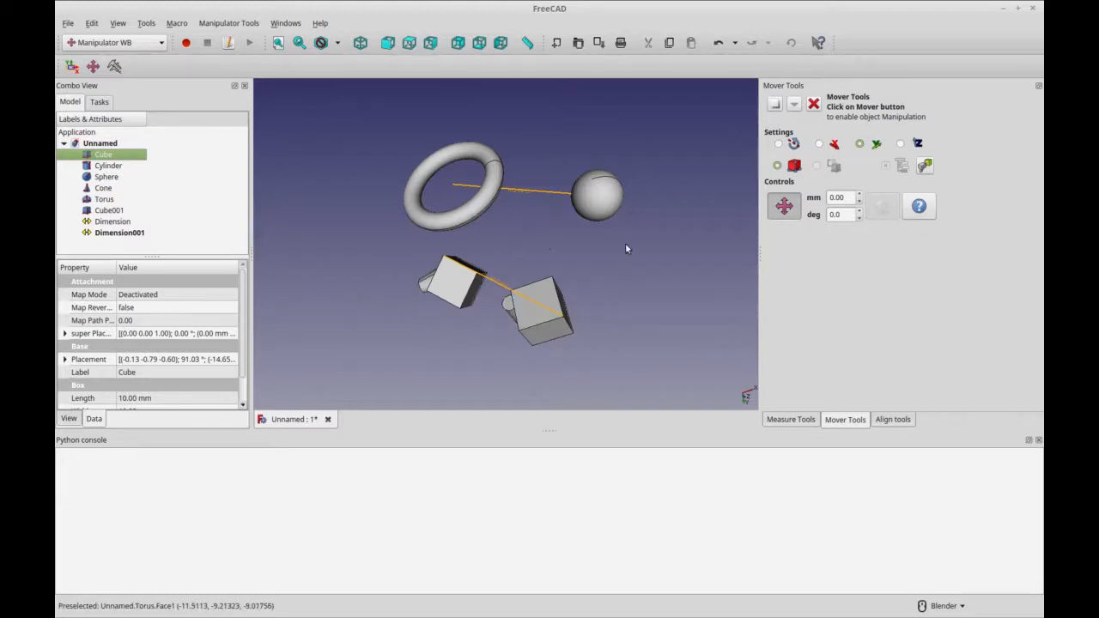
mouse_move(708, 266)
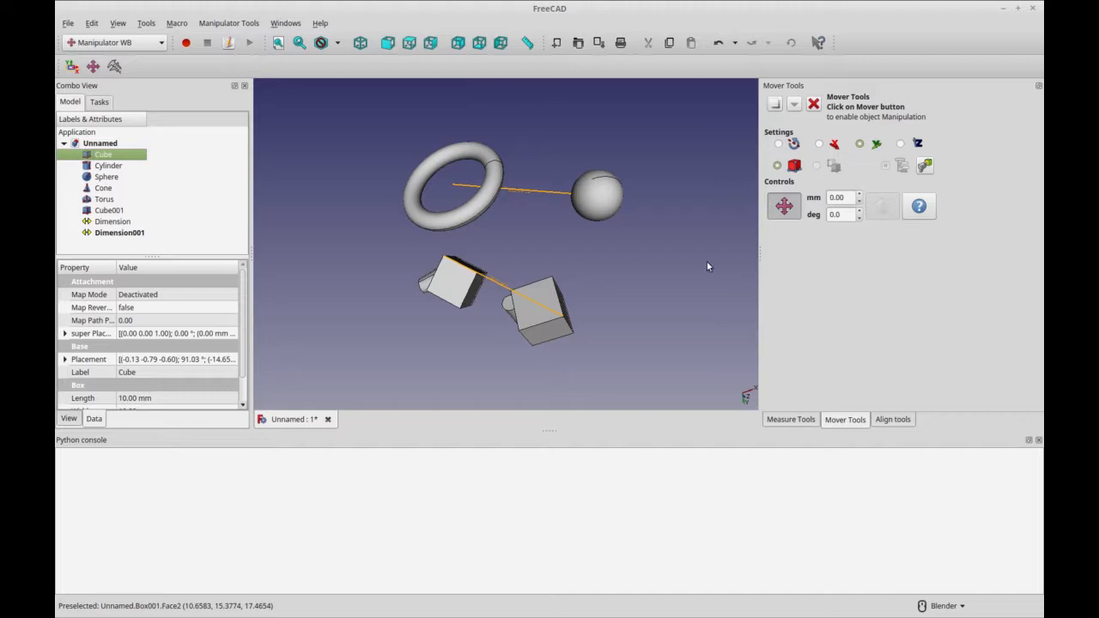
mouse_move(621, 335)
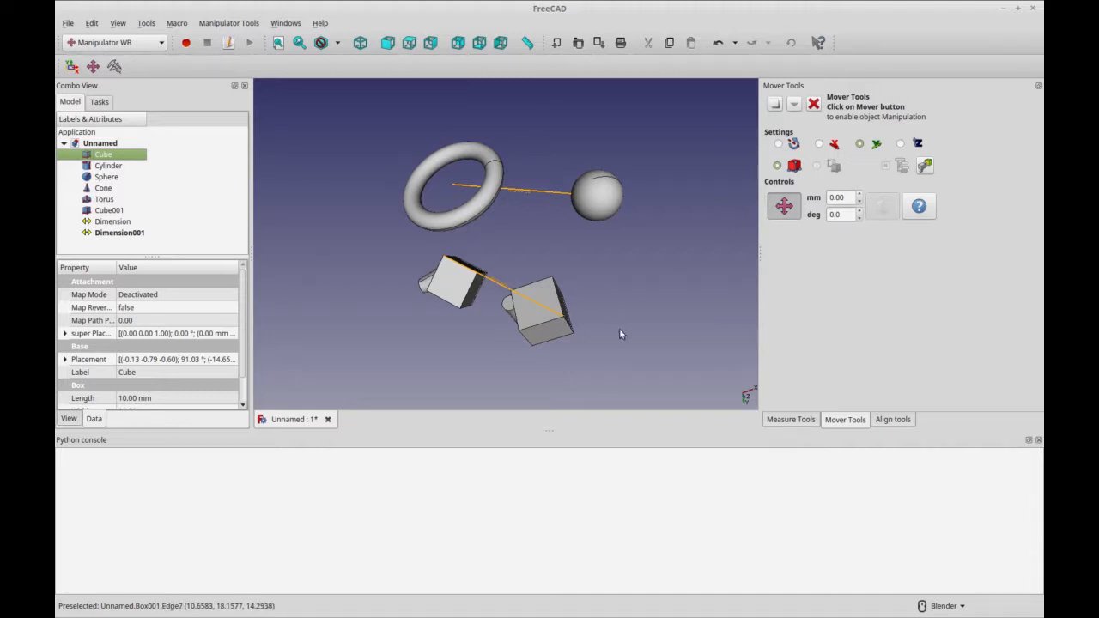
mouse_move(850, 290)
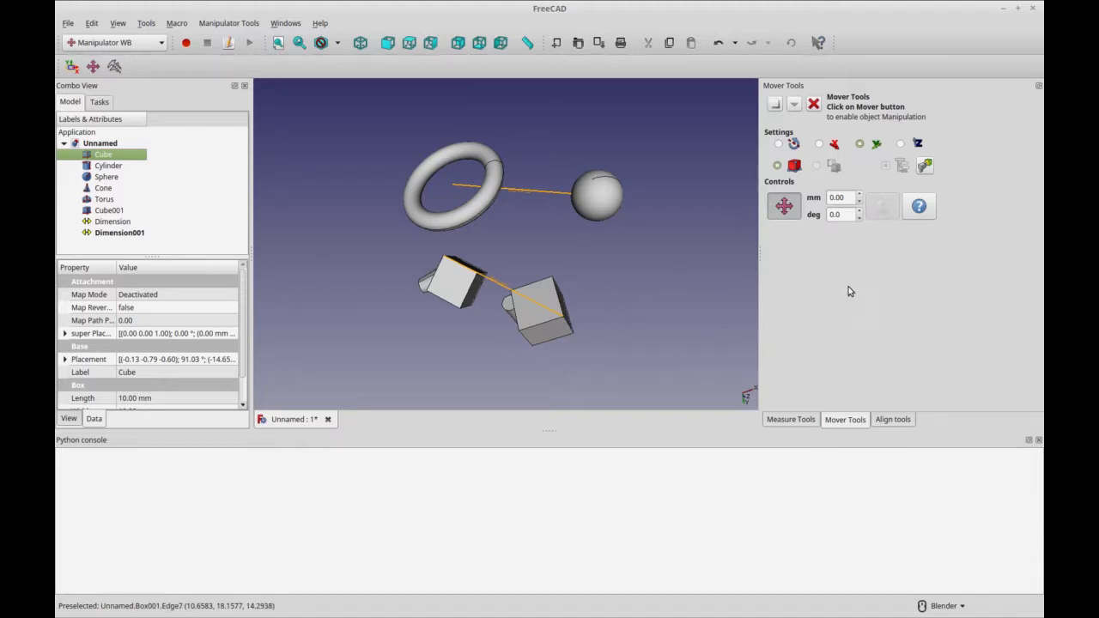
mouse_move(885, 314)
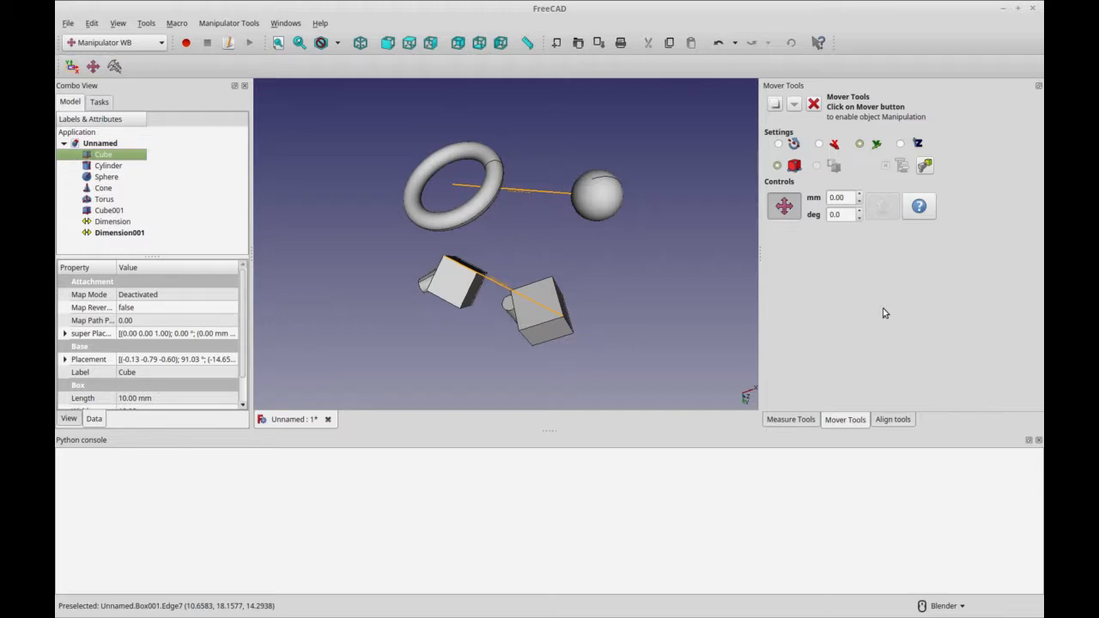
mouse_move(807, 320)
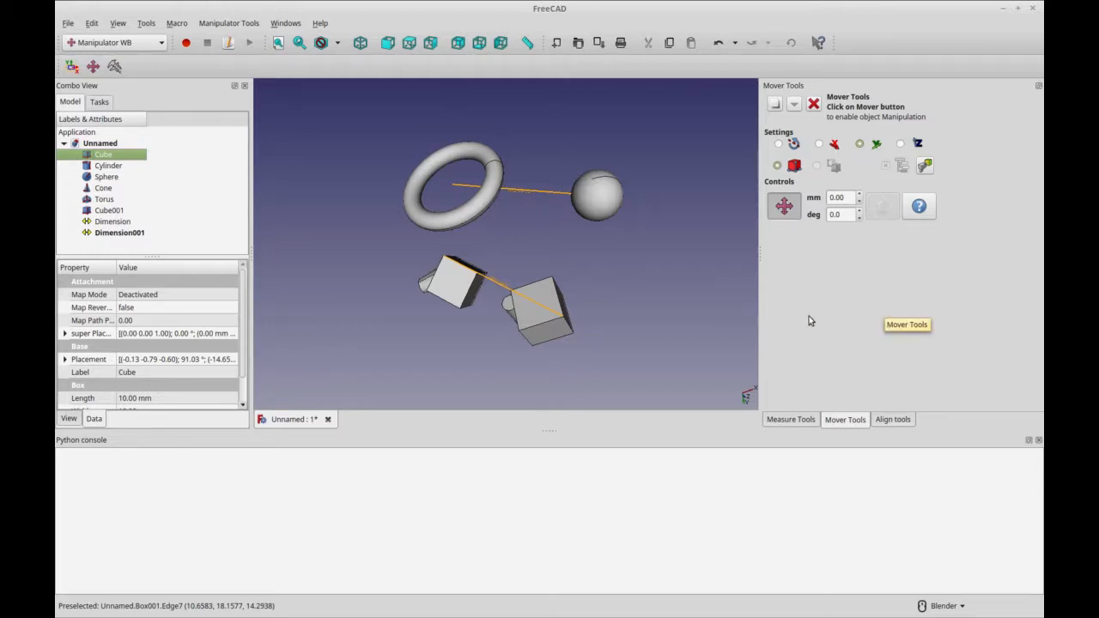
mouse_move(668, 316)
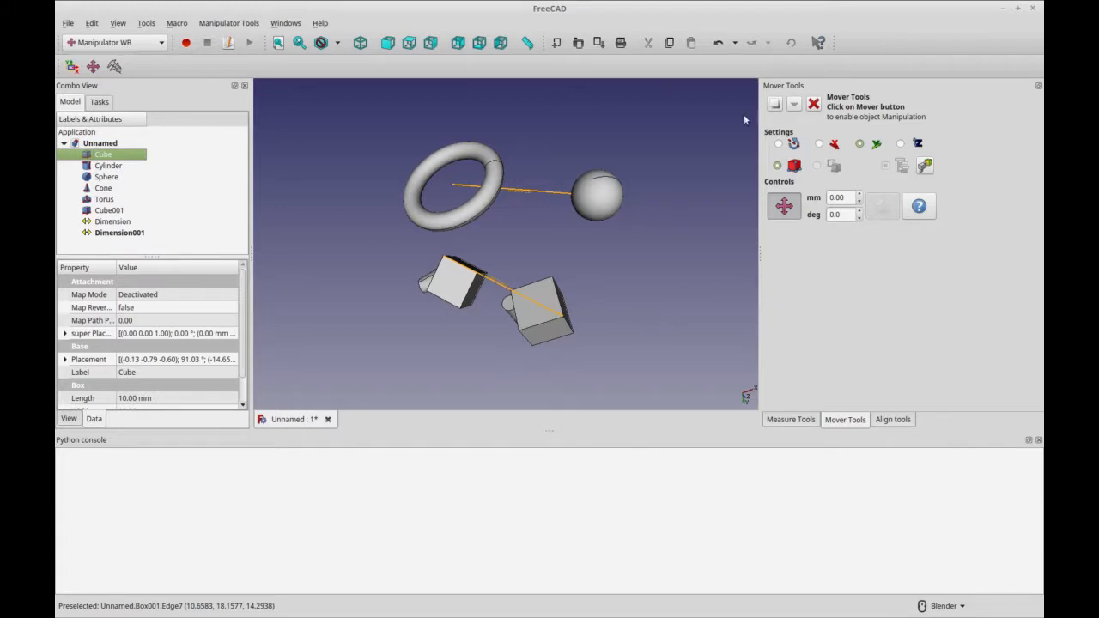
Switch the Manipulator panel to the Align tools
click(892, 419)
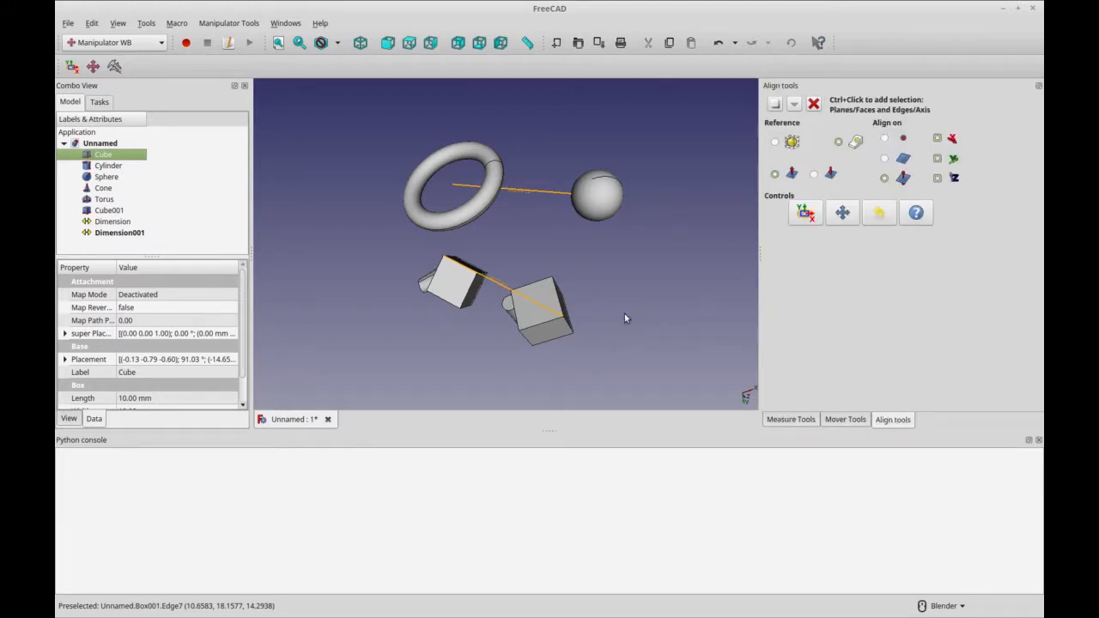